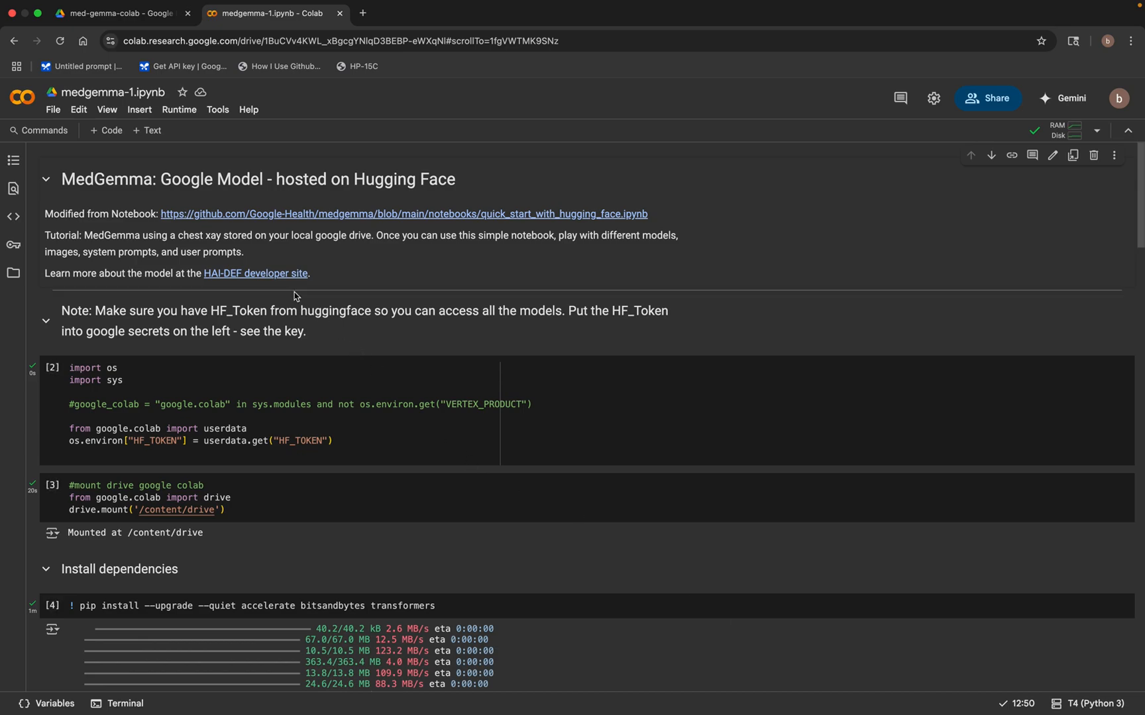
- Open the HAI-DEF developer site link in a new browser tab, keeping the notebook open
right_click(254, 273)
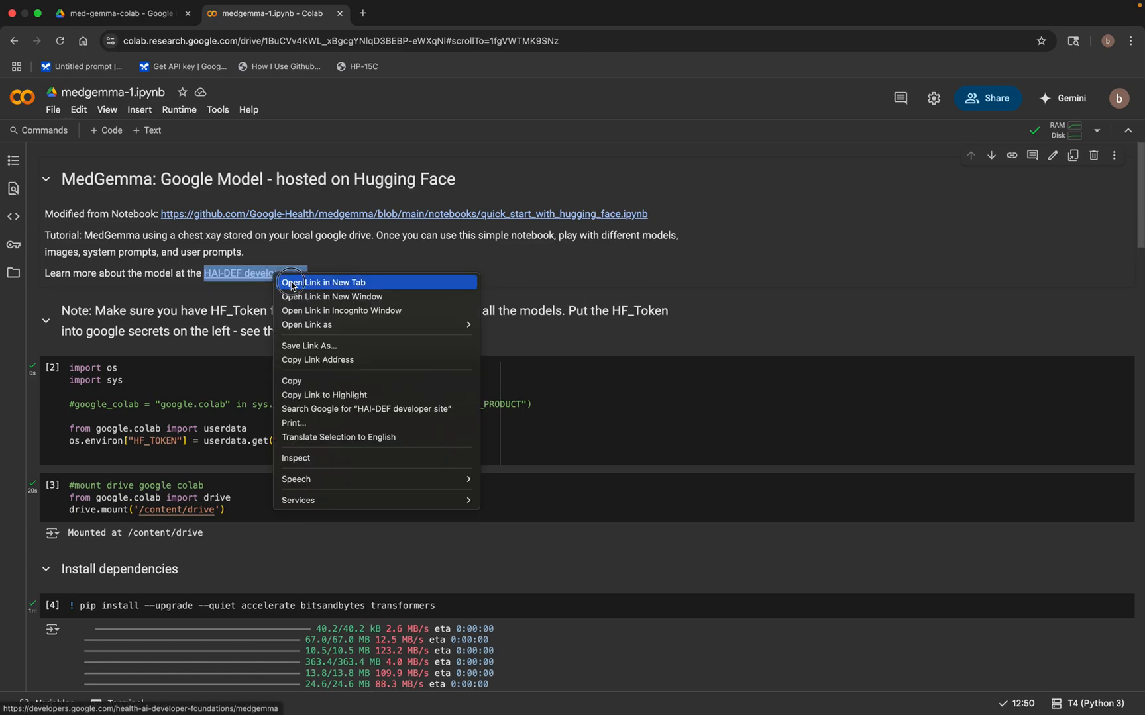
click(324, 282)
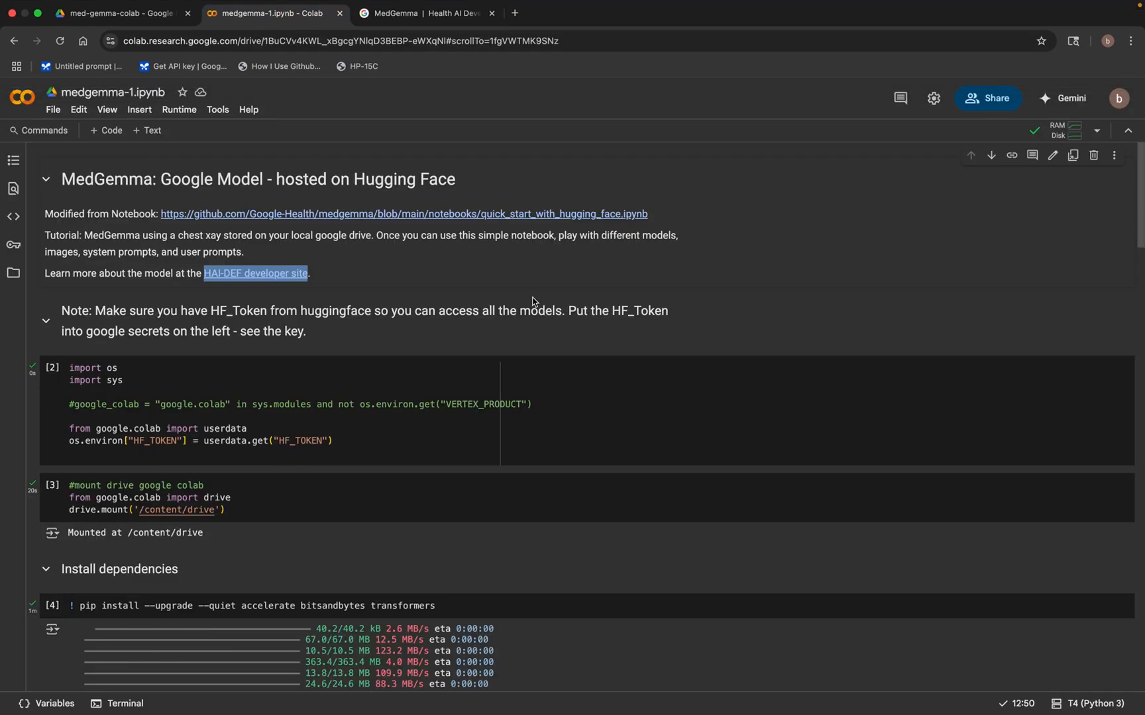
mouse_move(531, 299)
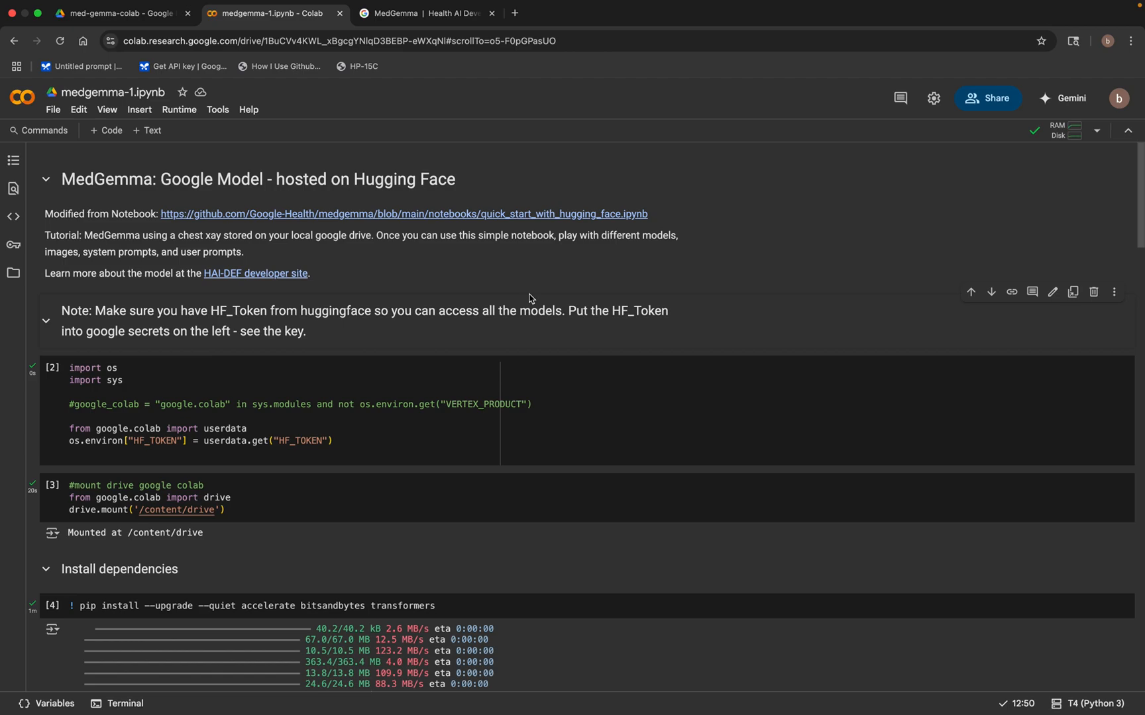
mouse_move(484, 278)
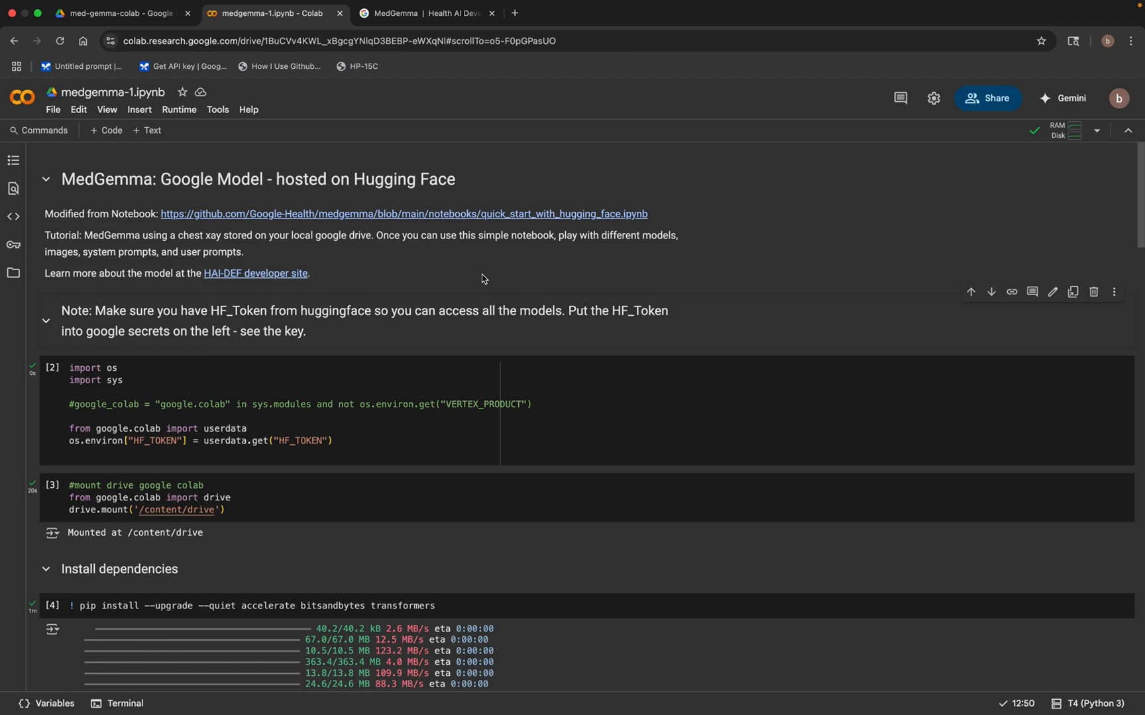
mouse_move(456, 285)
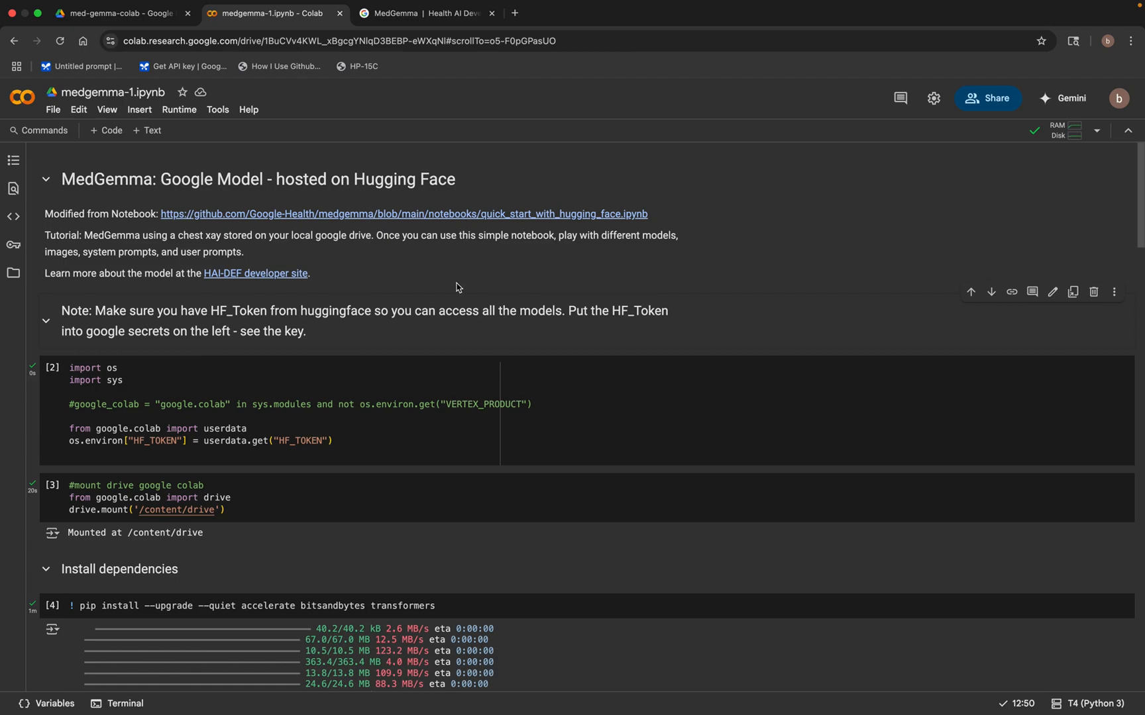
scroll(down, 3)
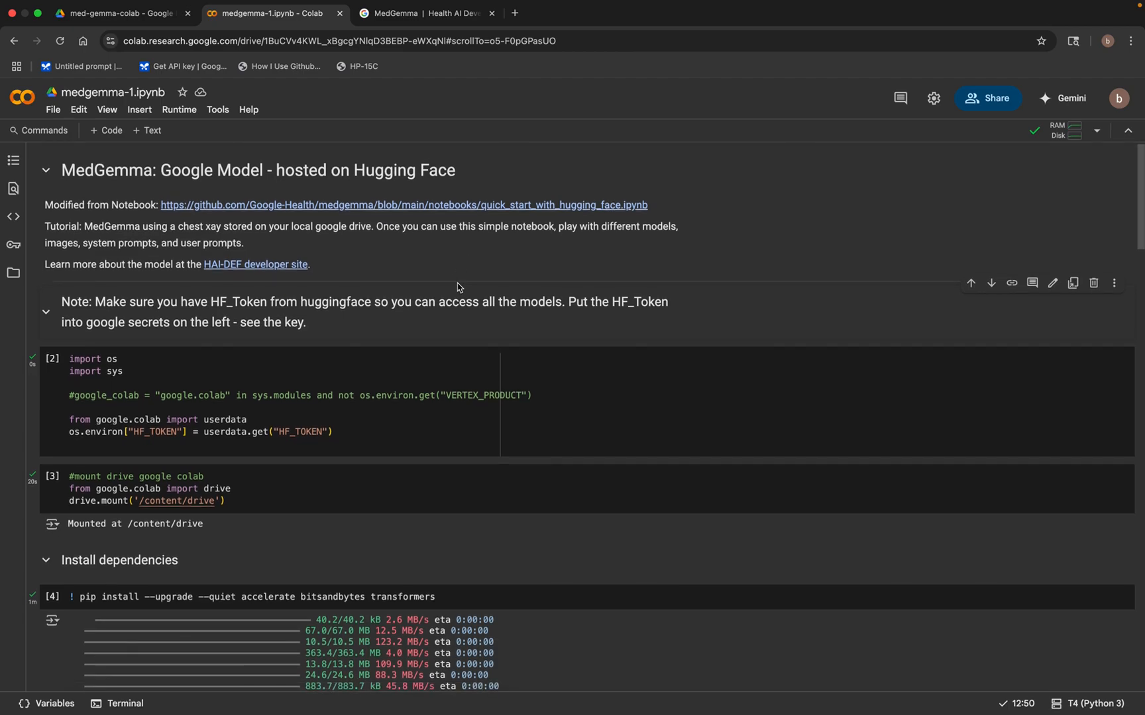
mouse_move(451, 266)
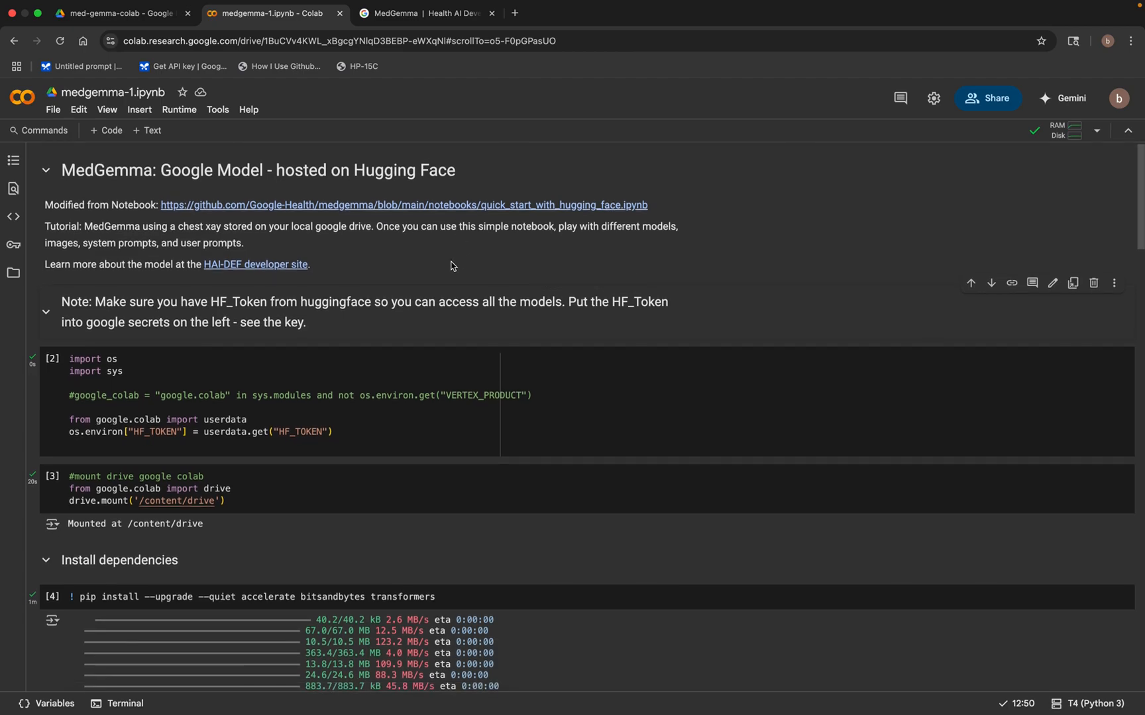
scroll(down, 3)
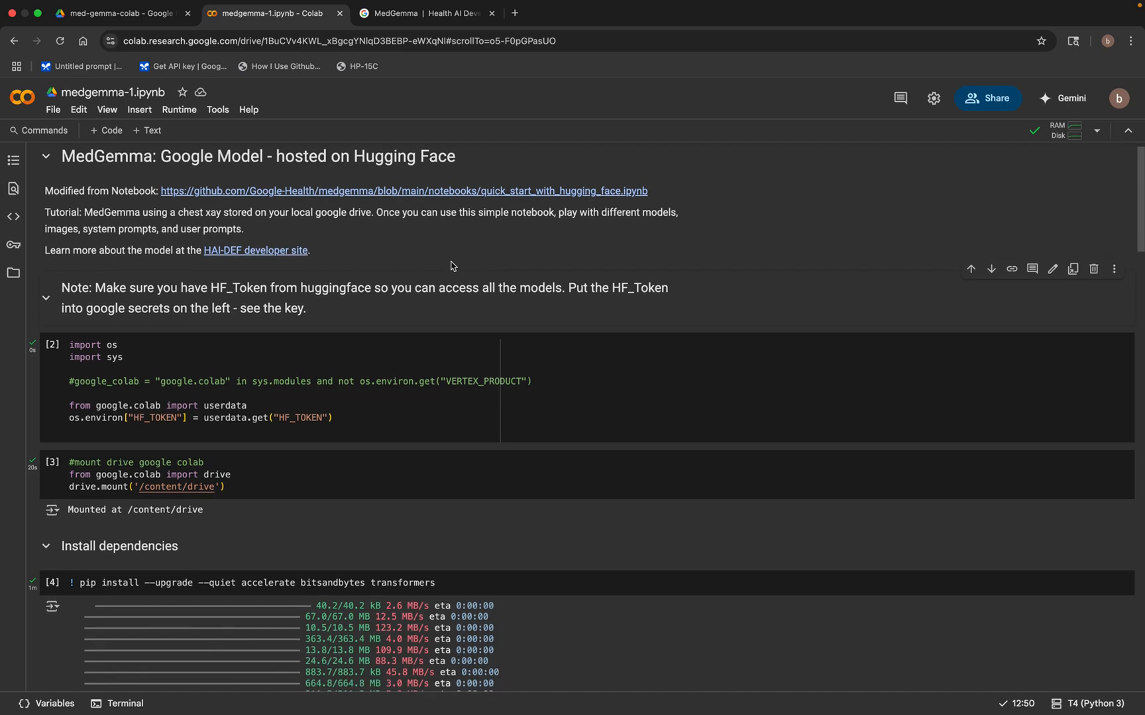
click(124, 356)
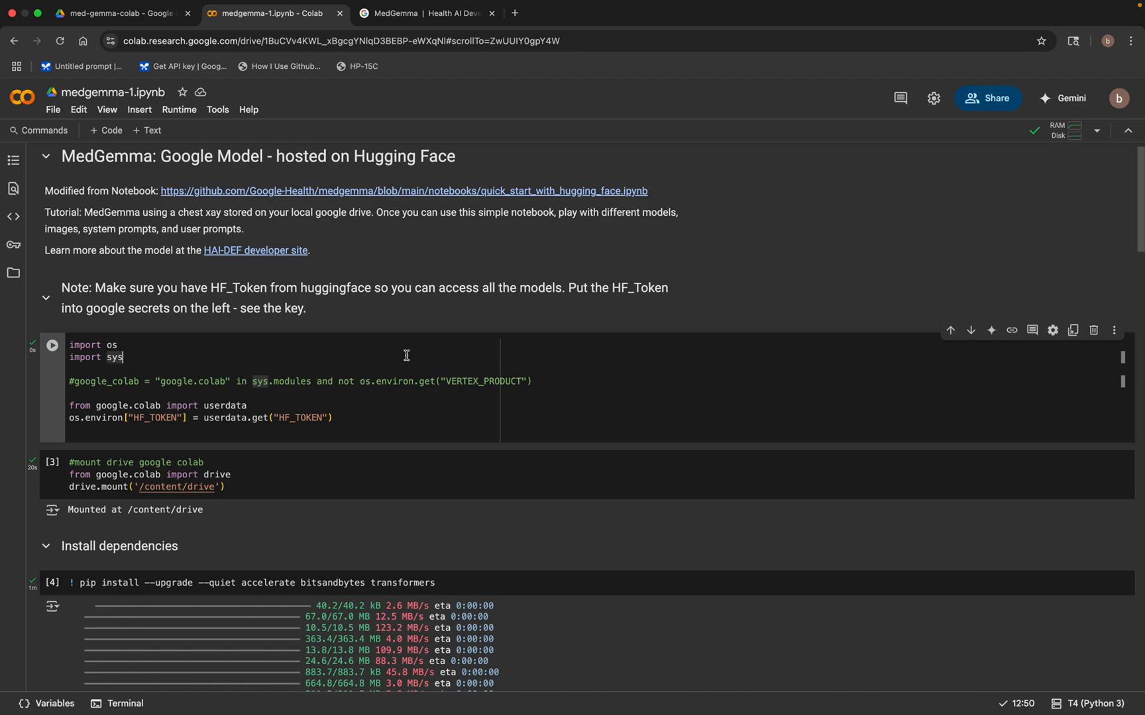
mouse_move(395, 421)
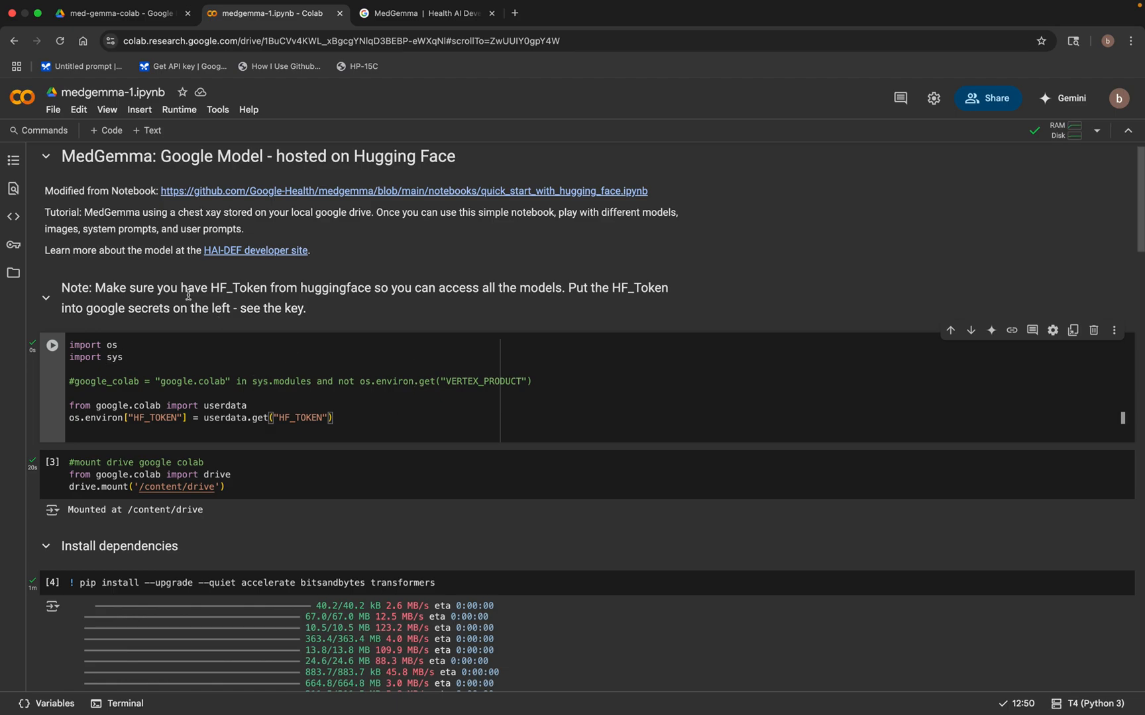
mouse_move(13, 247)
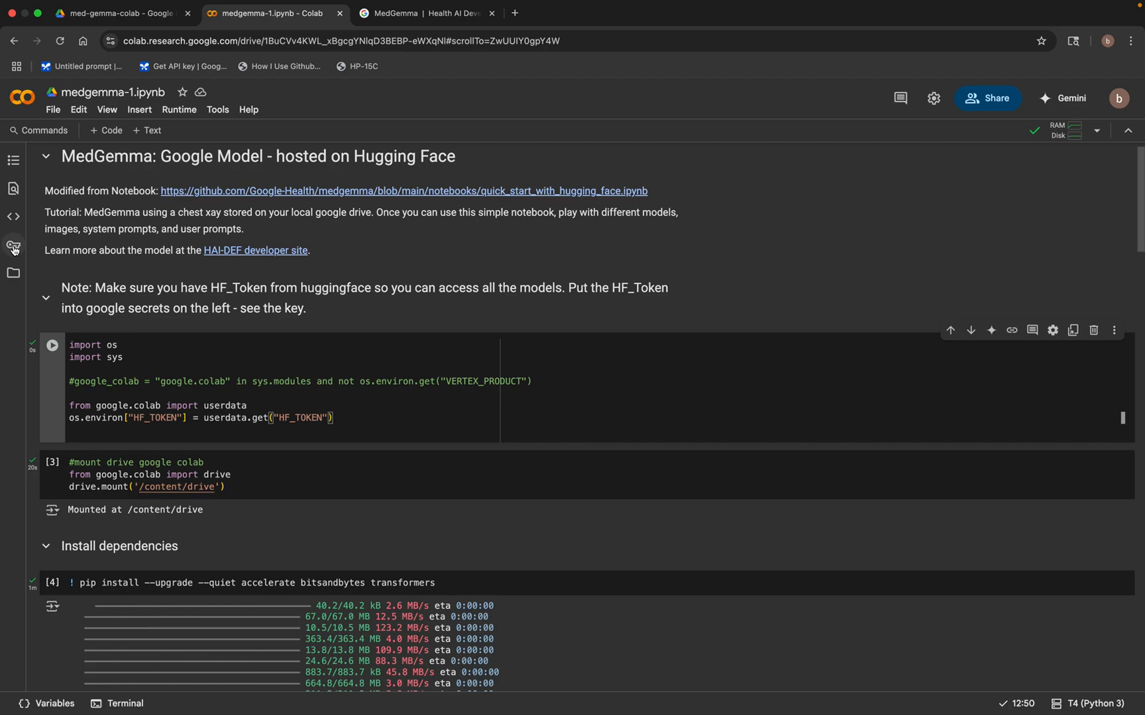
mouse_move(14, 245)
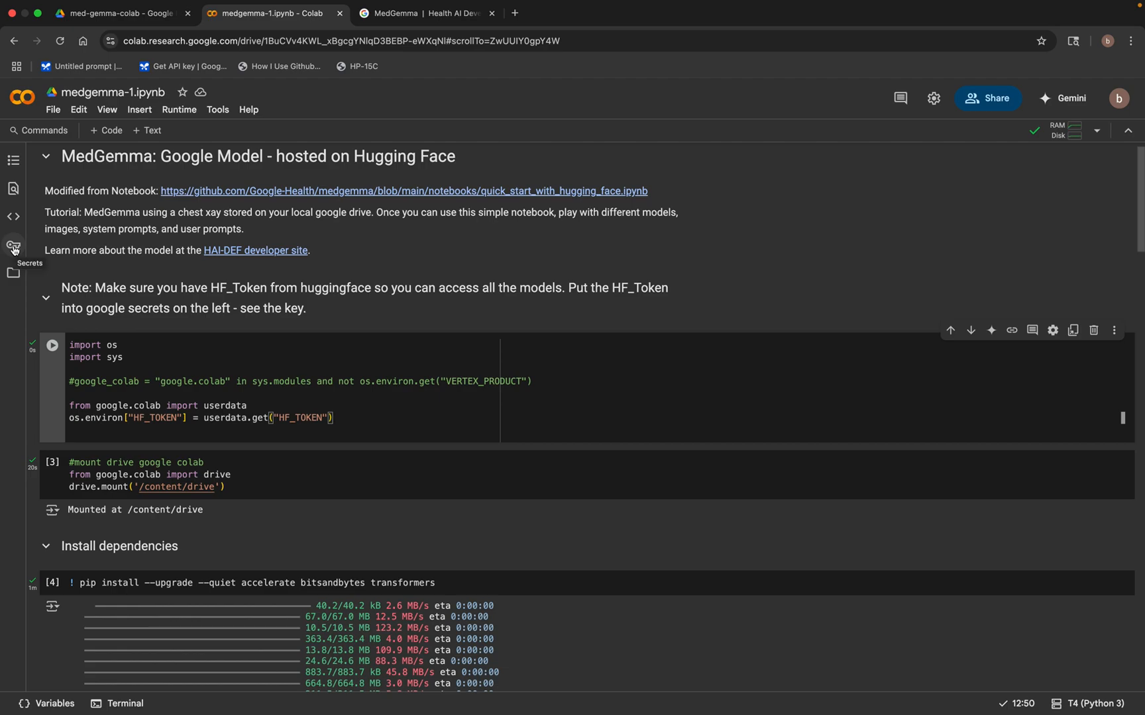
click(13, 244)
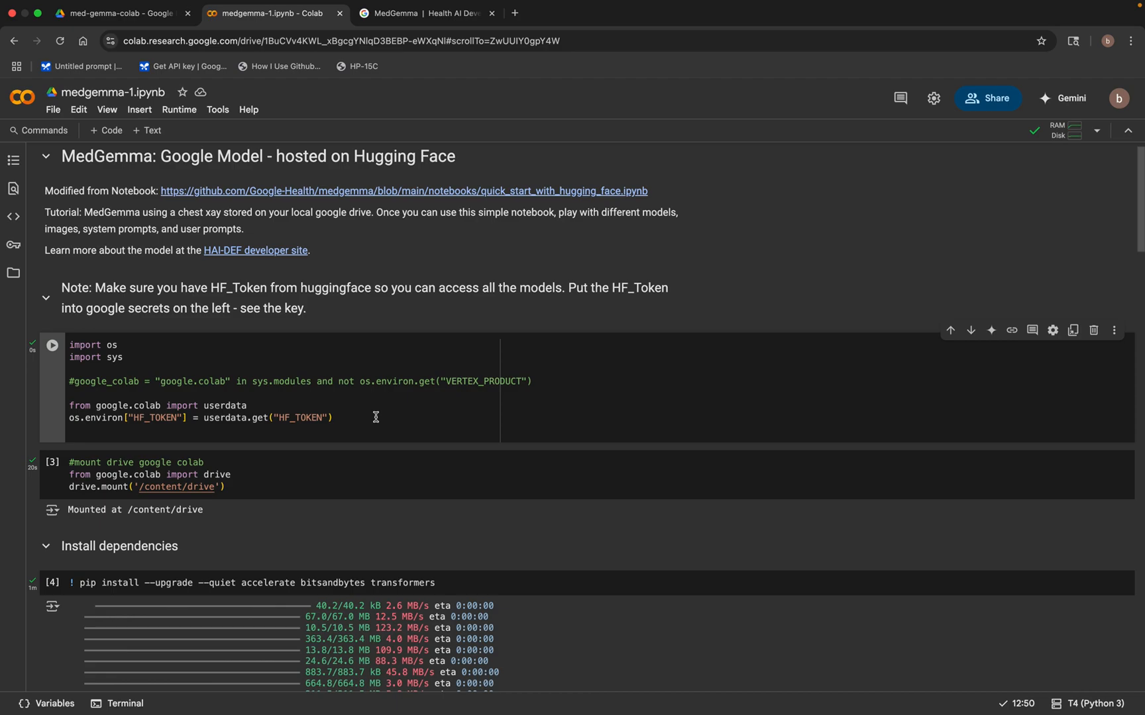
mouse_move(374, 419)
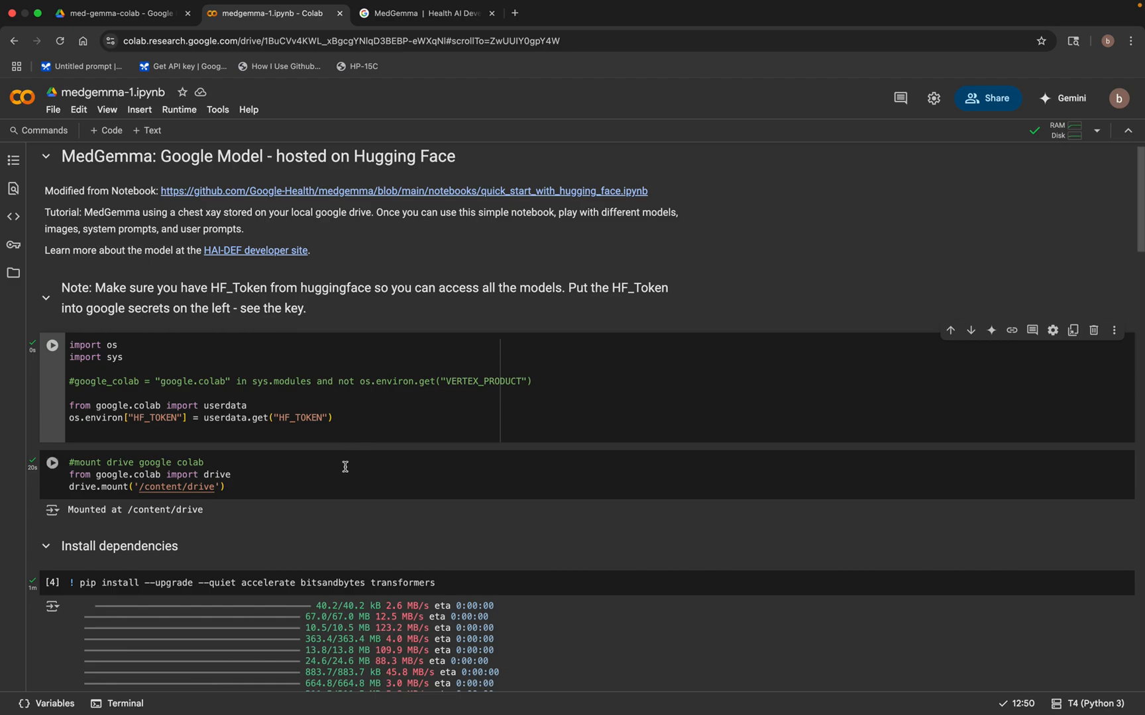
scroll(down, 3)
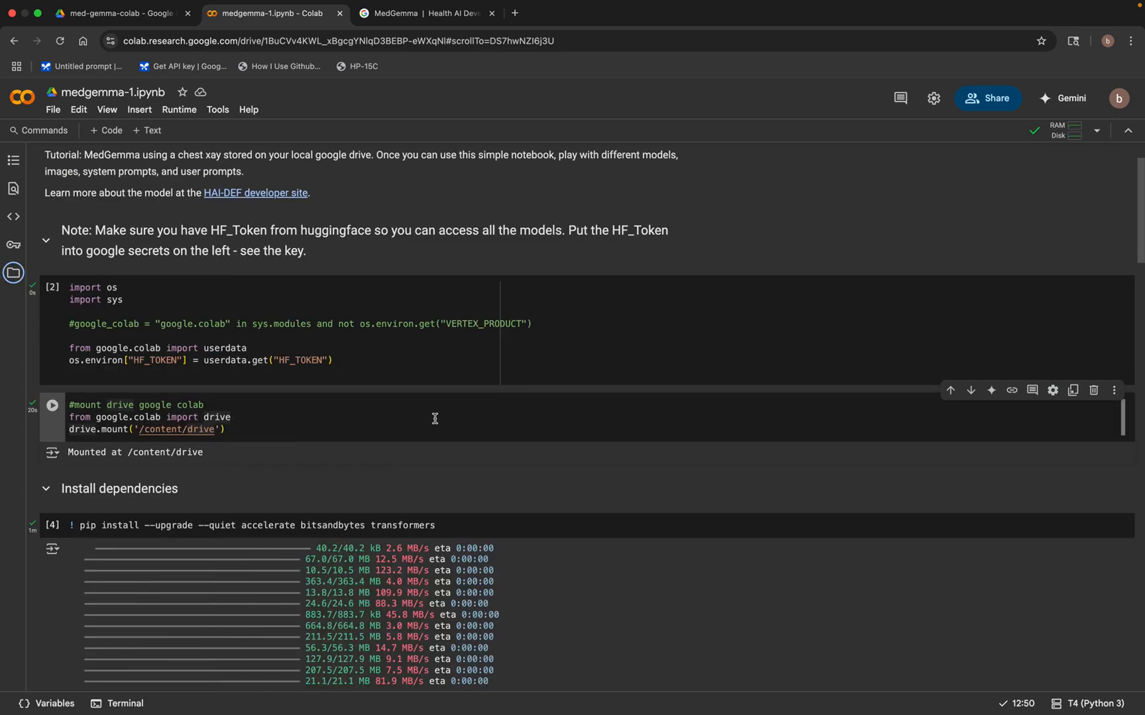
mouse_move(432, 422)
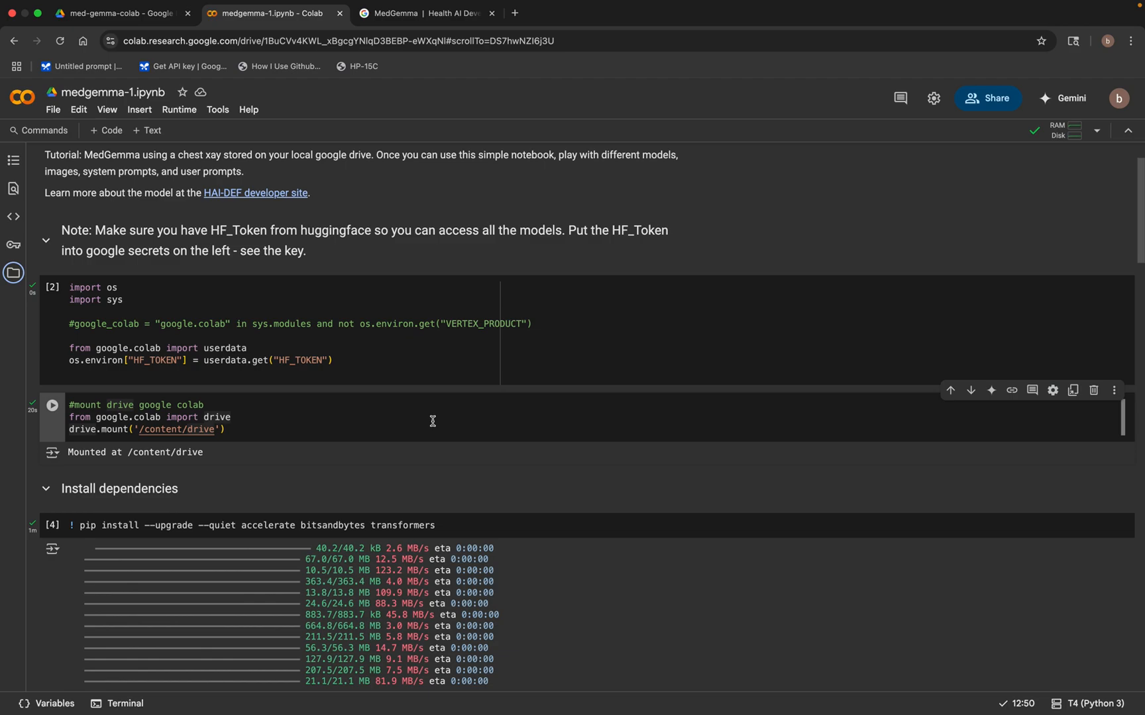
scroll(down, 3)
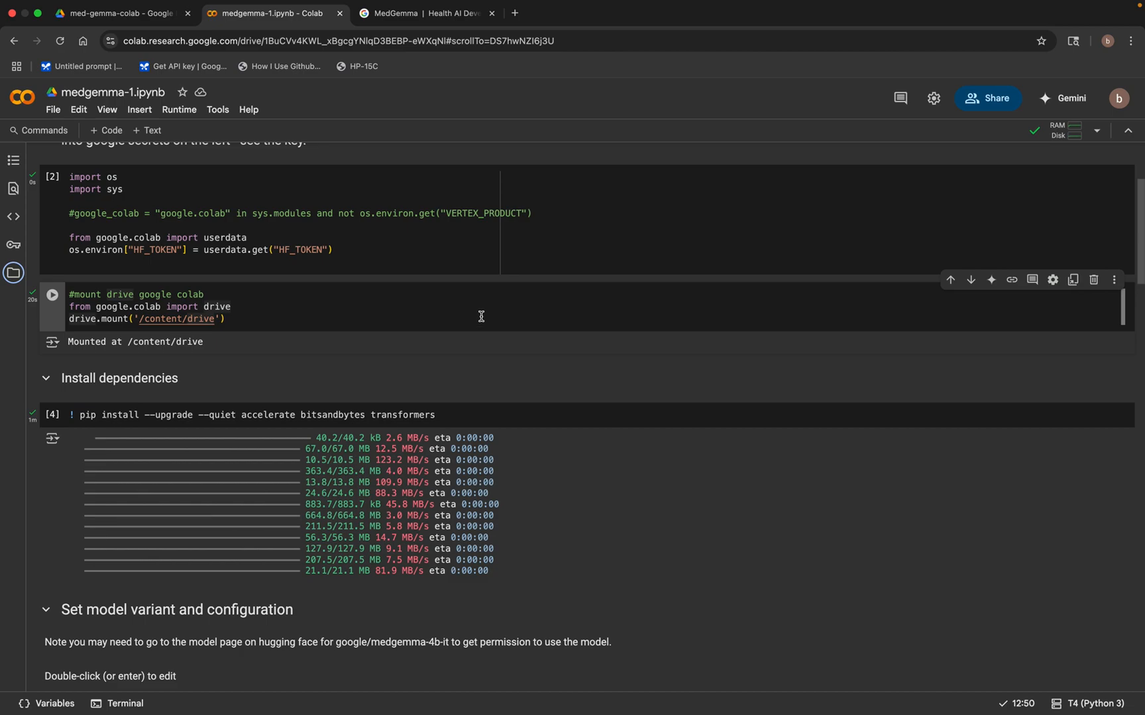
scroll(down, 3)
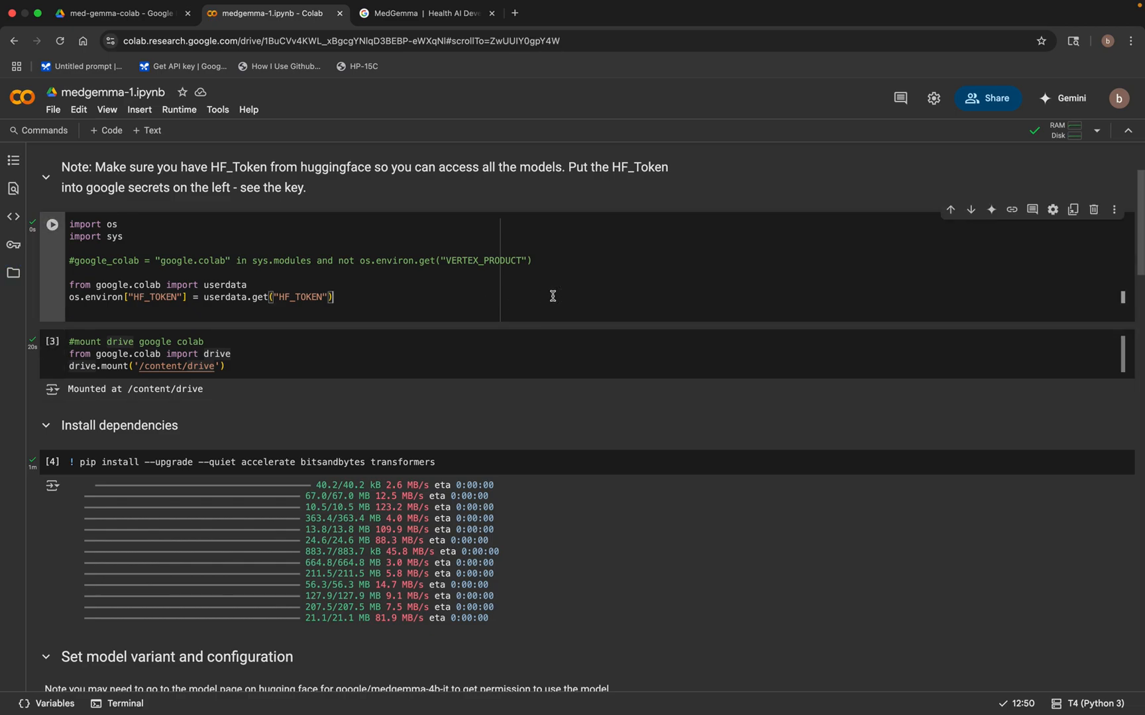
mouse_move(991, 209)
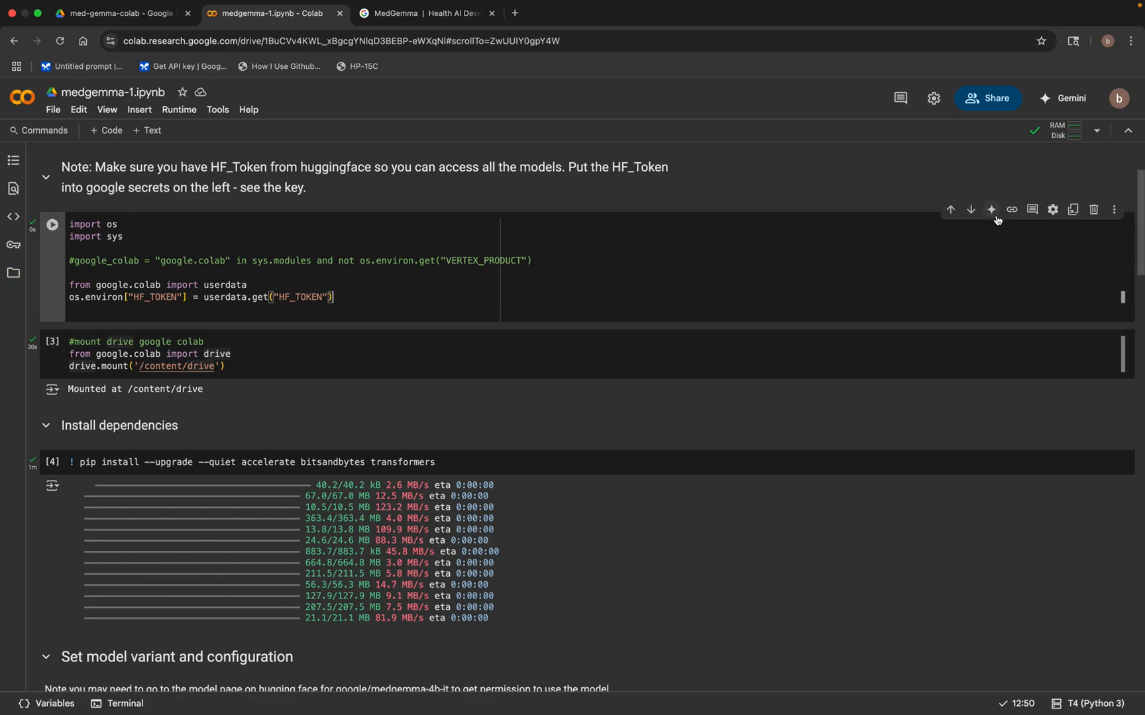
- Have Gemini explain the HF_TOKEN setup cell and read through the generated explanation
click(991, 210)
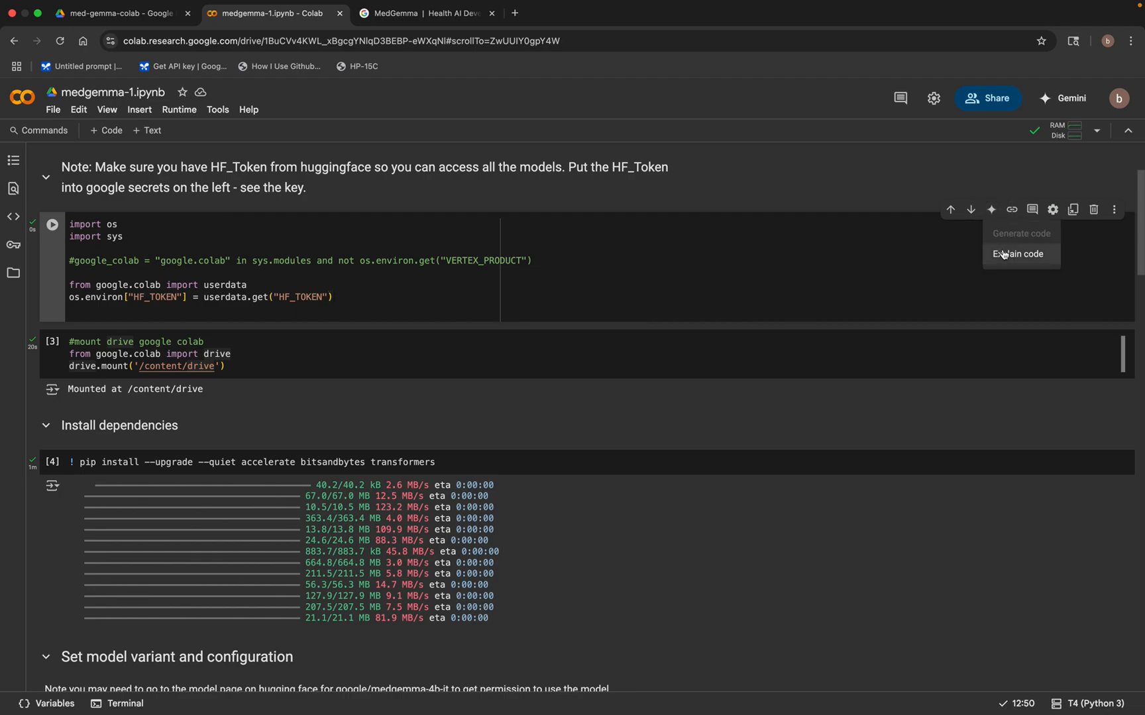
click(1019, 253)
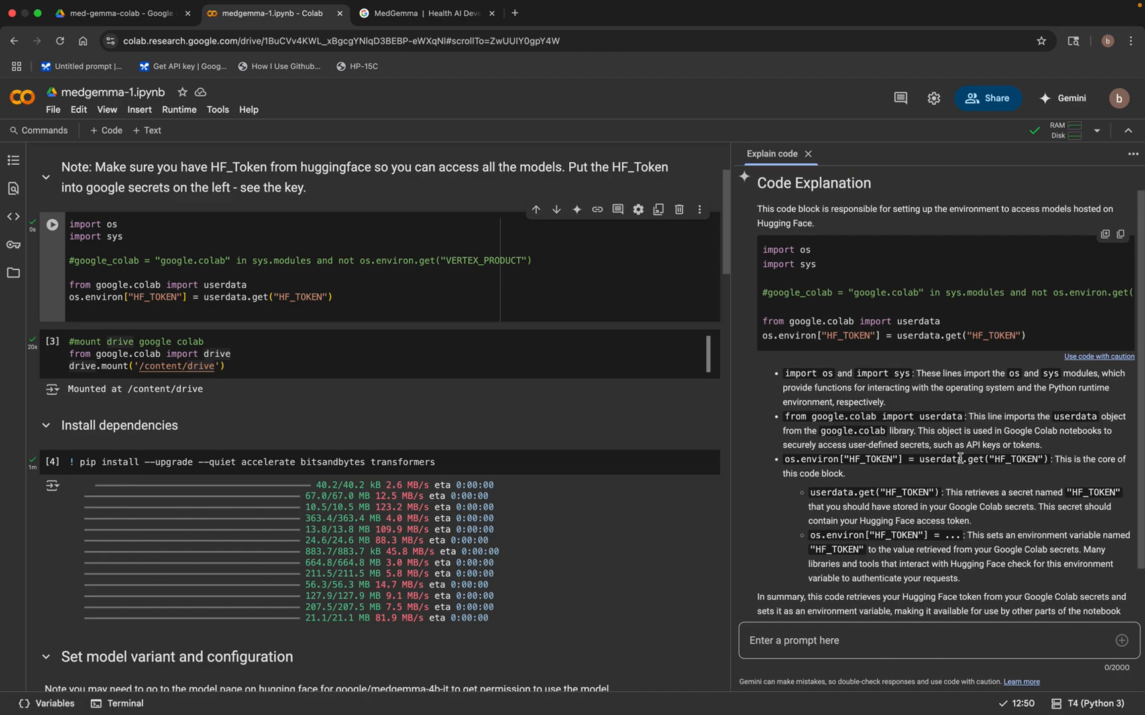
scroll(down, 3)
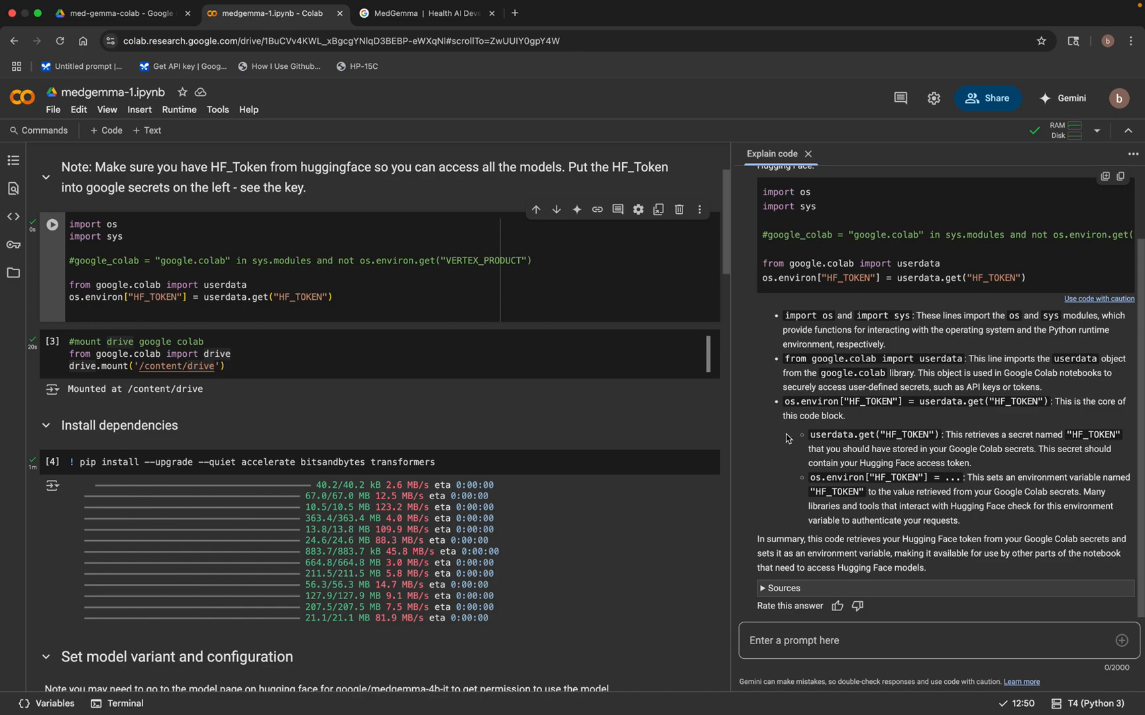
mouse_move(654, 340)
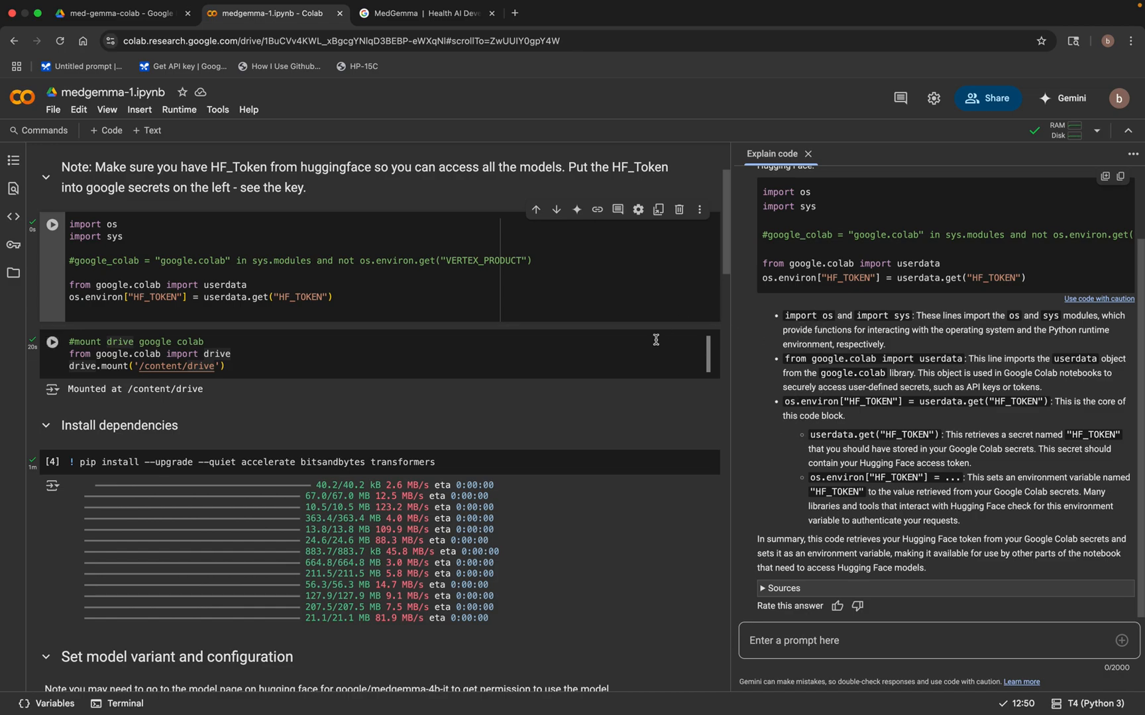
mouse_move(576, 209)
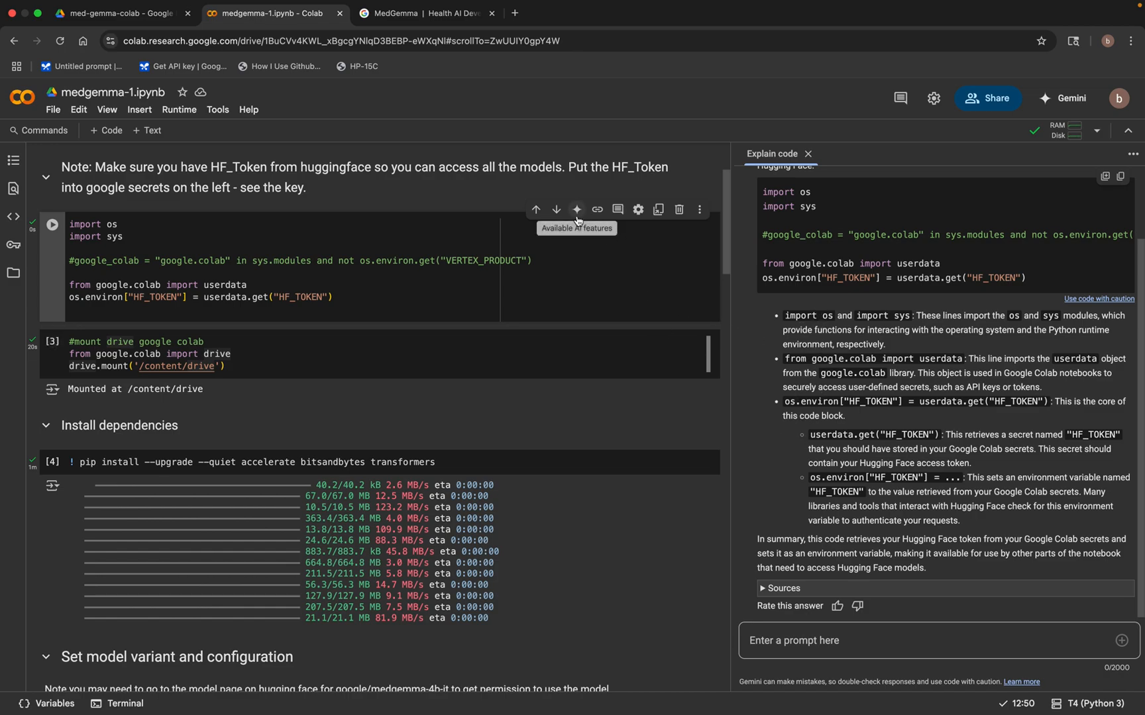
scroll(down, 3)
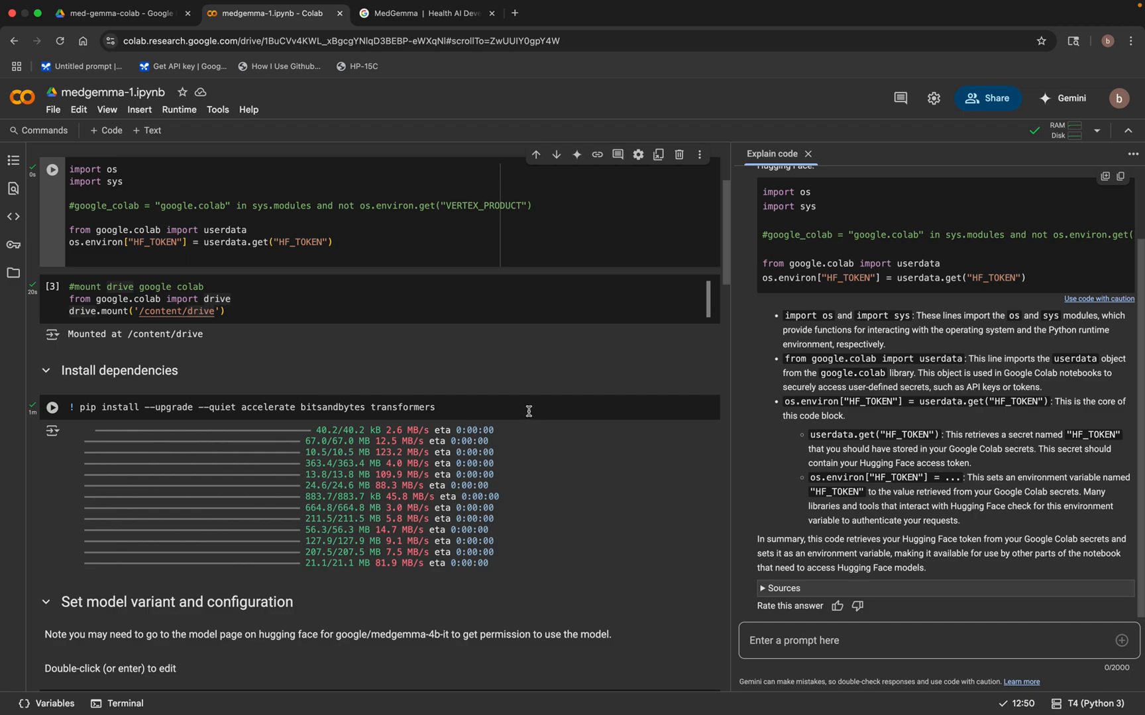
mouse_move(533, 427)
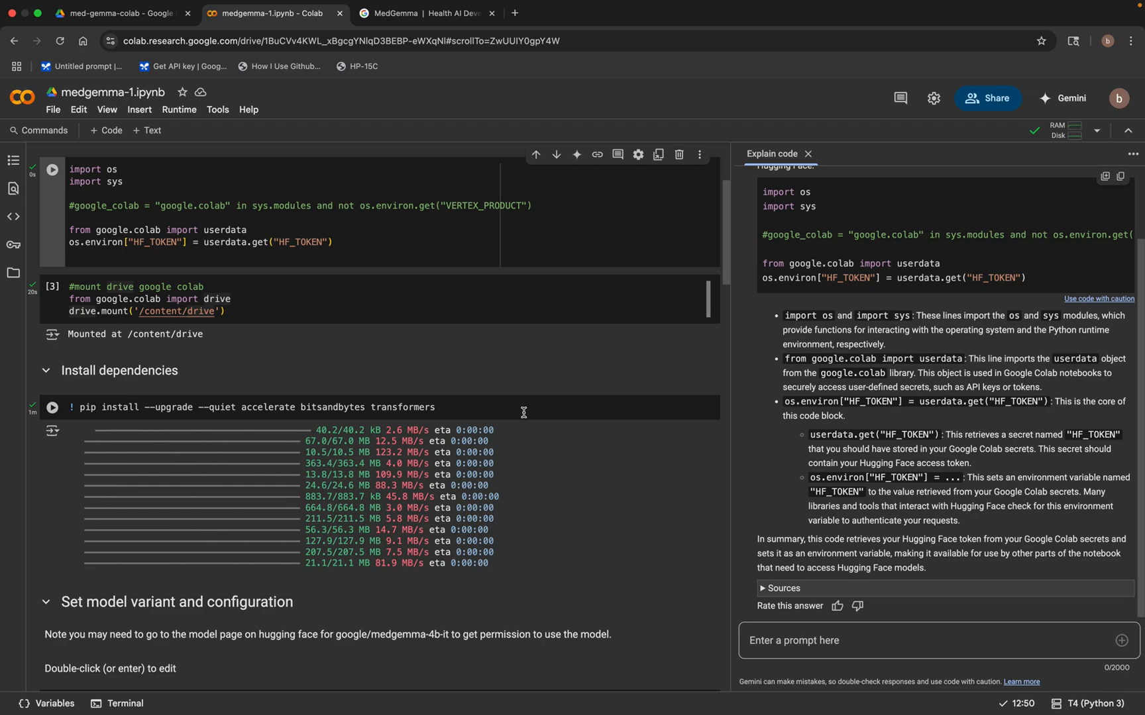
scroll(down, 3)
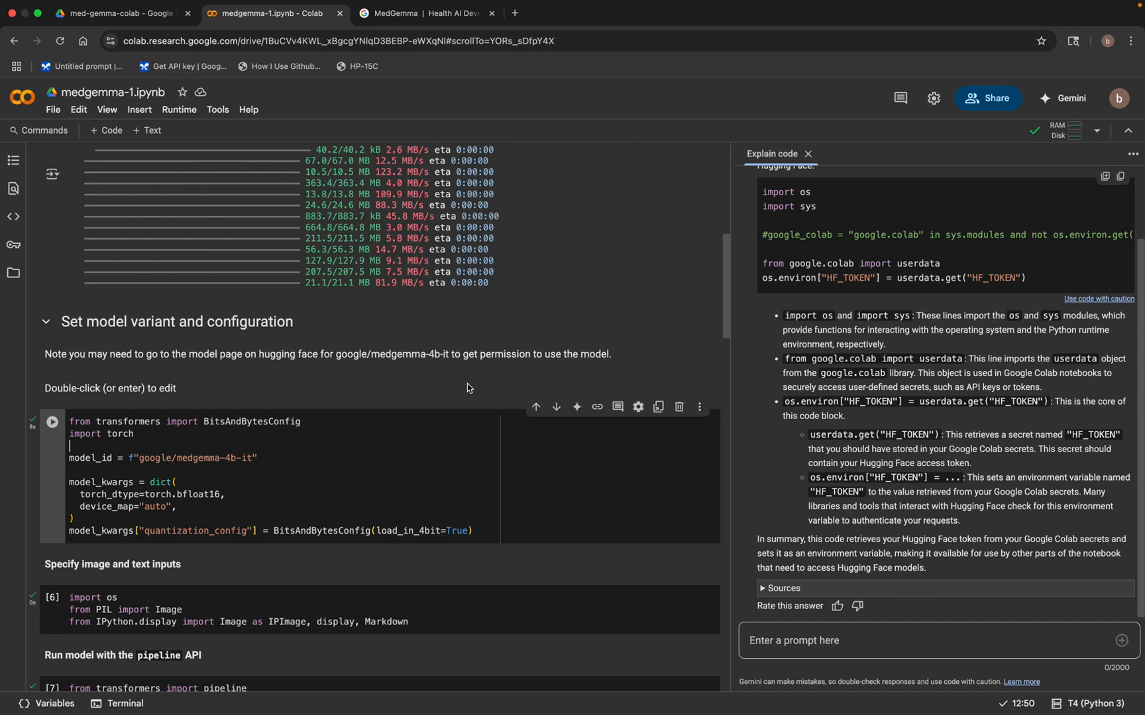
mouse_move(231, 470)
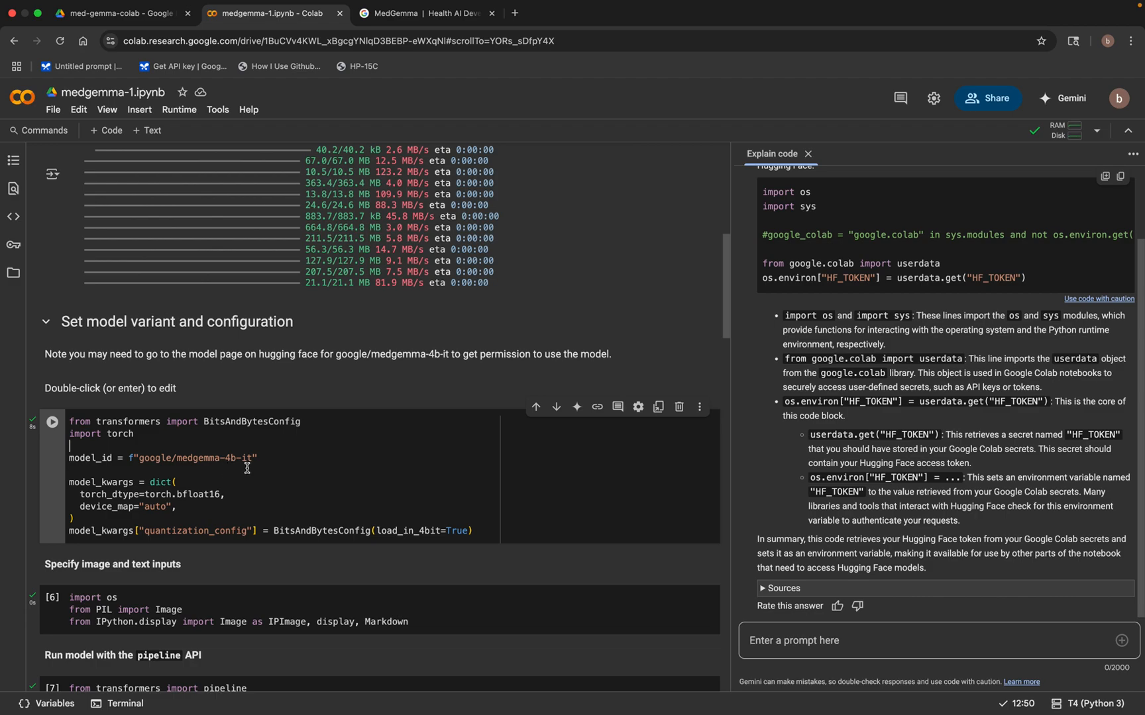
mouse_move(213, 466)
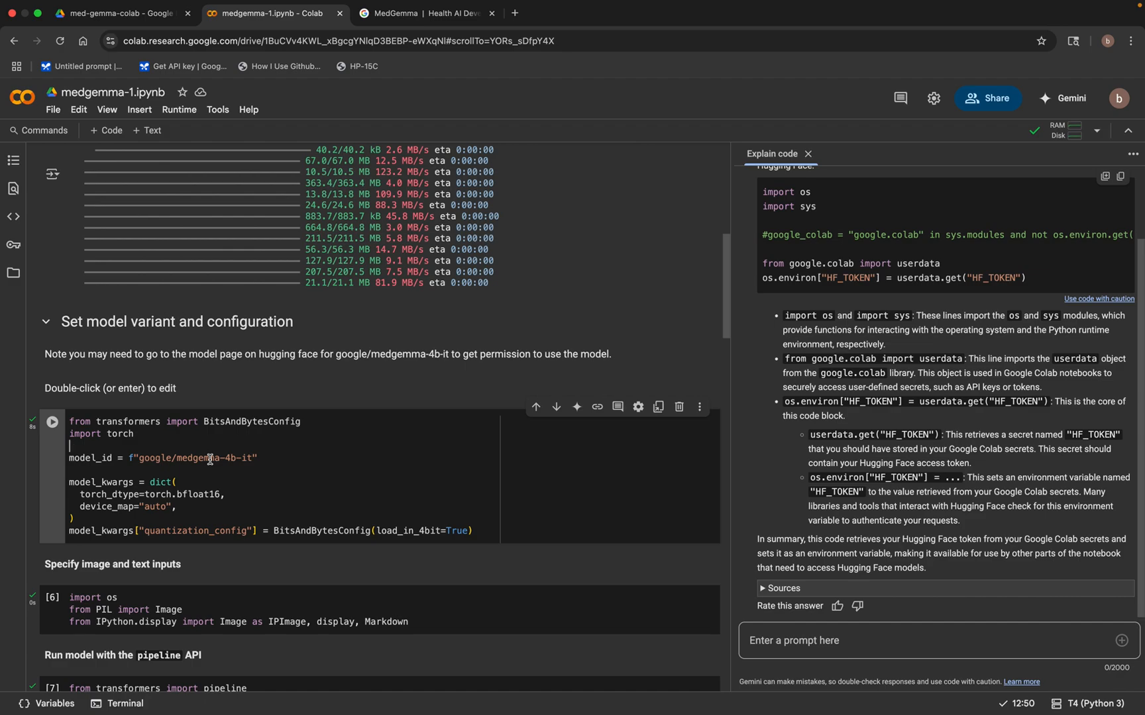
mouse_move(411, 351)
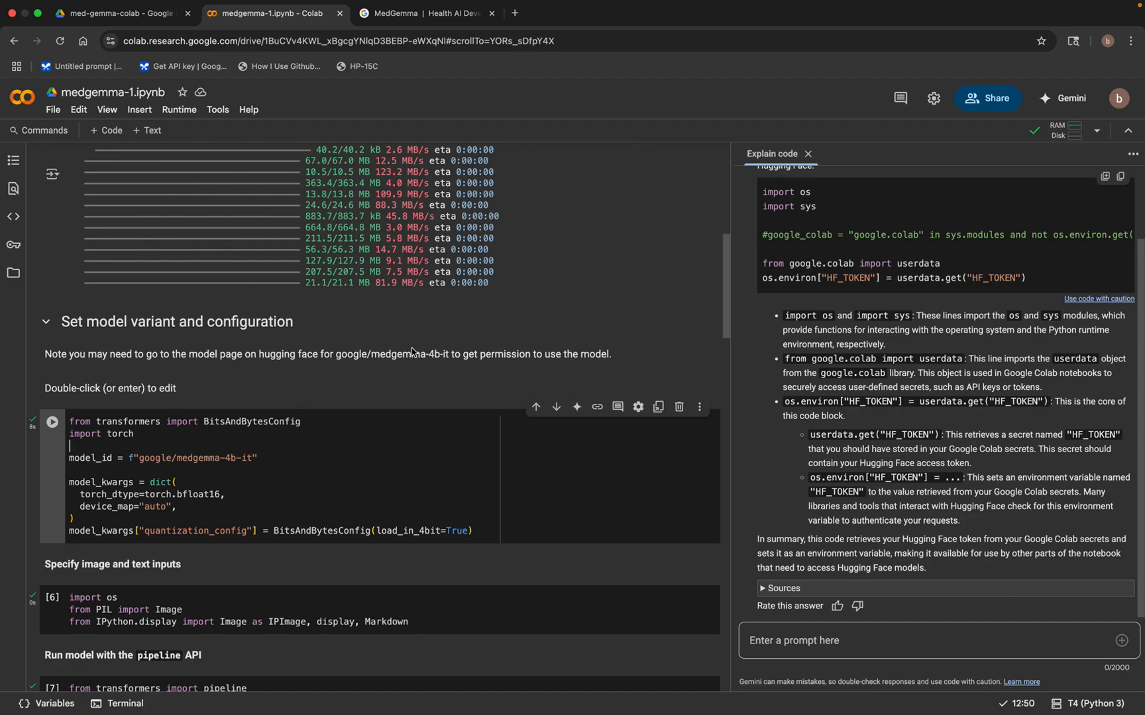
mouse_move(636, 270)
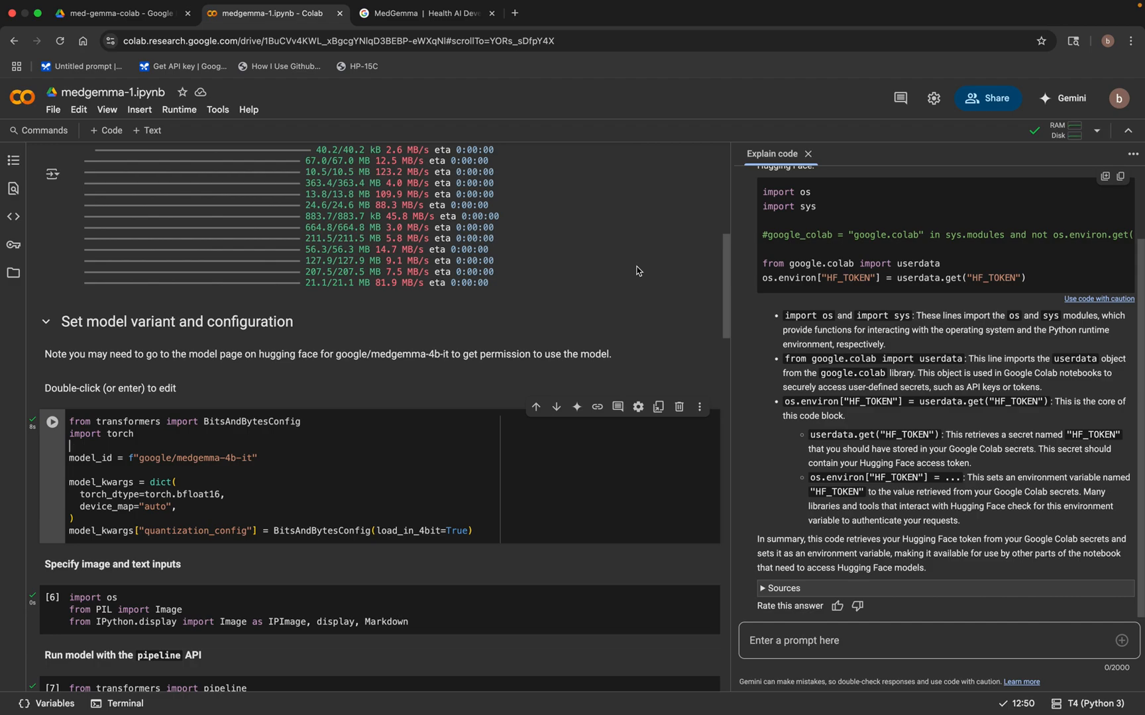
mouse_move(518, 413)
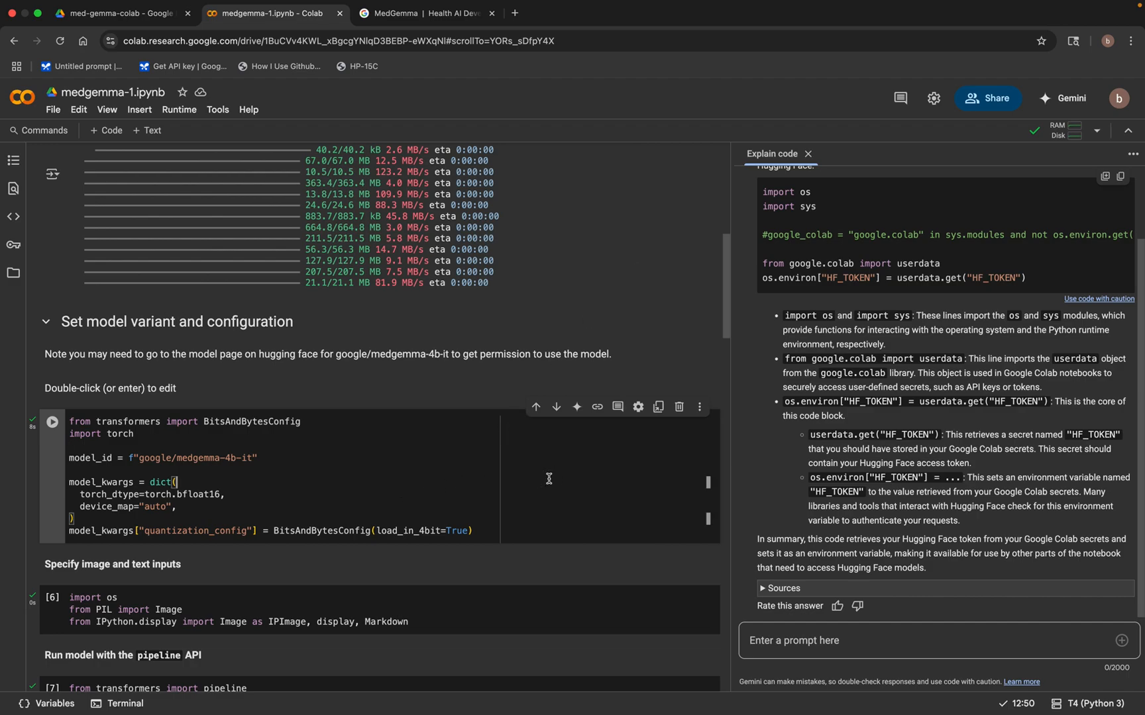
mouse_move(581, 419)
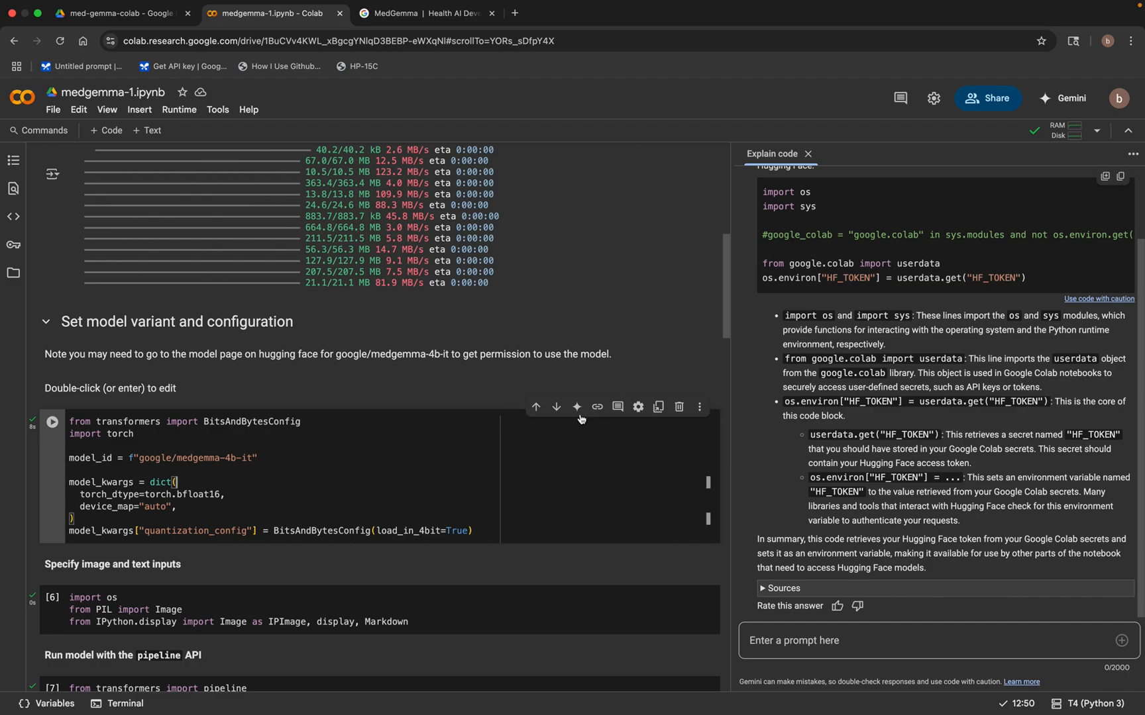
- Have Gemini explain the model-configuration cell, then review the pipeline cell's 100% model downloads
click(576, 407)
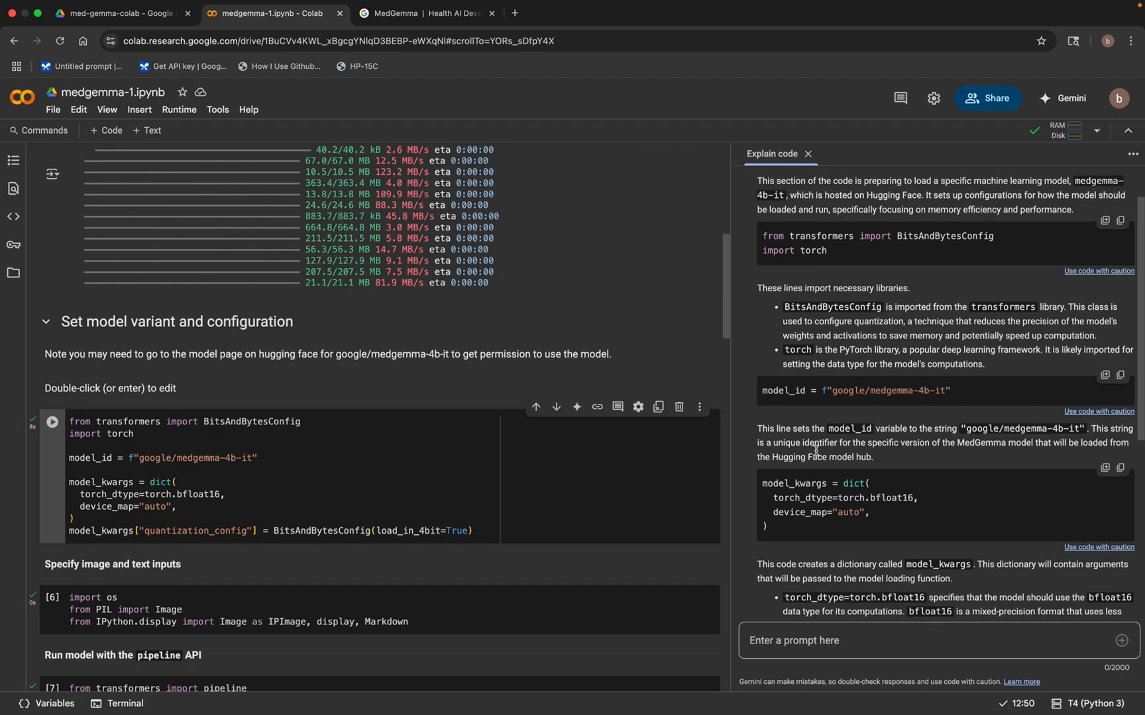
mouse_move(863, 458)
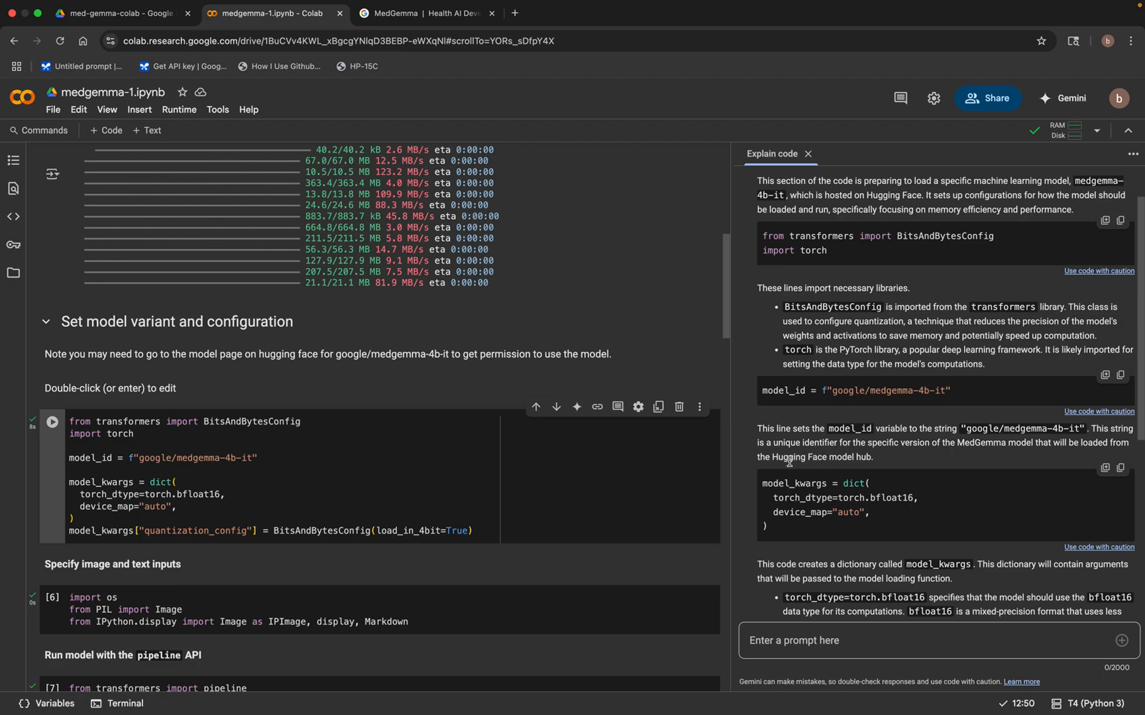
mouse_move(861, 460)
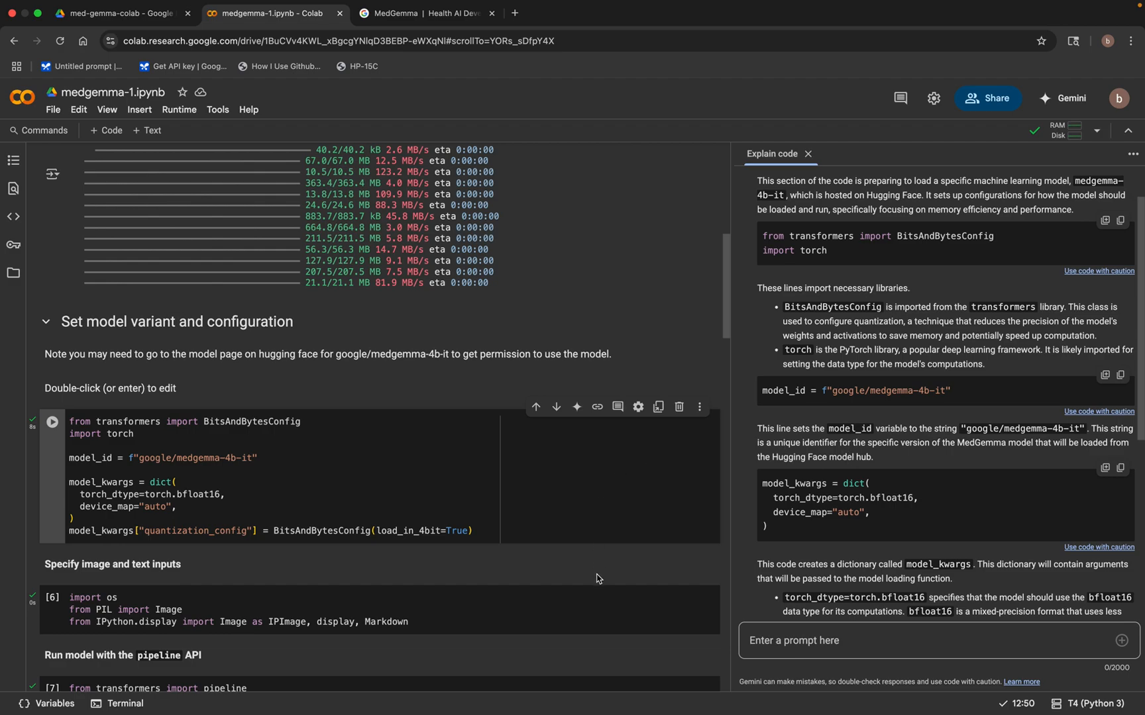
scroll(down, 3)
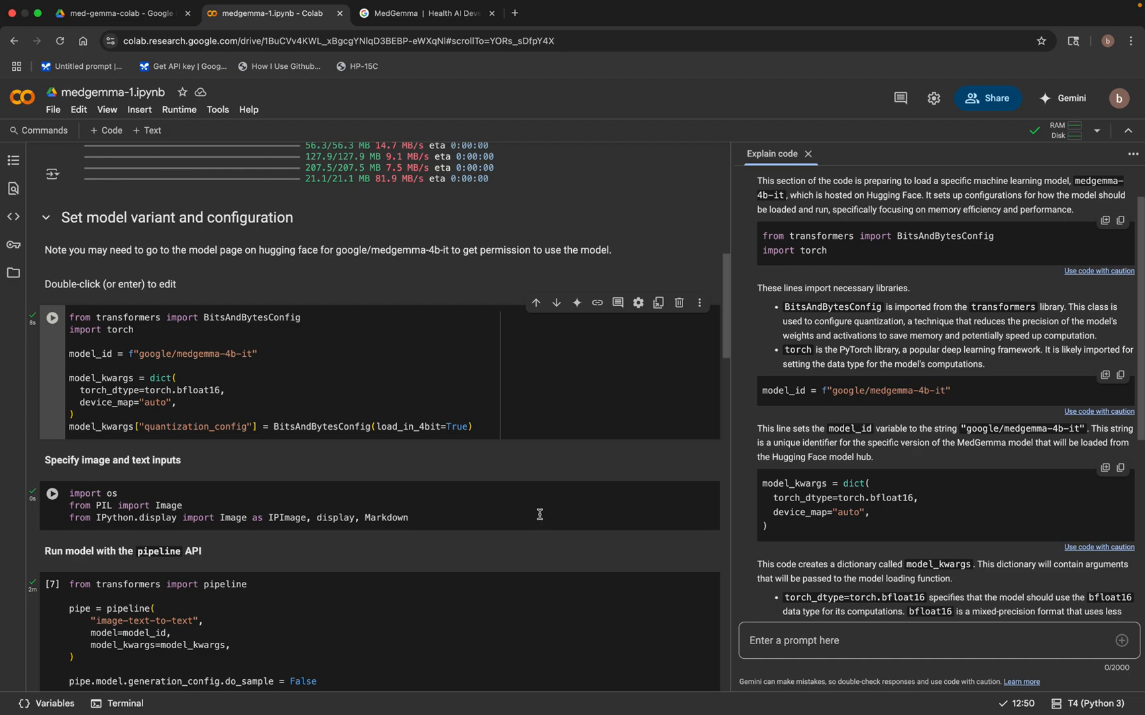
scroll(down, 3)
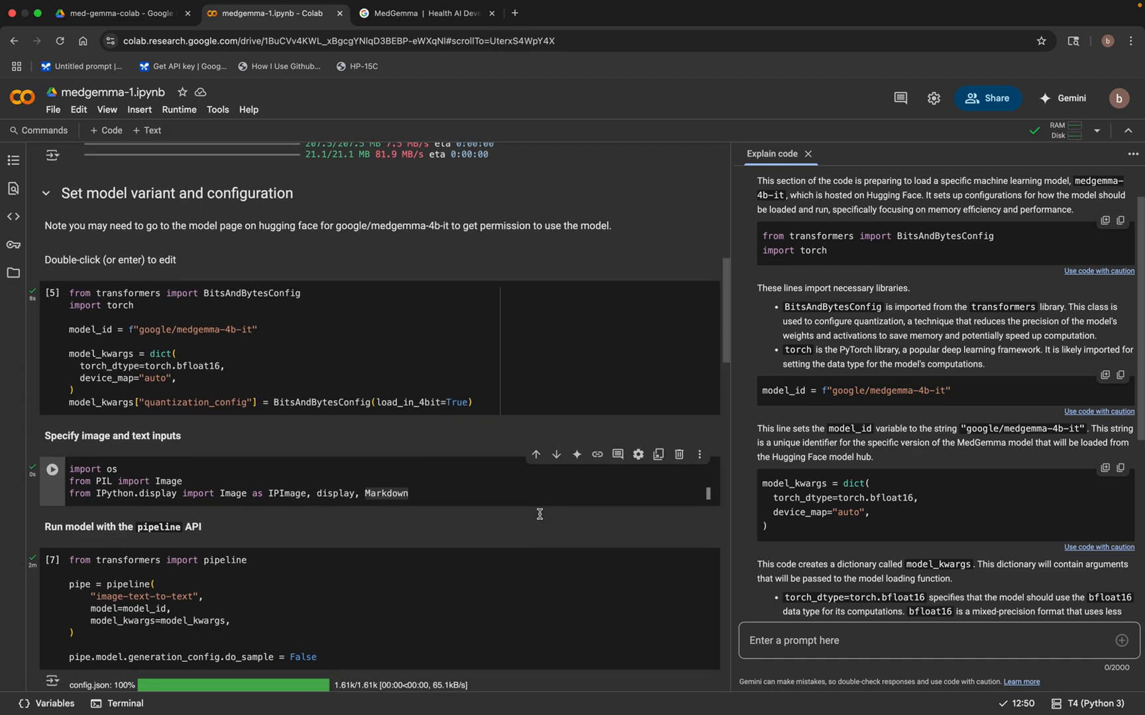
mouse_move(447, 521)
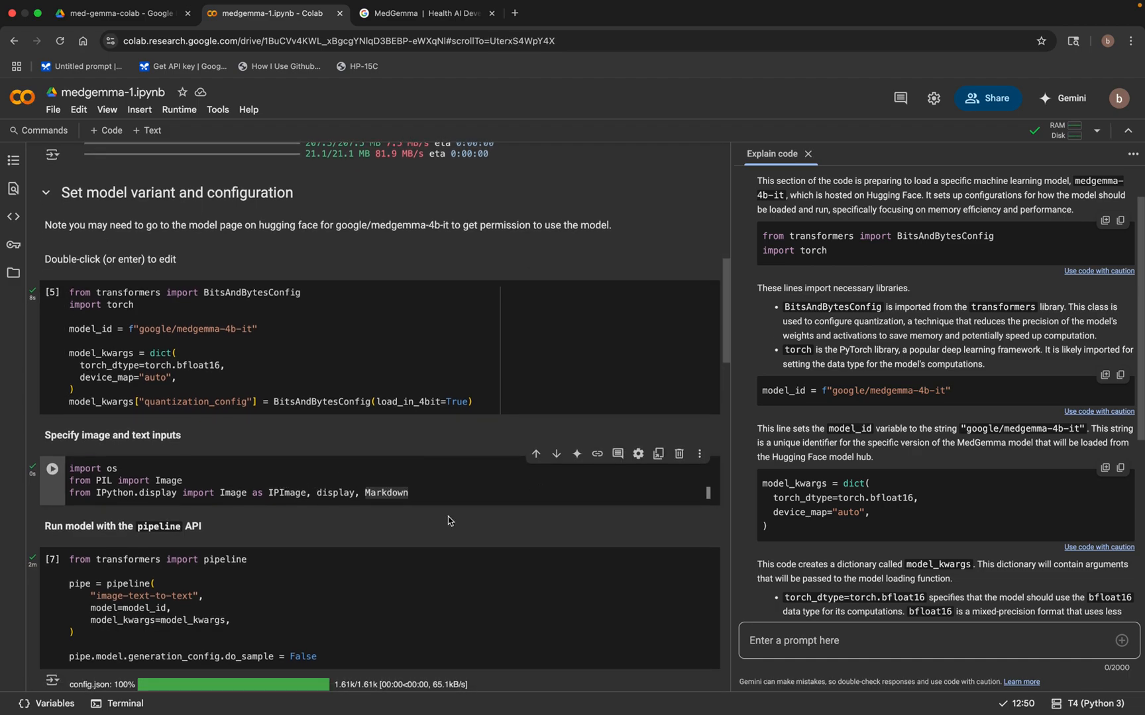
scroll(down, 3)
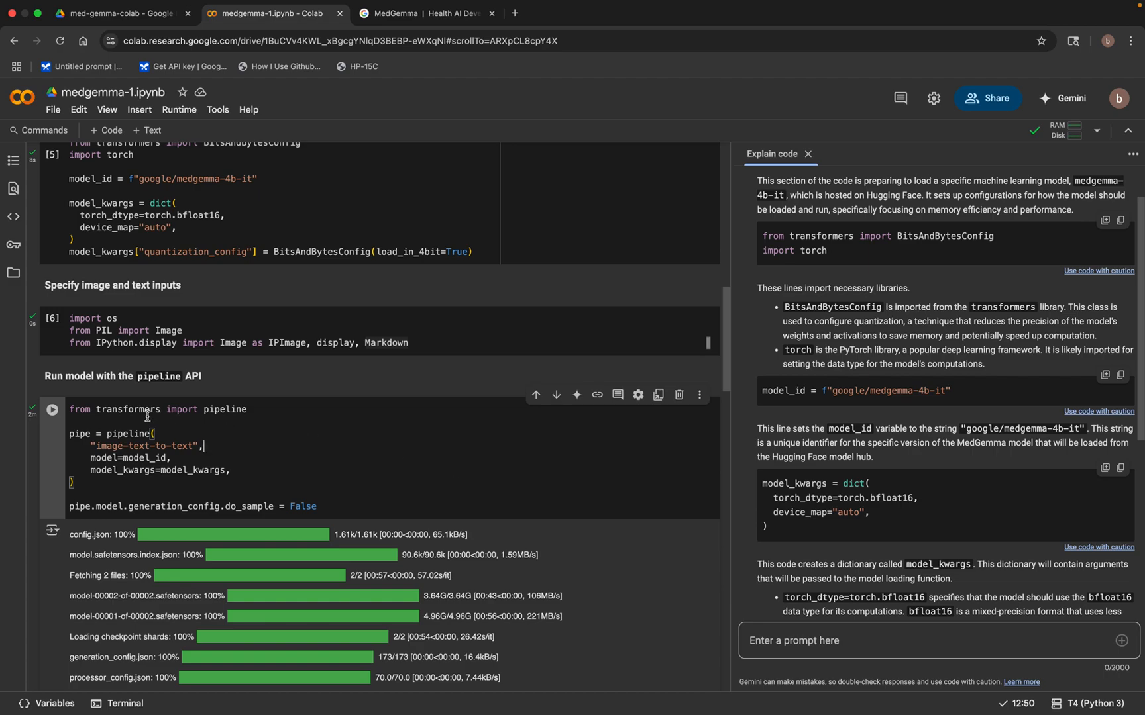
mouse_move(300, 438)
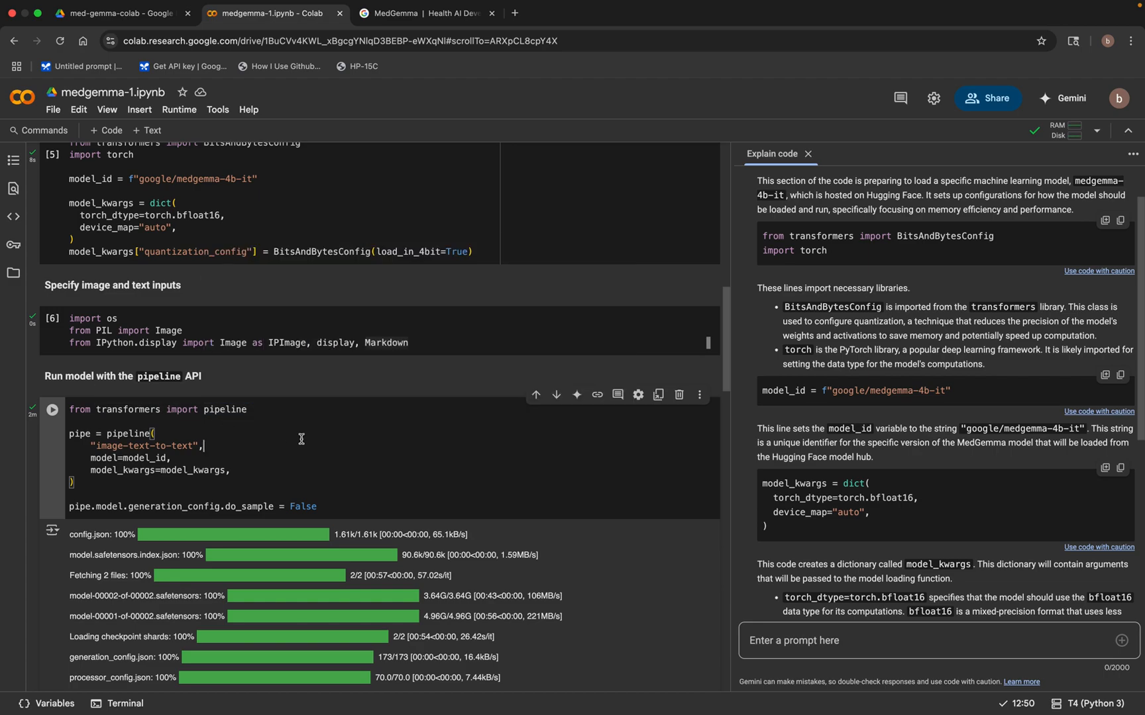
mouse_move(407, 476)
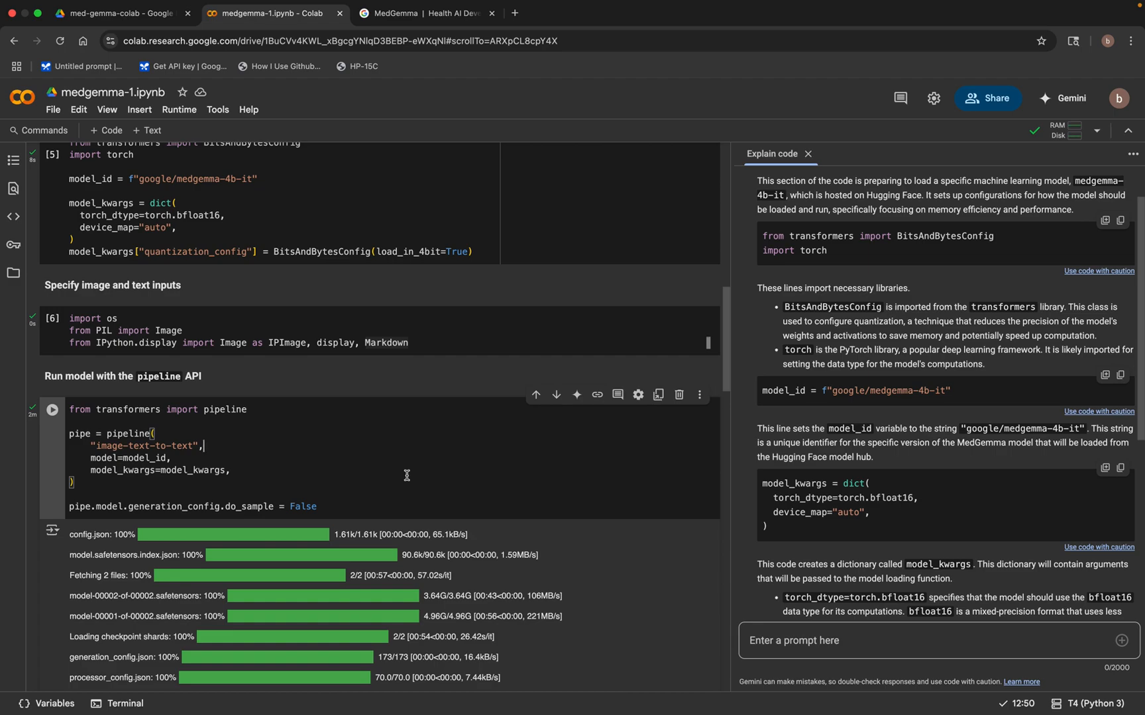
- Scroll to the Core Question/Answer cell with the Files sidebar showing the med-gemma-colab folder
scroll(down, 3)
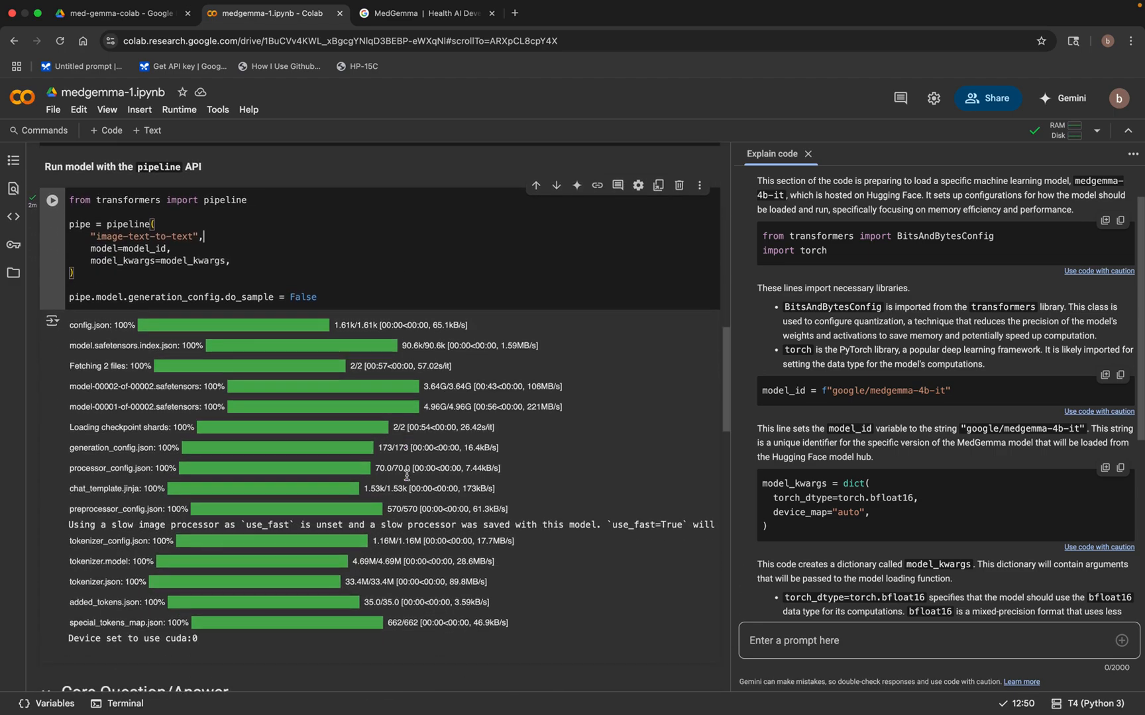
scroll(down, 3)
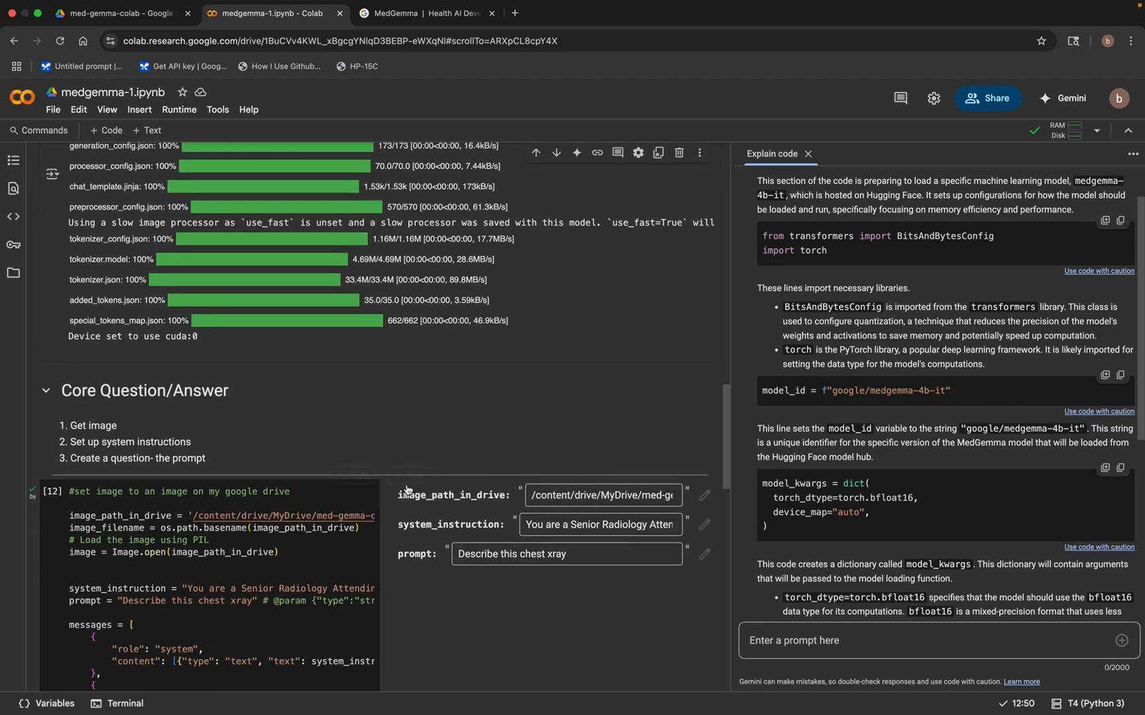
scroll(down, 3)
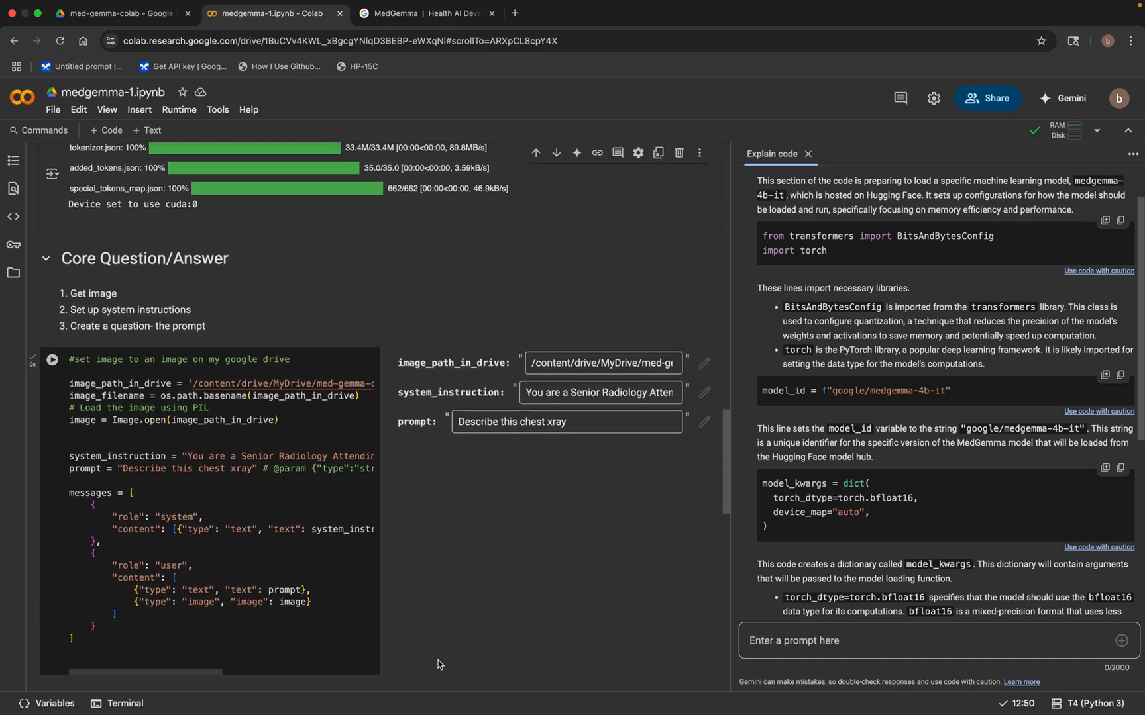
scroll(down, 3)
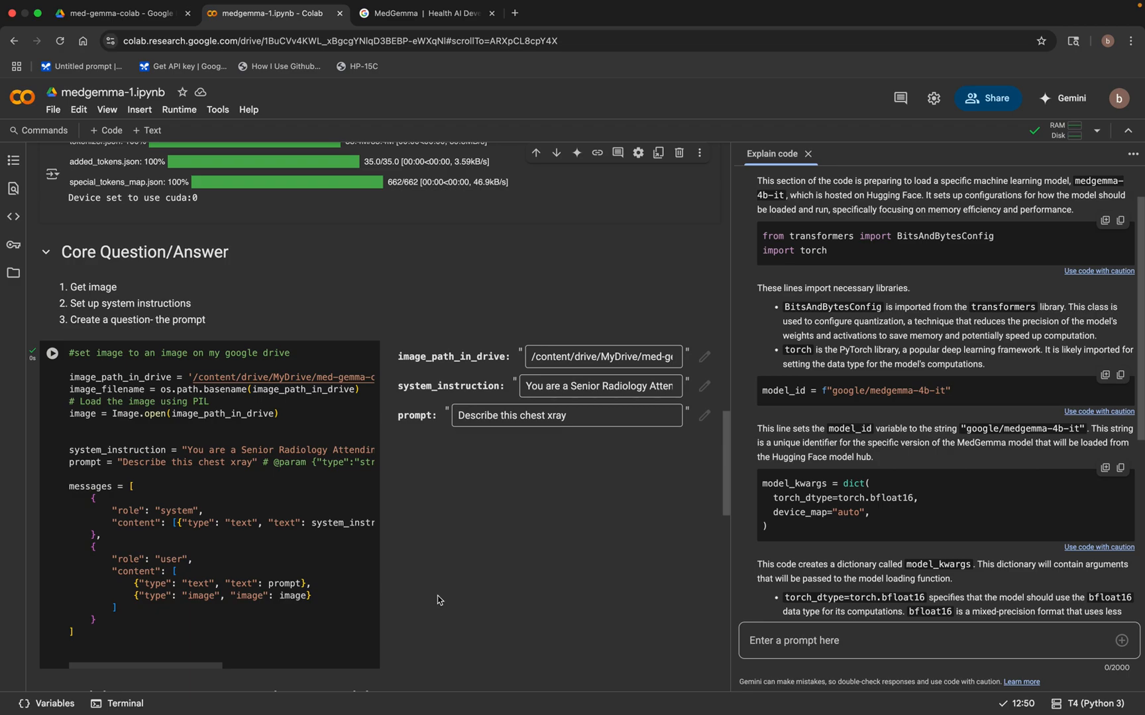
mouse_move(438, 563)
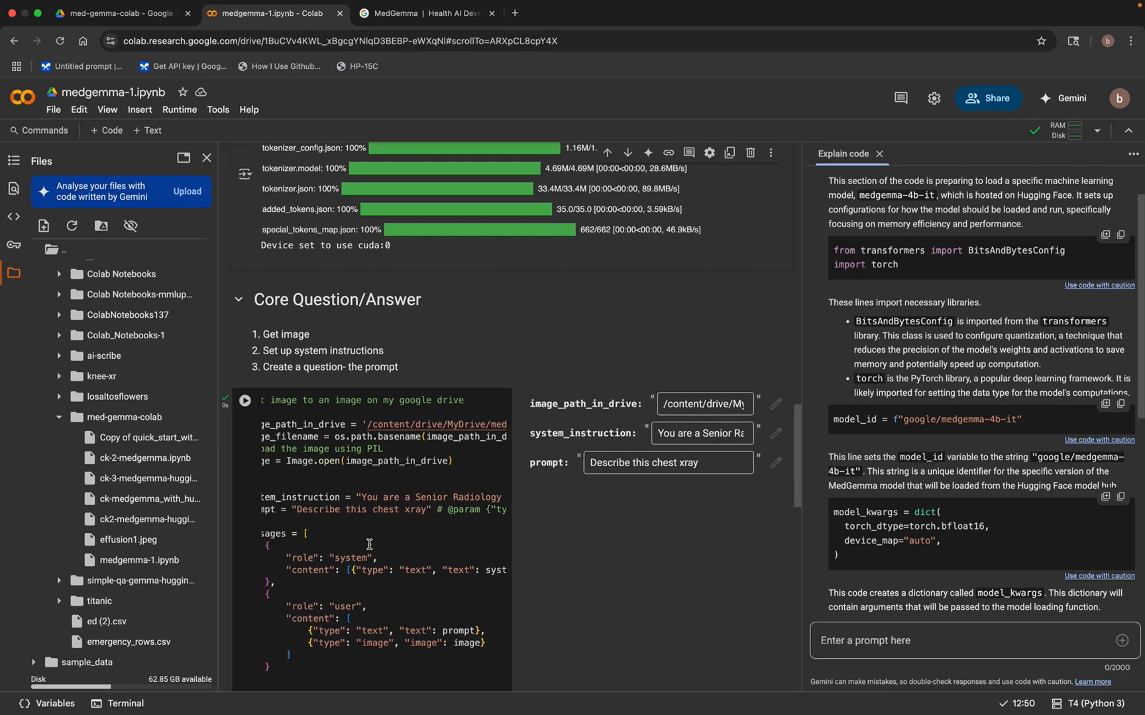
scroll(down, 3)
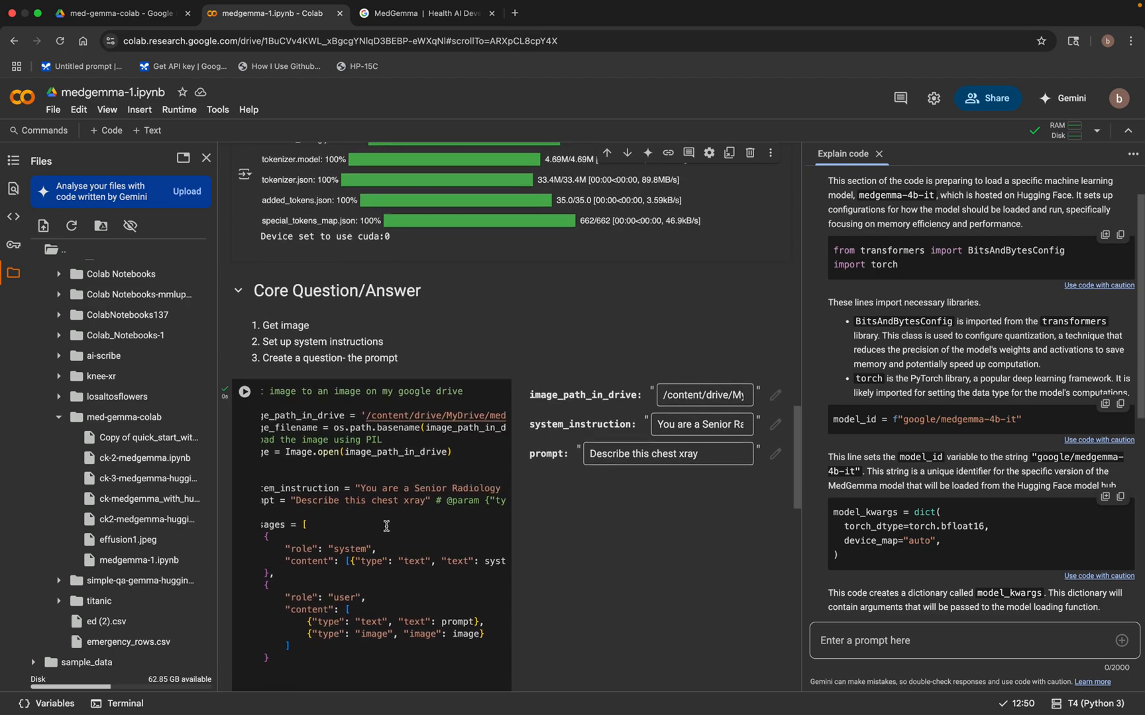
scroll(right, 3)
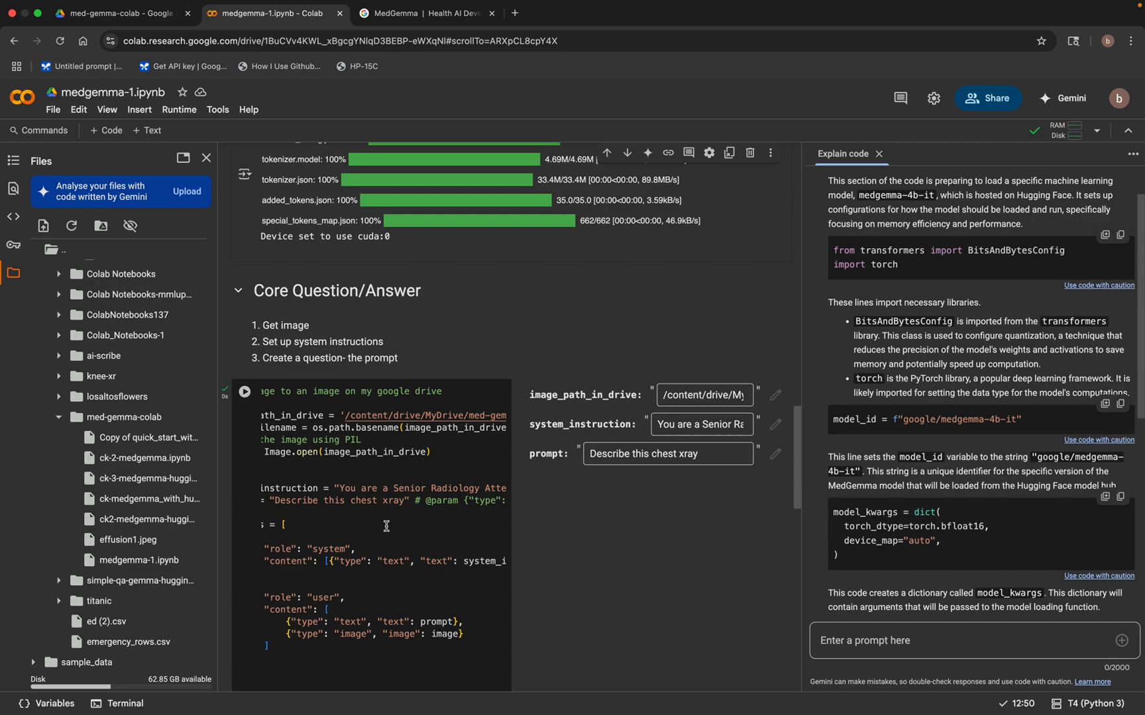
mouse_move(403, 530)
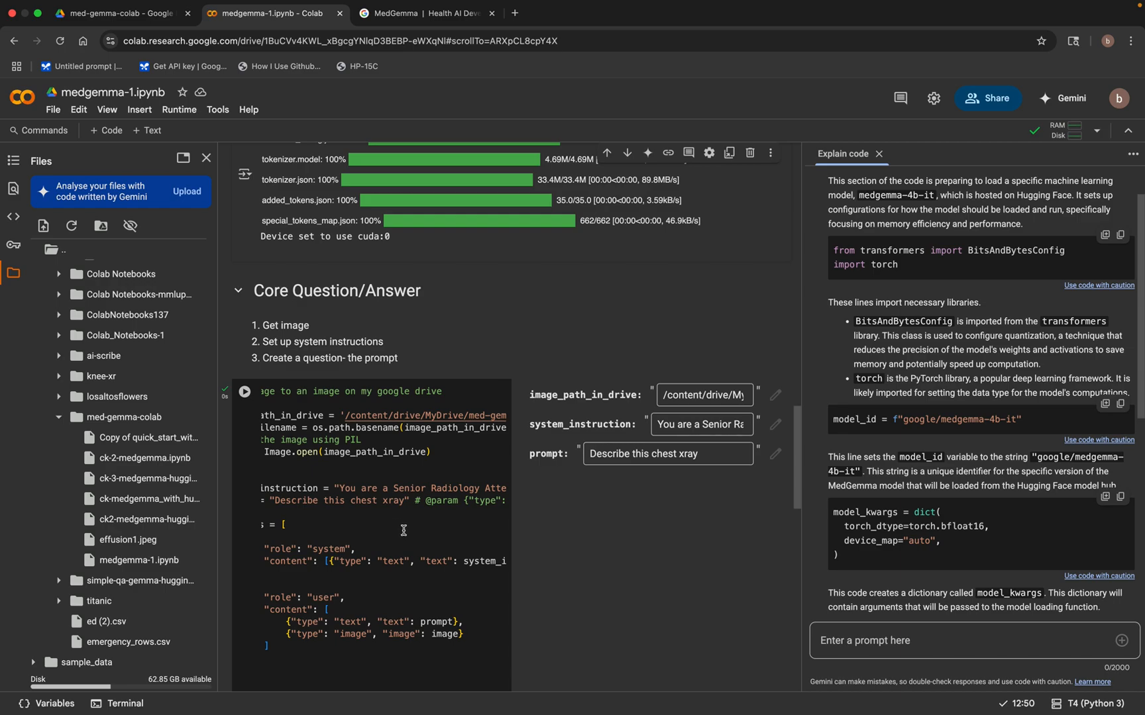
- Append '- patient has sig…' clinical context to the 'Describe this chest xray' prompt
click(666, 453)
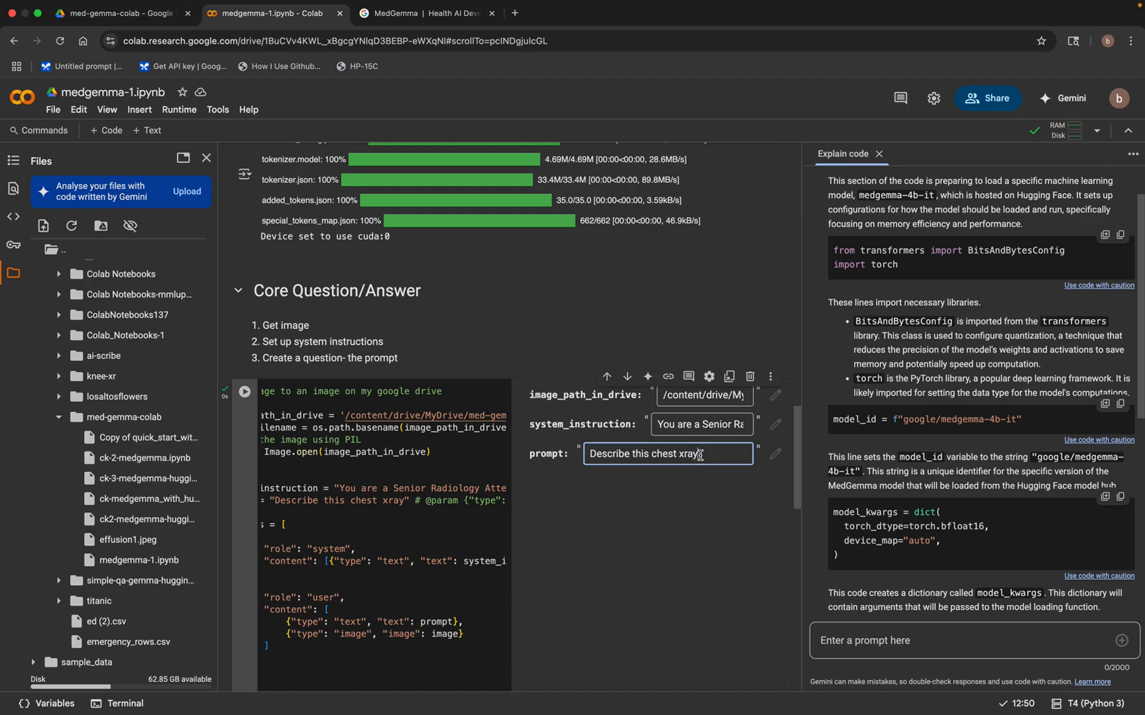
text(-)
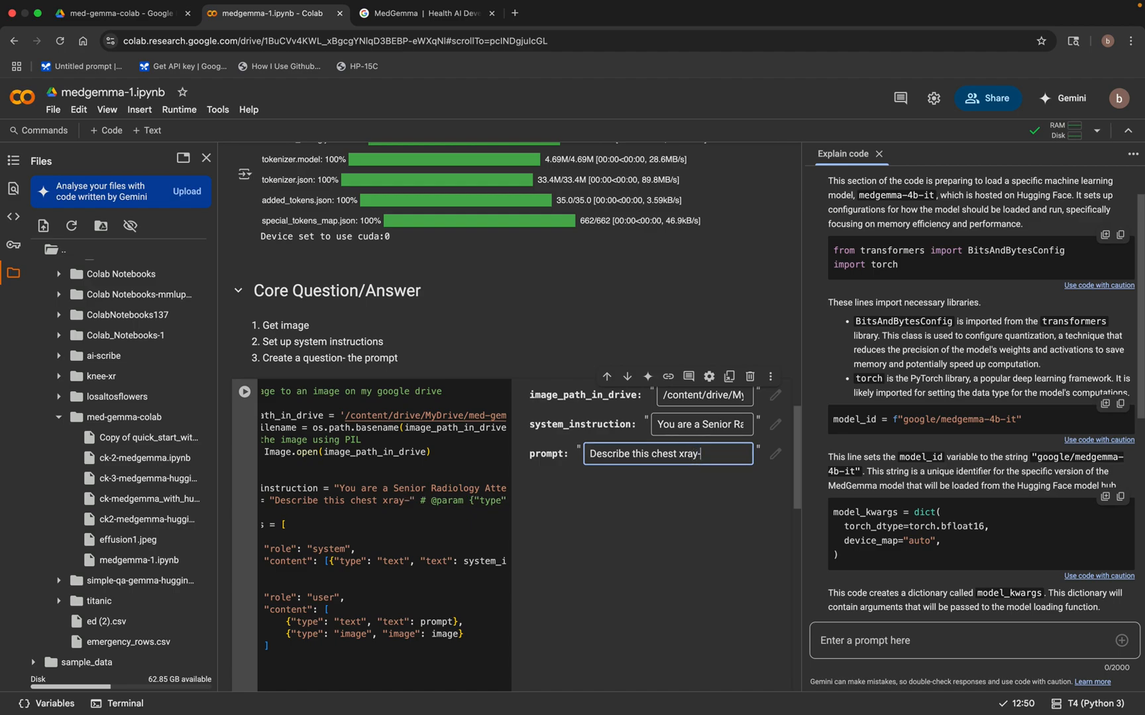
text(pati)
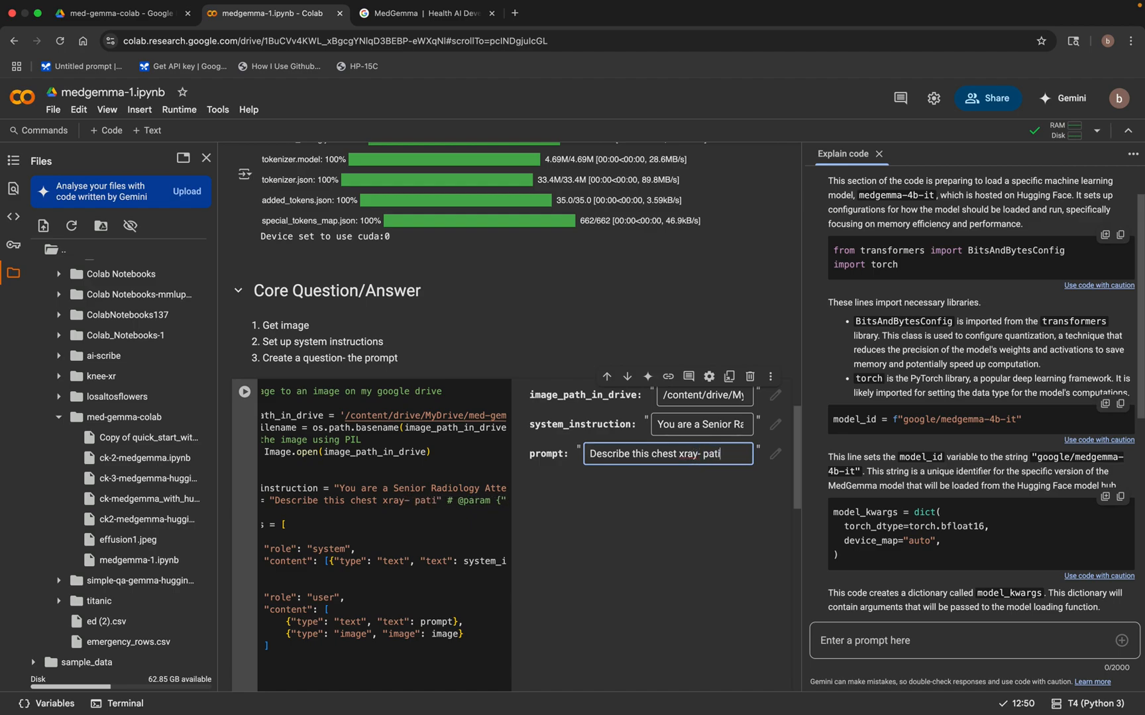
text(patient has)
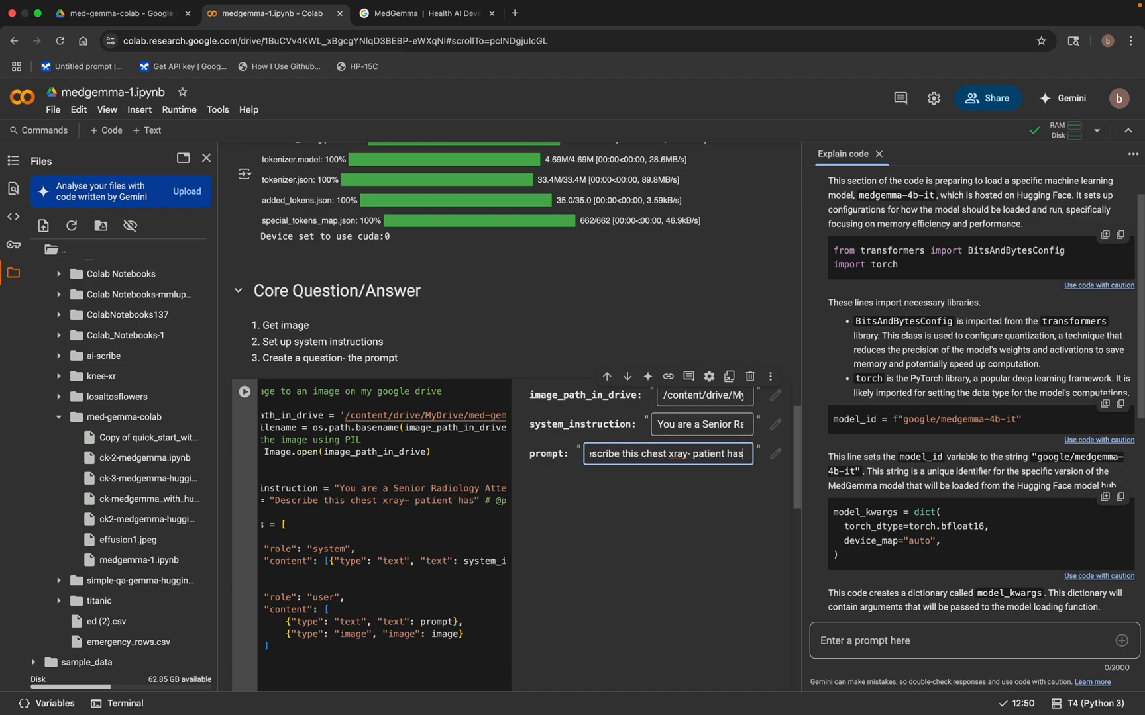
text(signi)
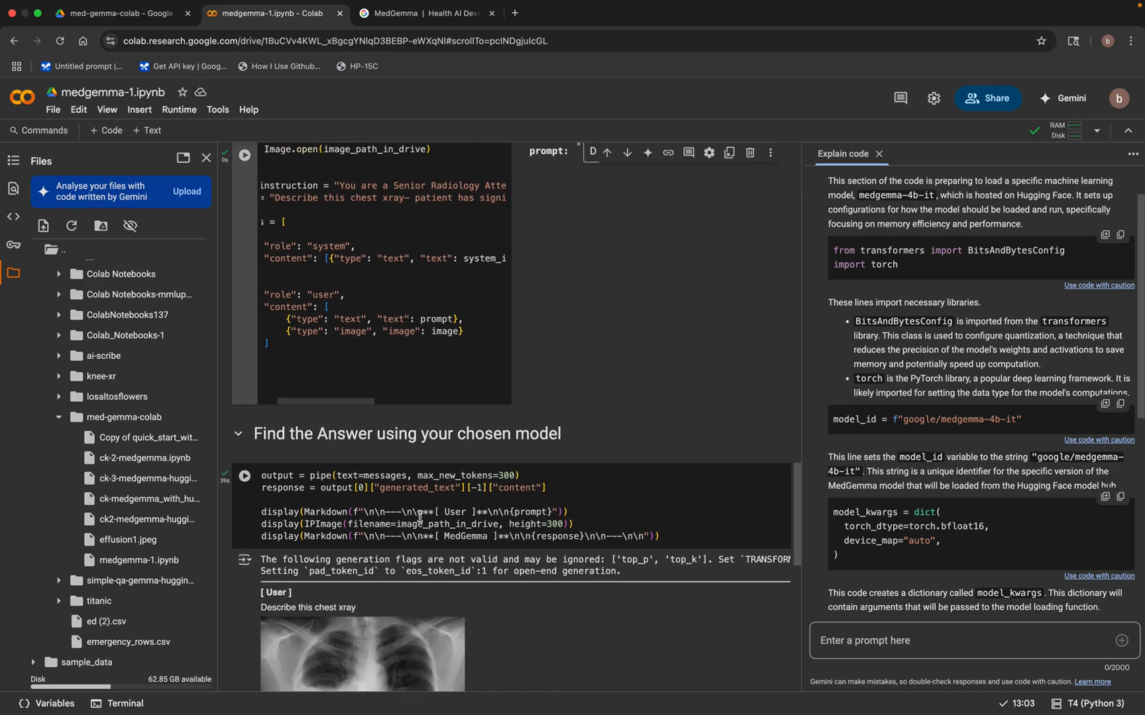
scroll(down, 3)
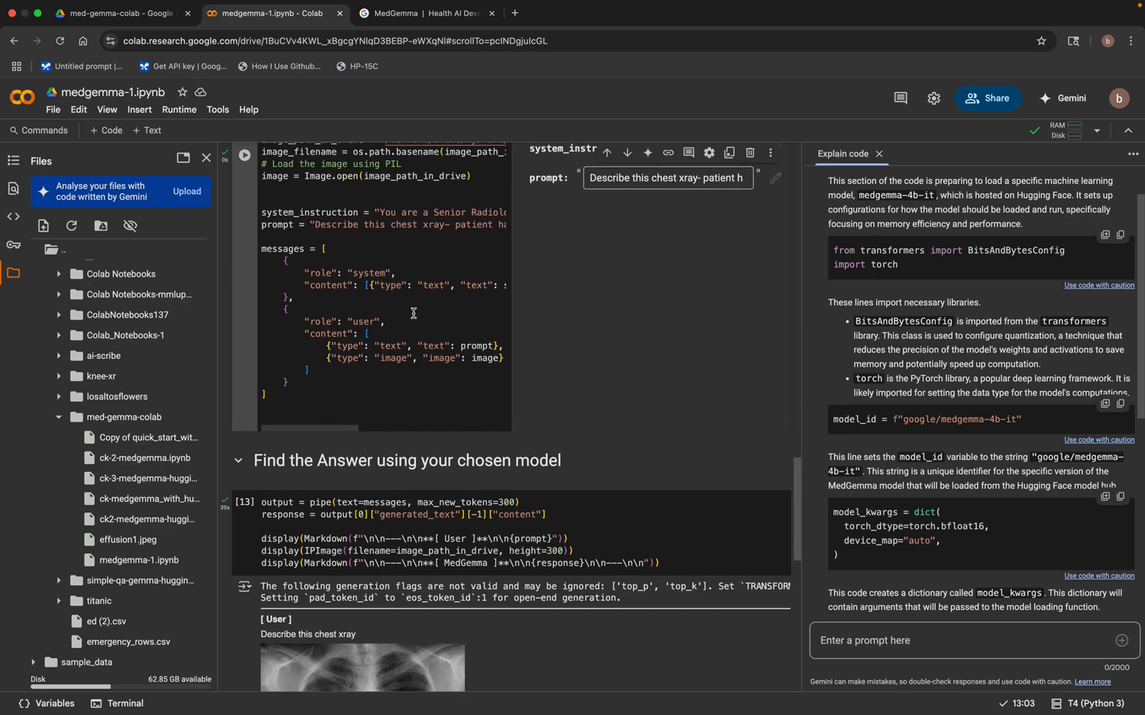
- Rerun the answer cell with the edited prompt and view the runtime connection options
scroll(down, 3)
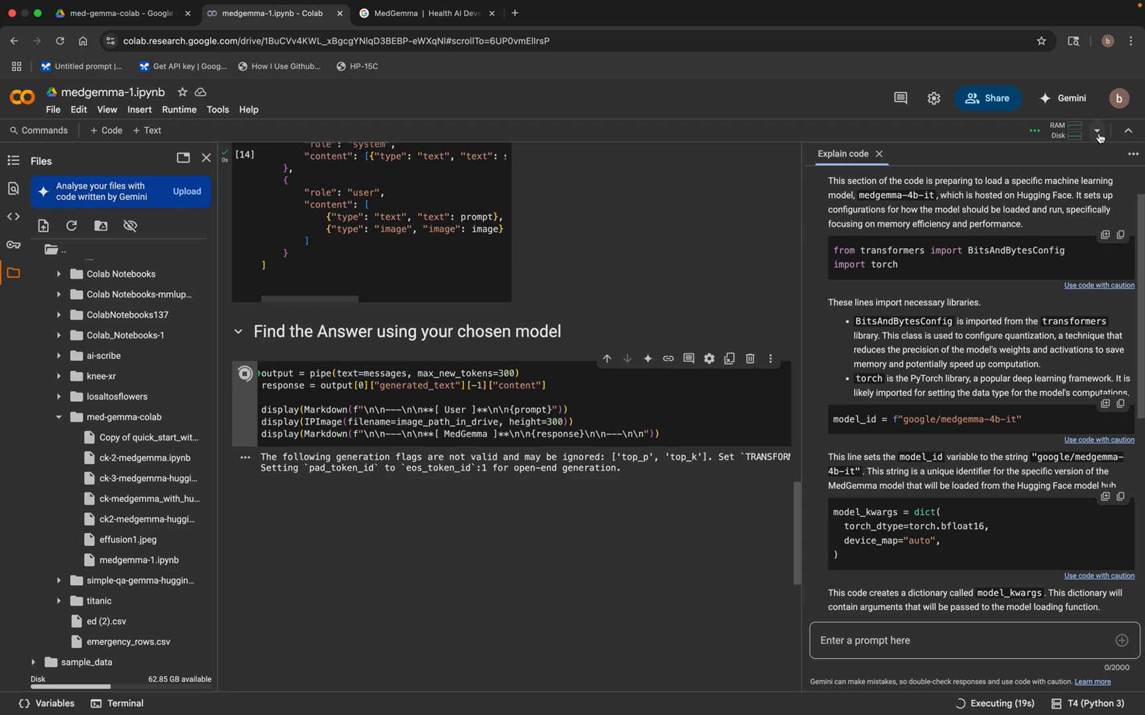
mouse_move(1097, 131)
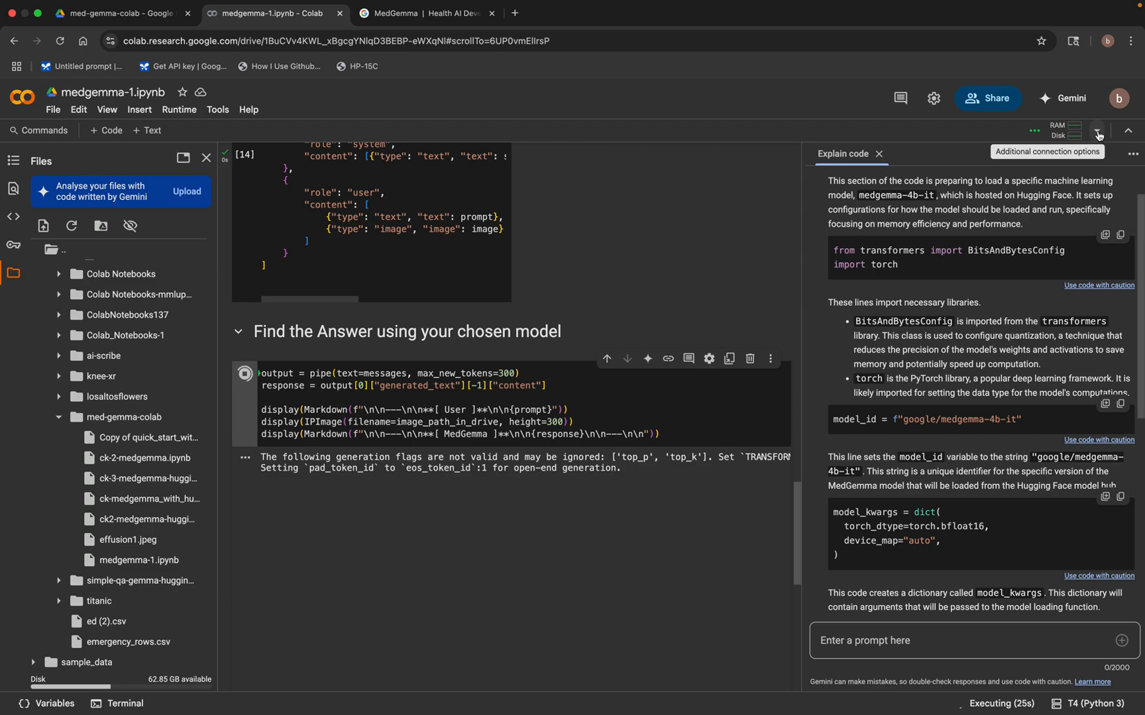
click(1097, 131)
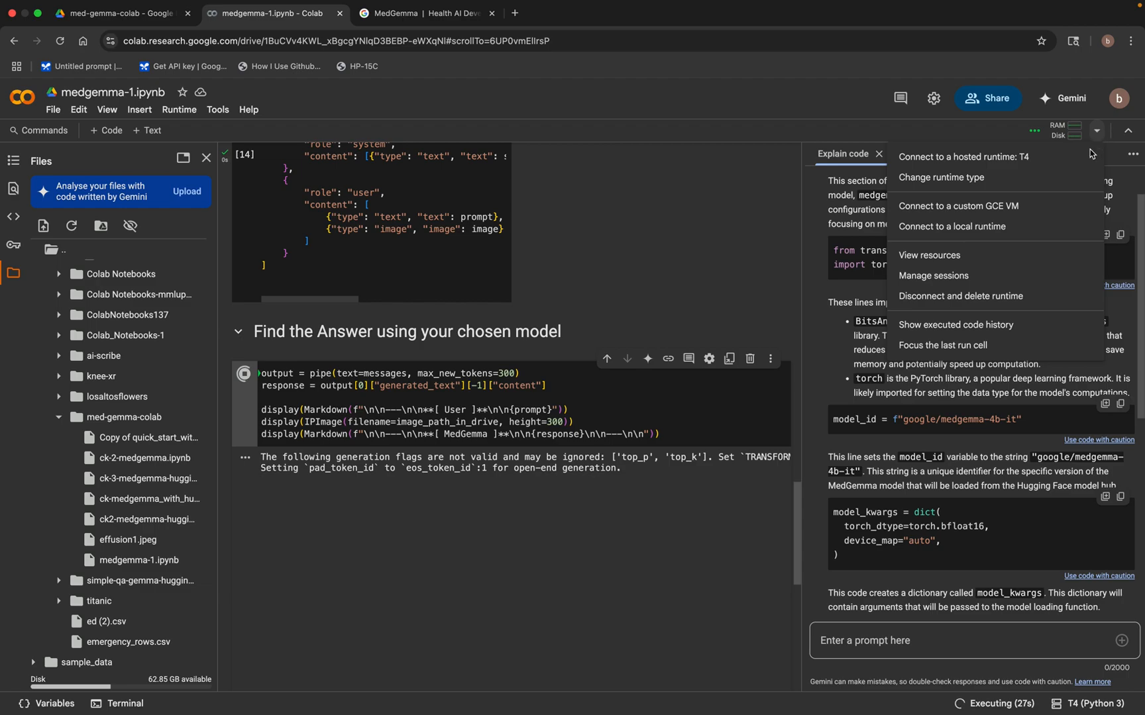
mouse_move(746, 99)
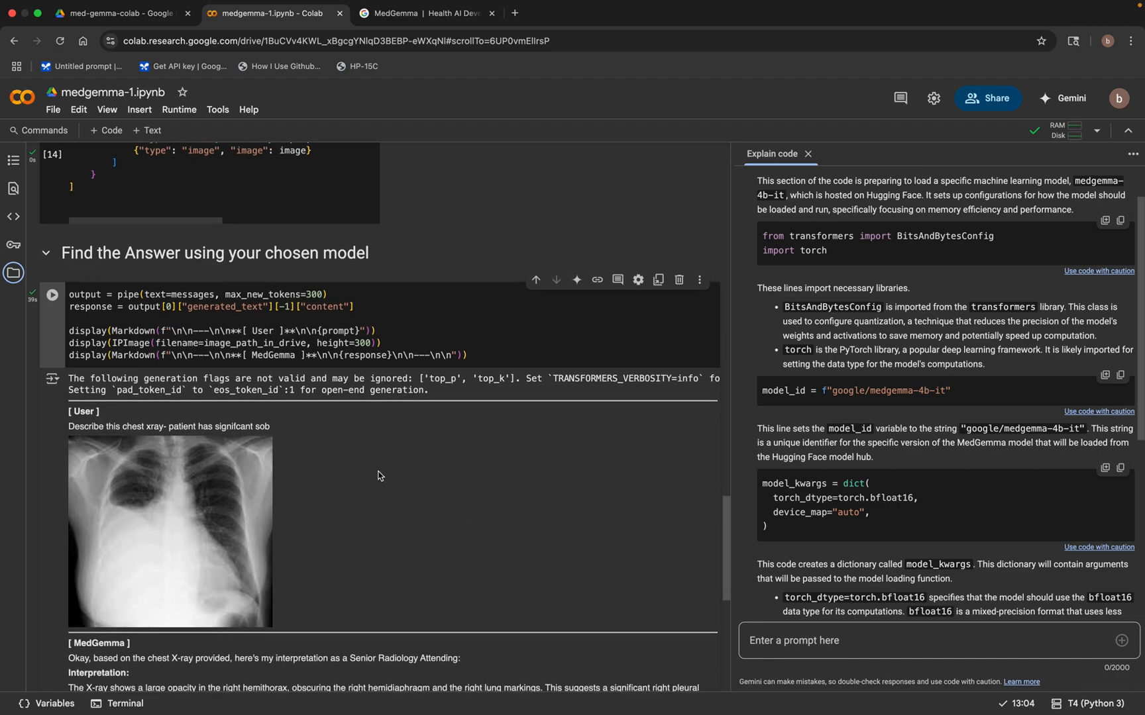
scroll(down, 3)
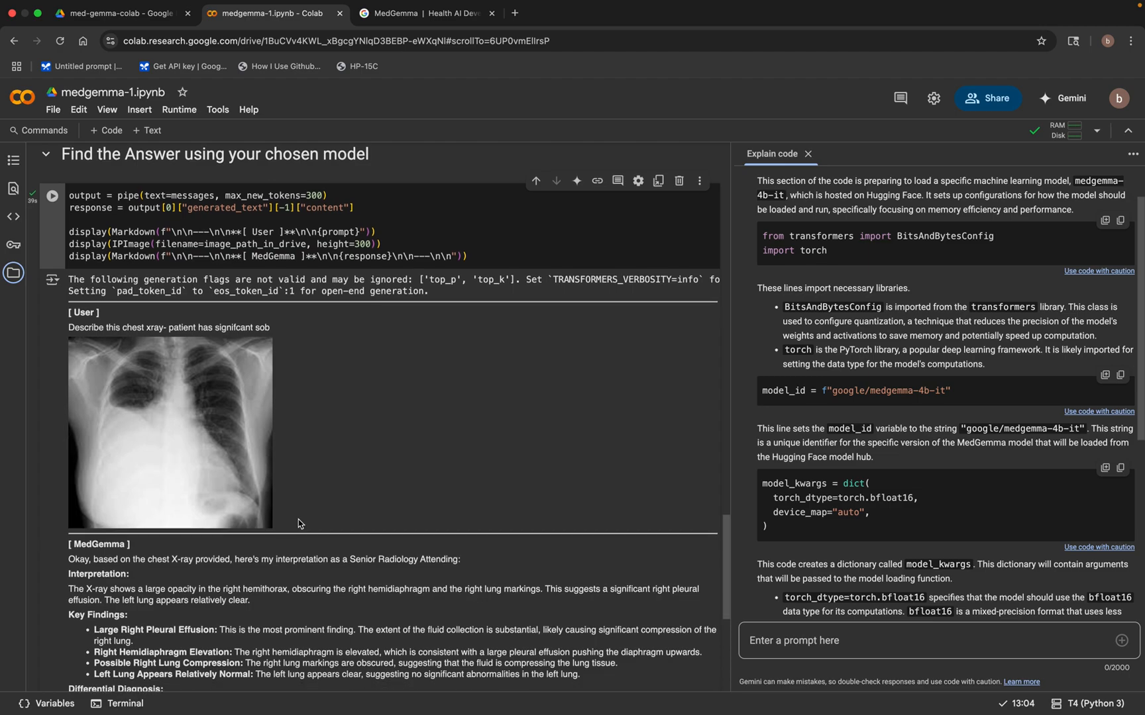
scroll(down, 3)
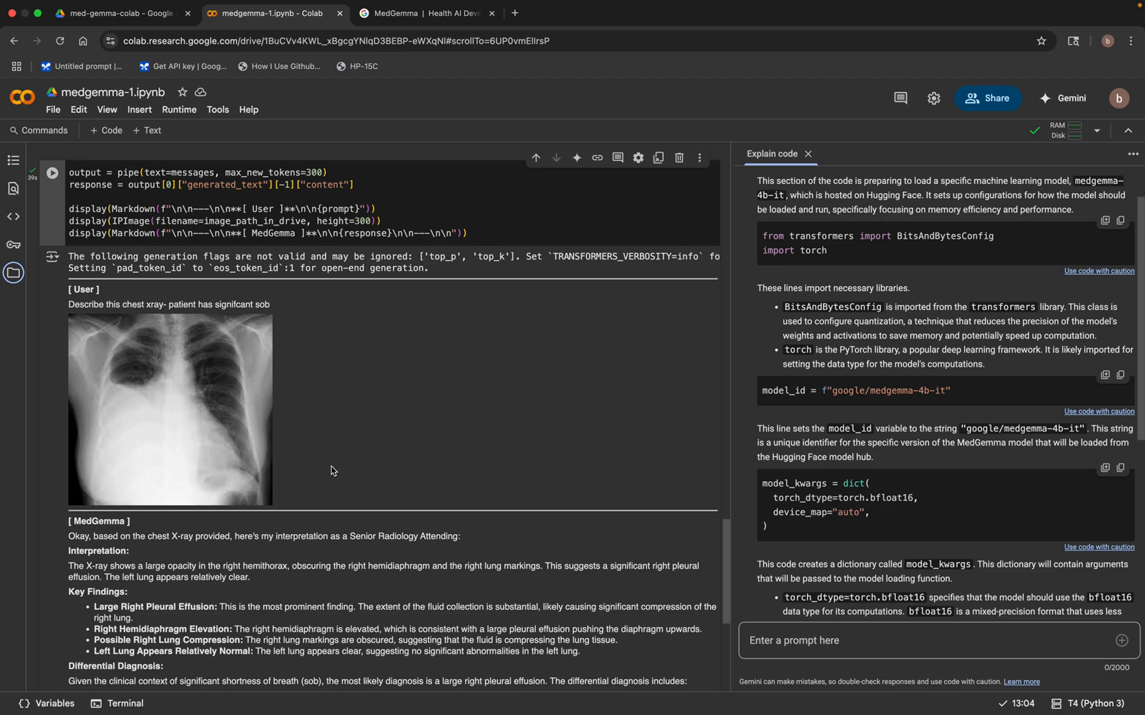
mouse_move(131, 418)
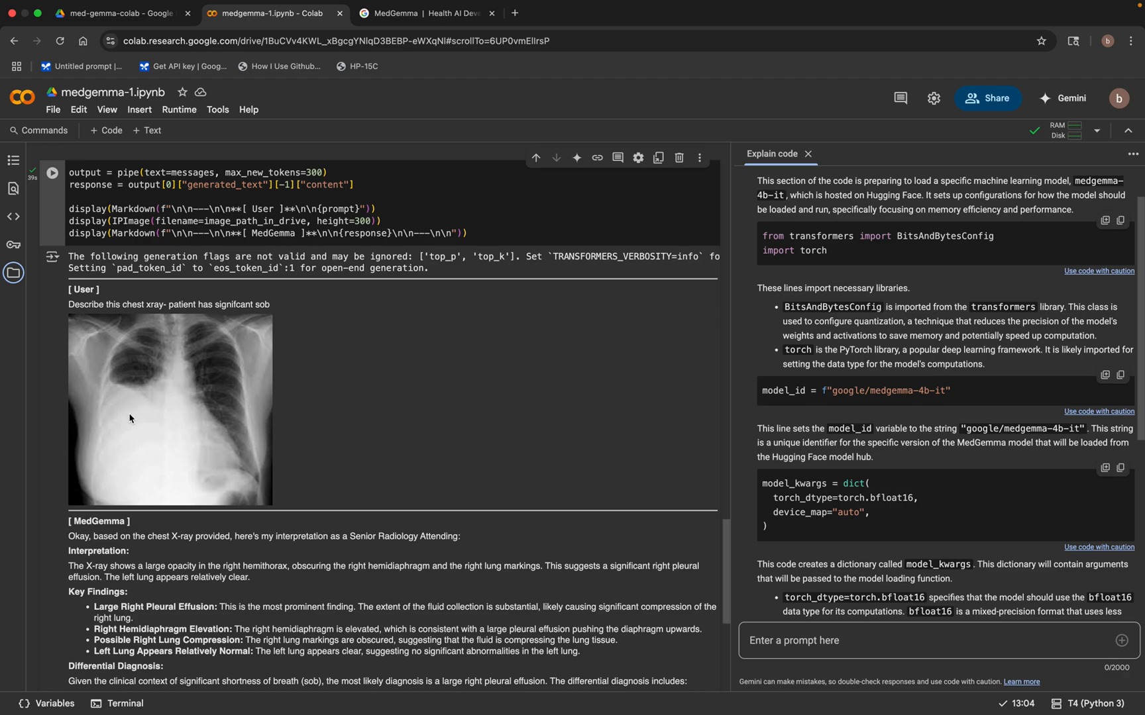
mouse_move(385, 498)
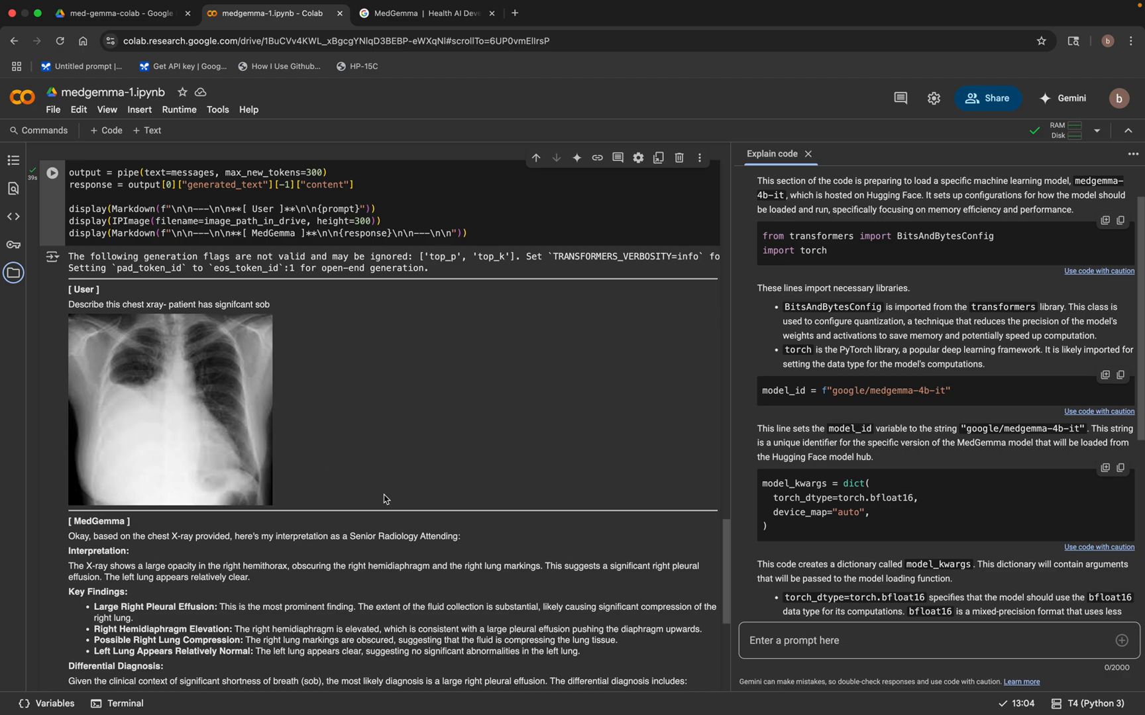
scroll(down, 3)
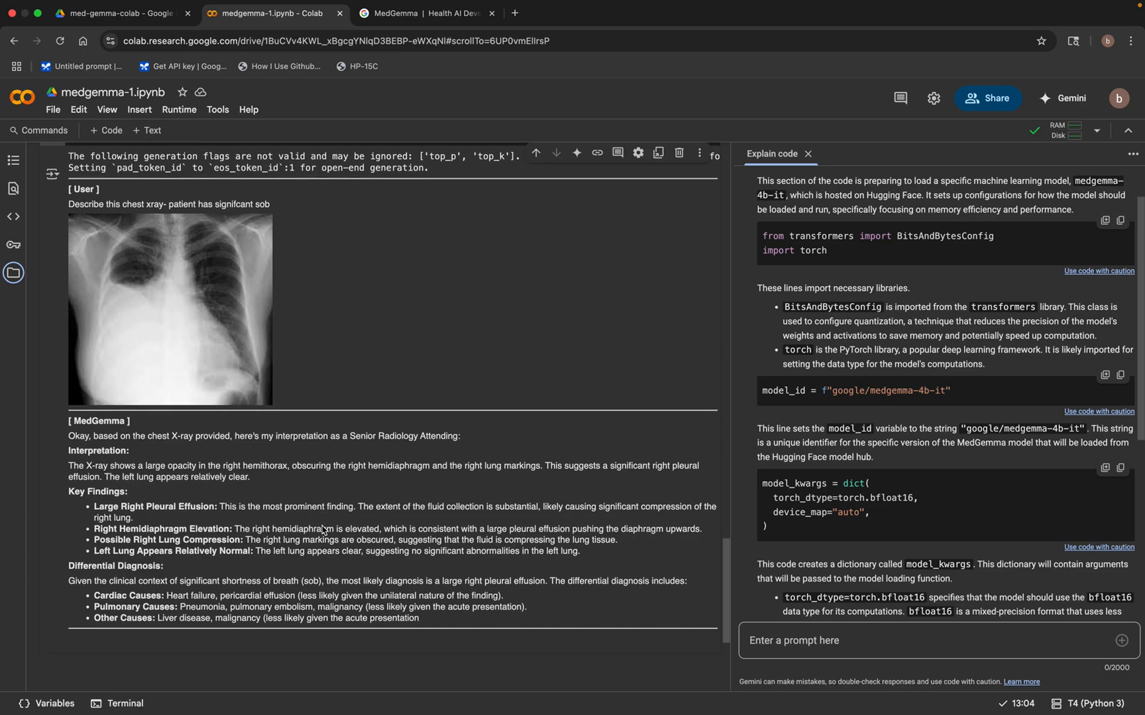
mouse_move(274, 498)
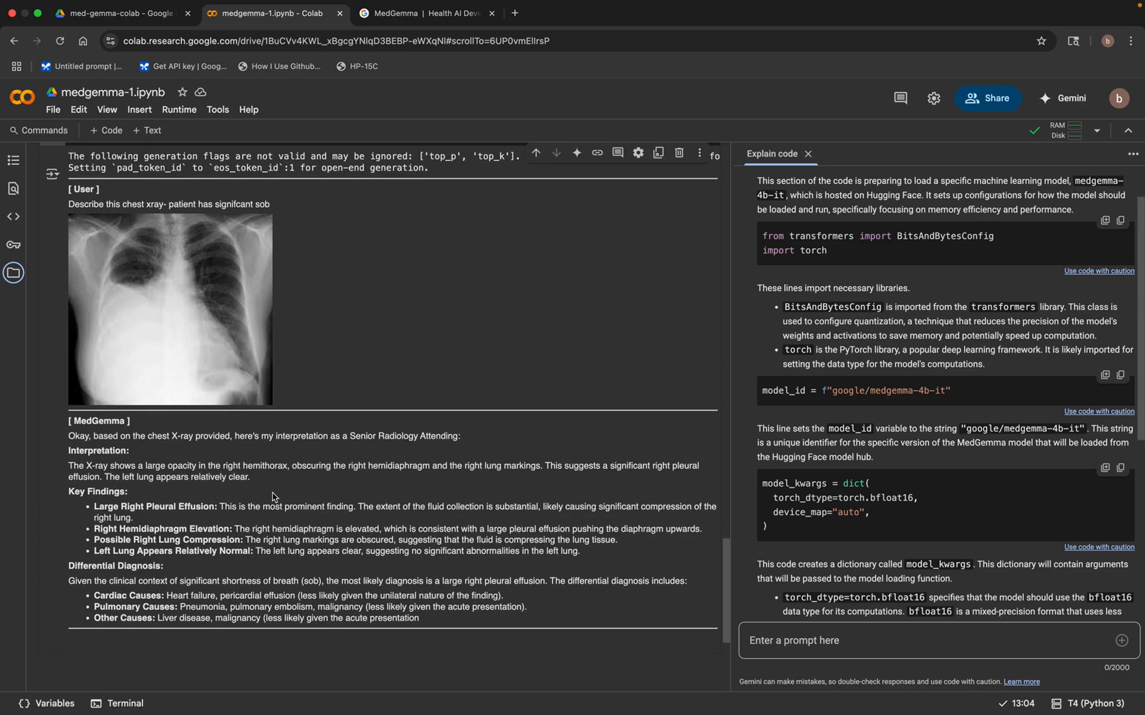
mouse_move(311, 493)
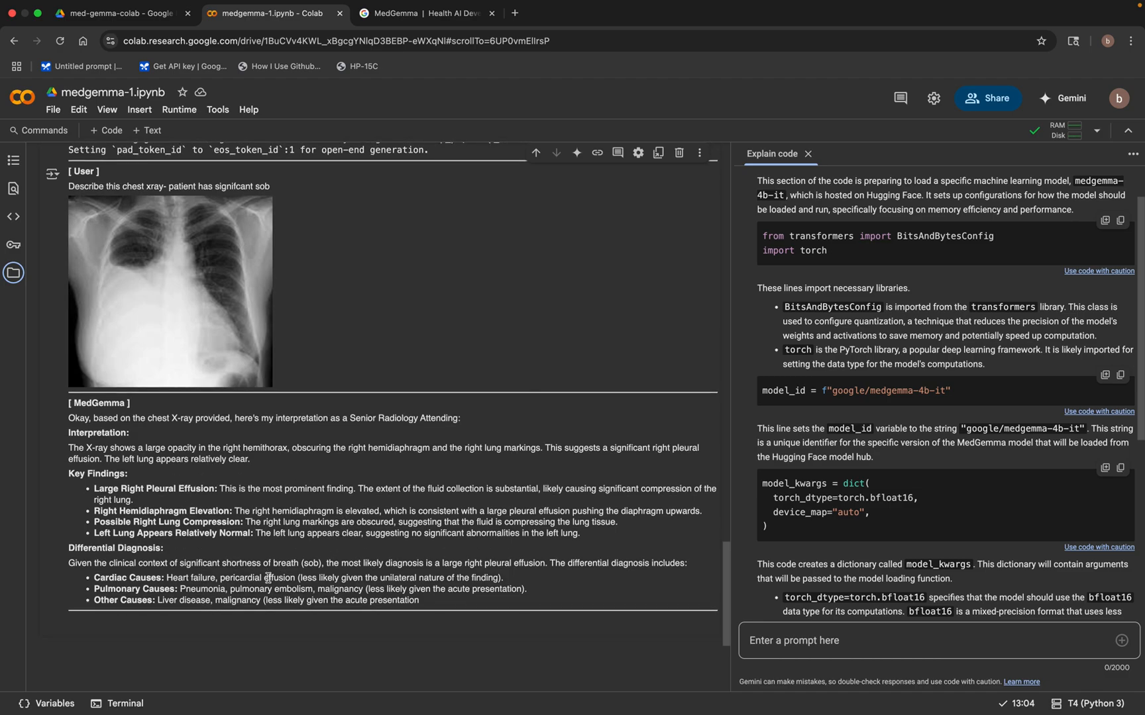
scroll(down, 3)
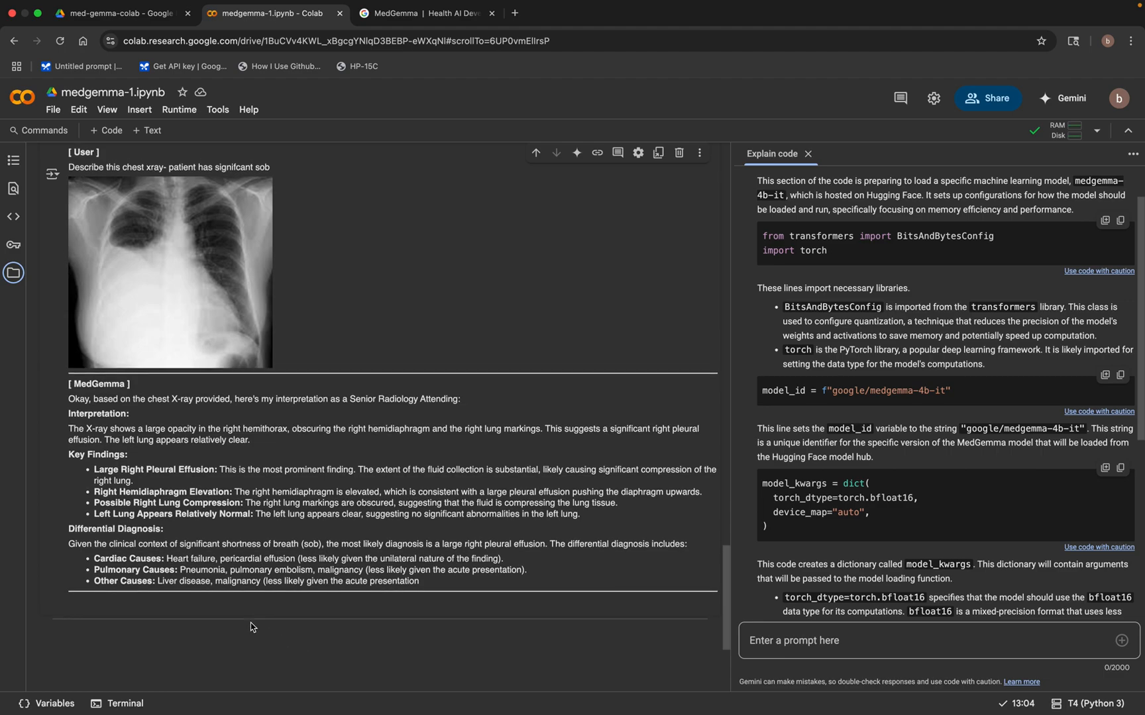
mouse_move(237, 633)
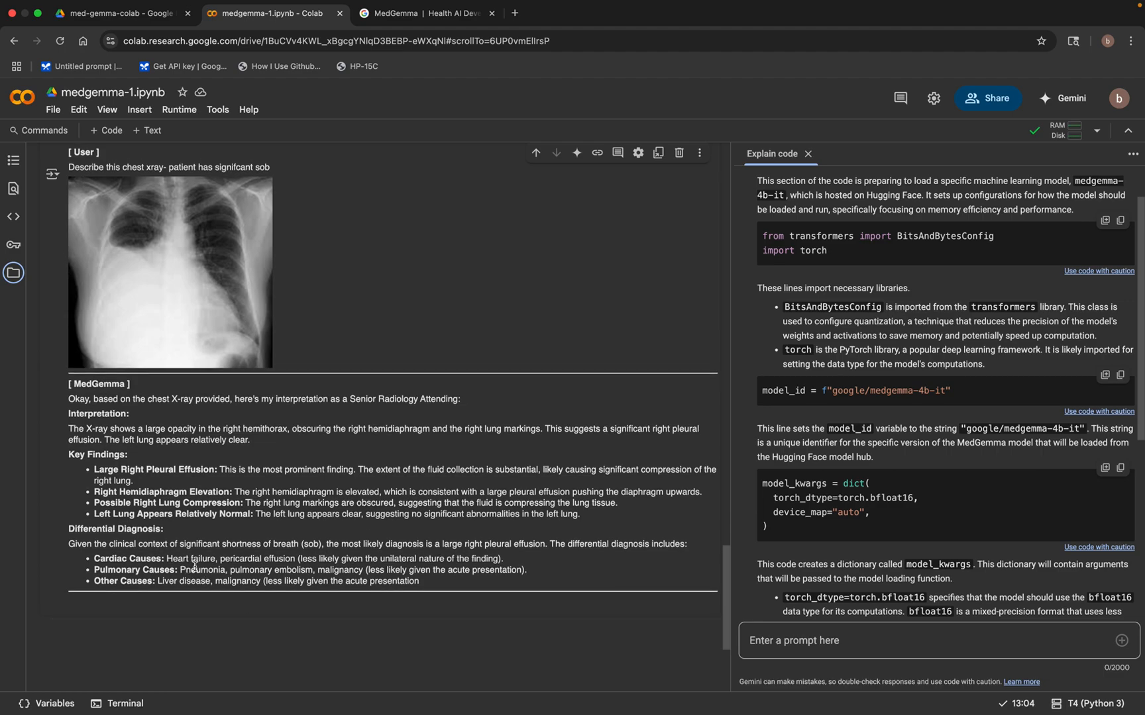
mouse_move(271, 604)
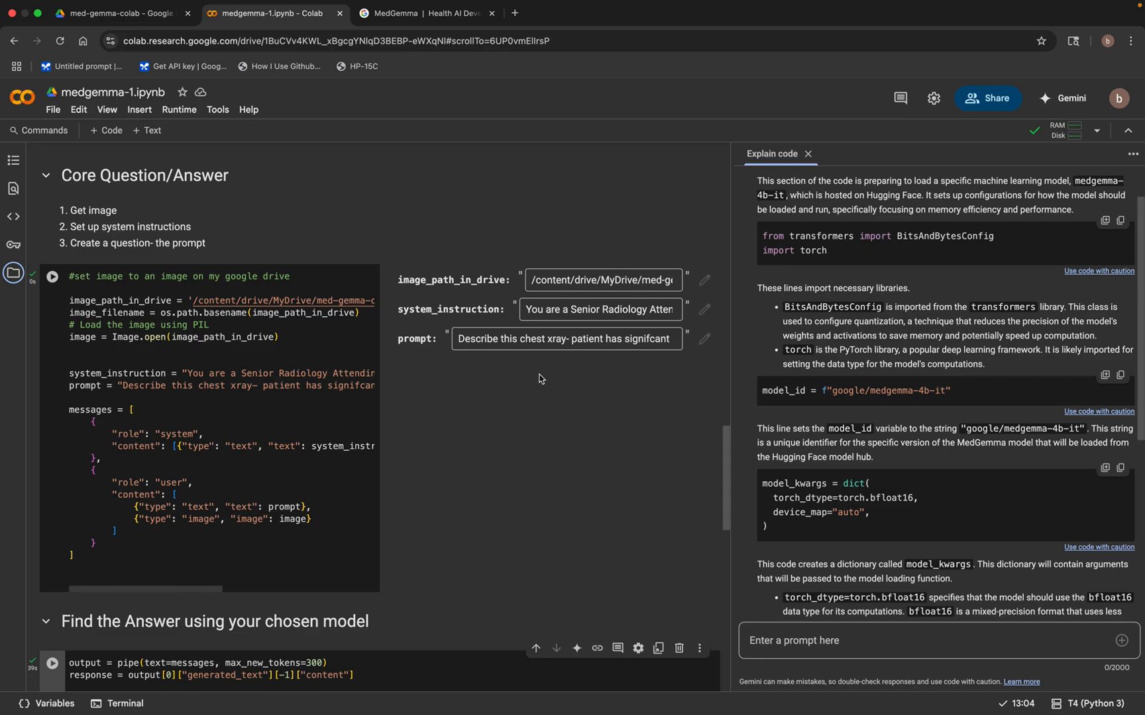
scroll(down, 3)
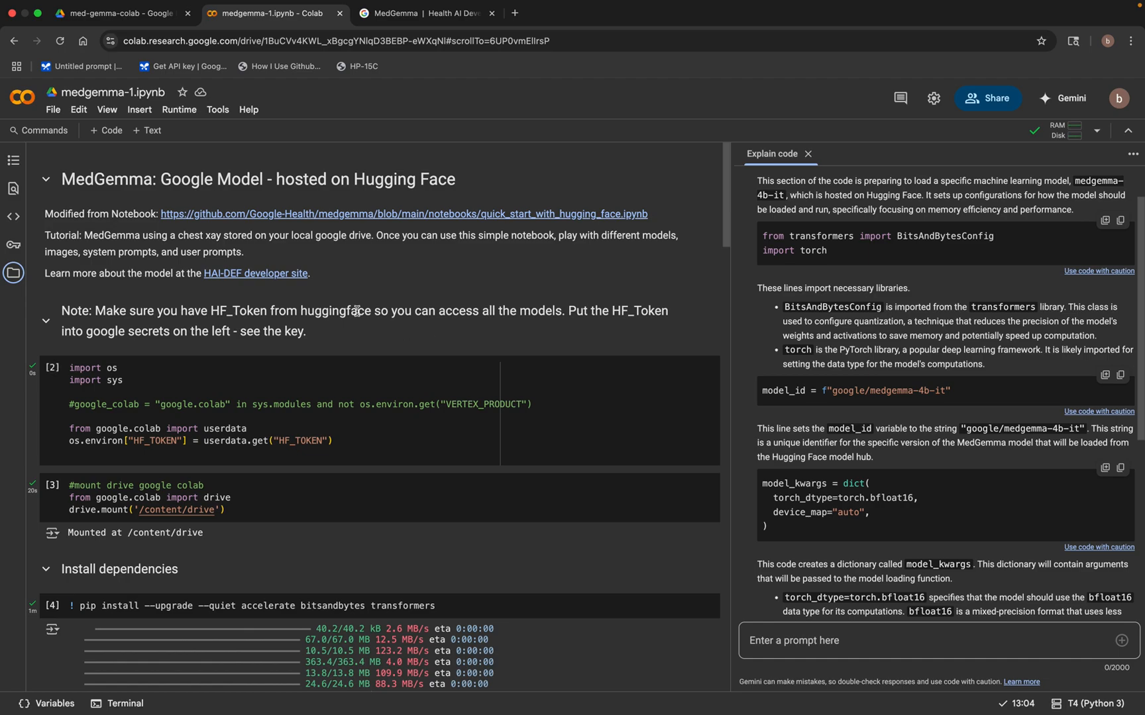
click(426, 13)
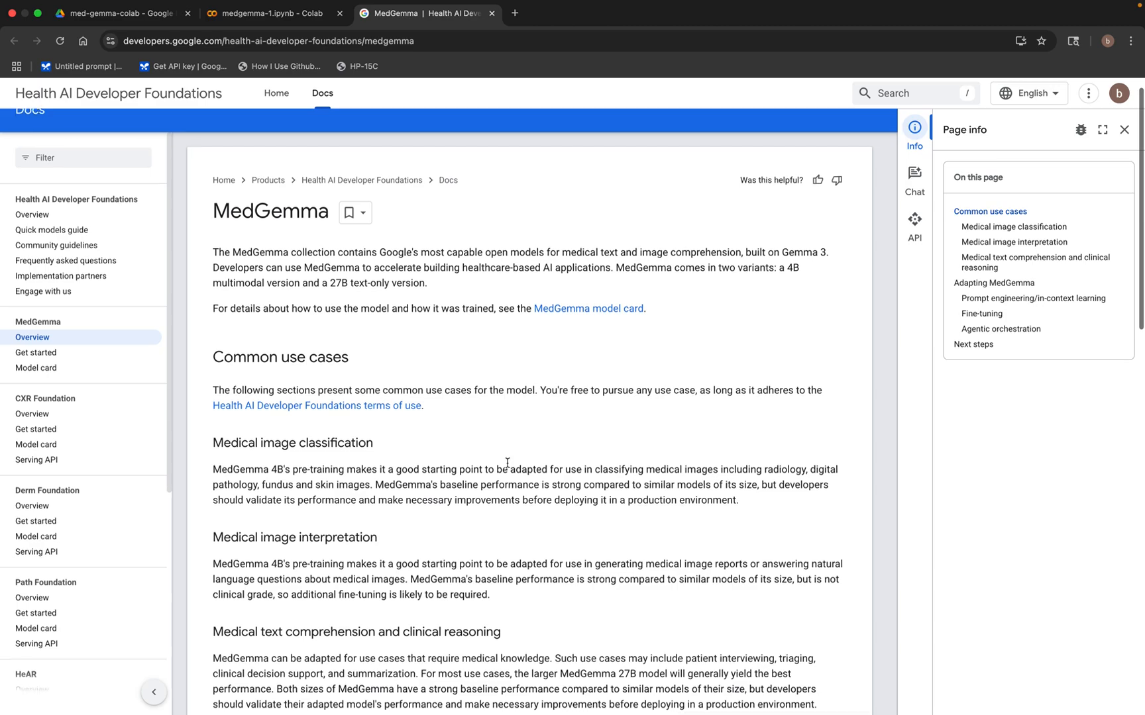
scroll(down, 3)
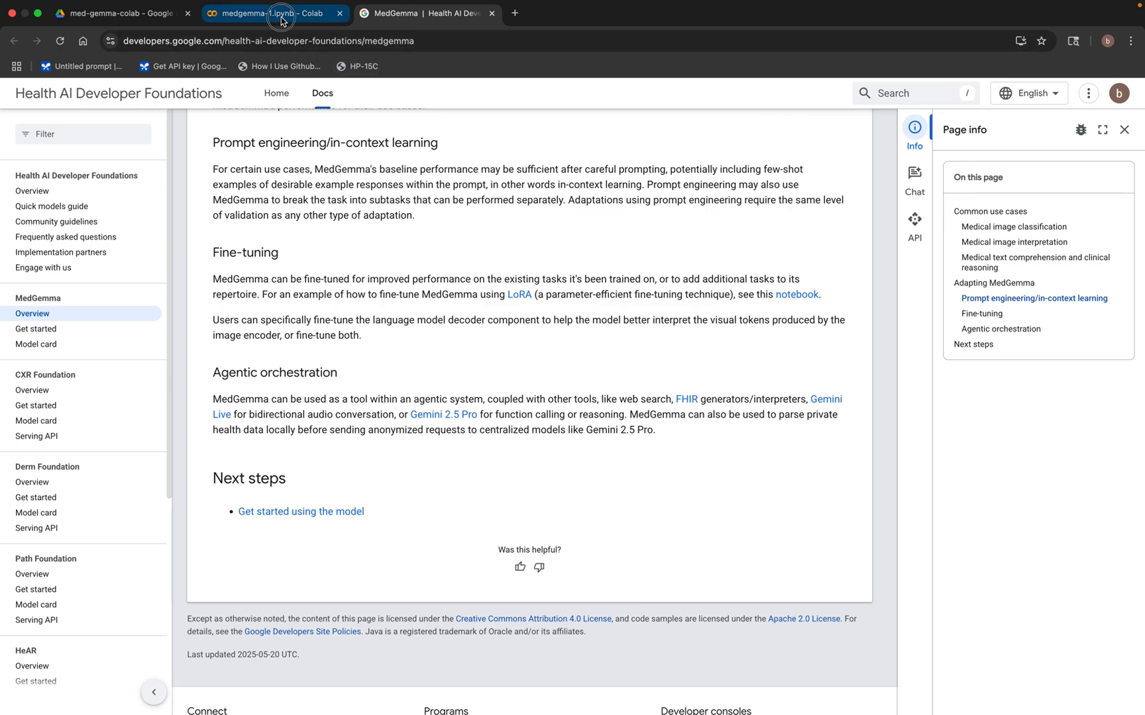
click(270, 13)
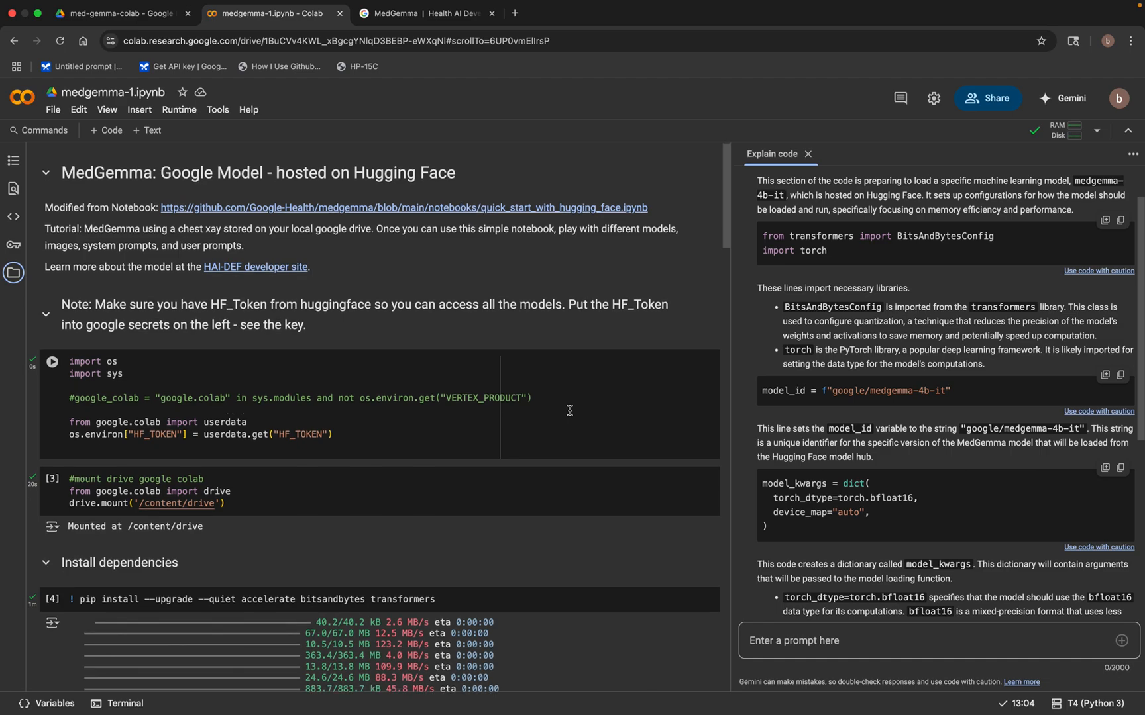
- Close the Explain code panel and scroll through the install and google/medgemma-4b-it configuration cells at full width
scroll(down, 3)
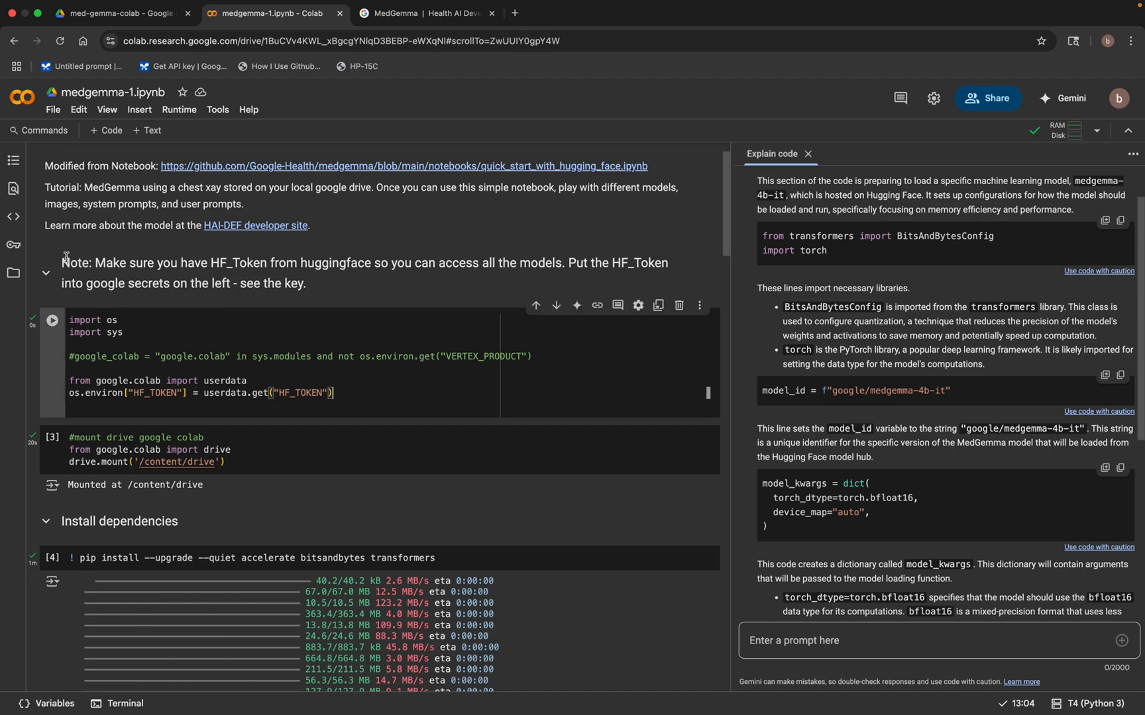
click(14, 244)
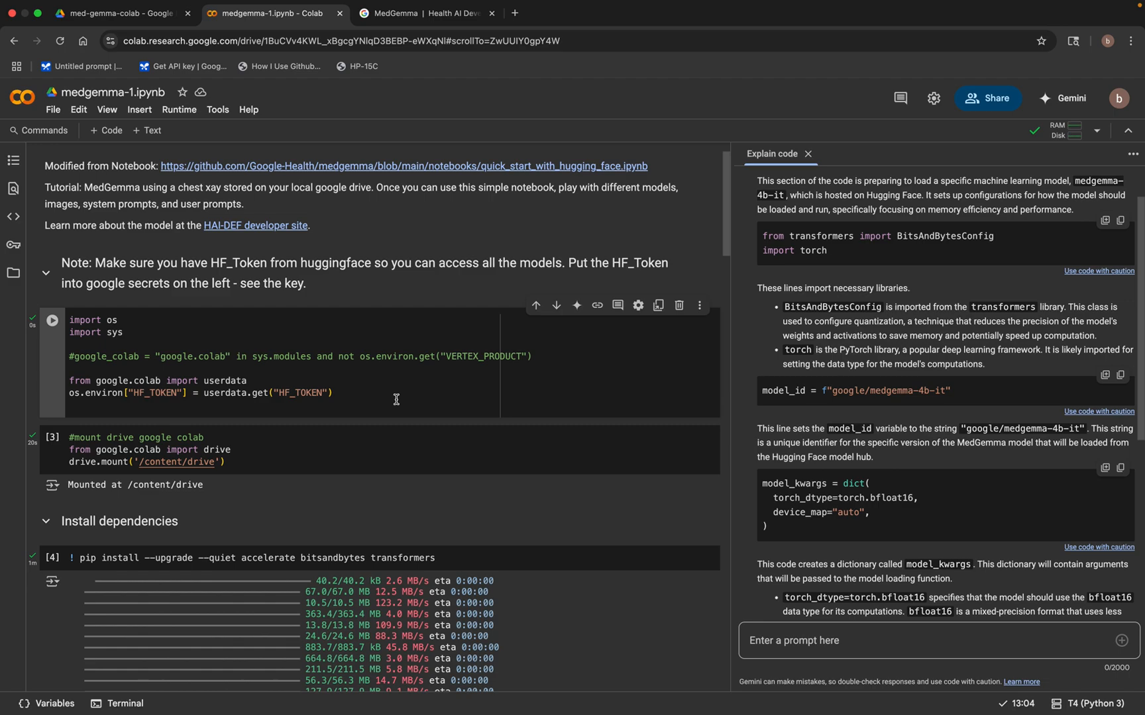
scroll(down, 3)
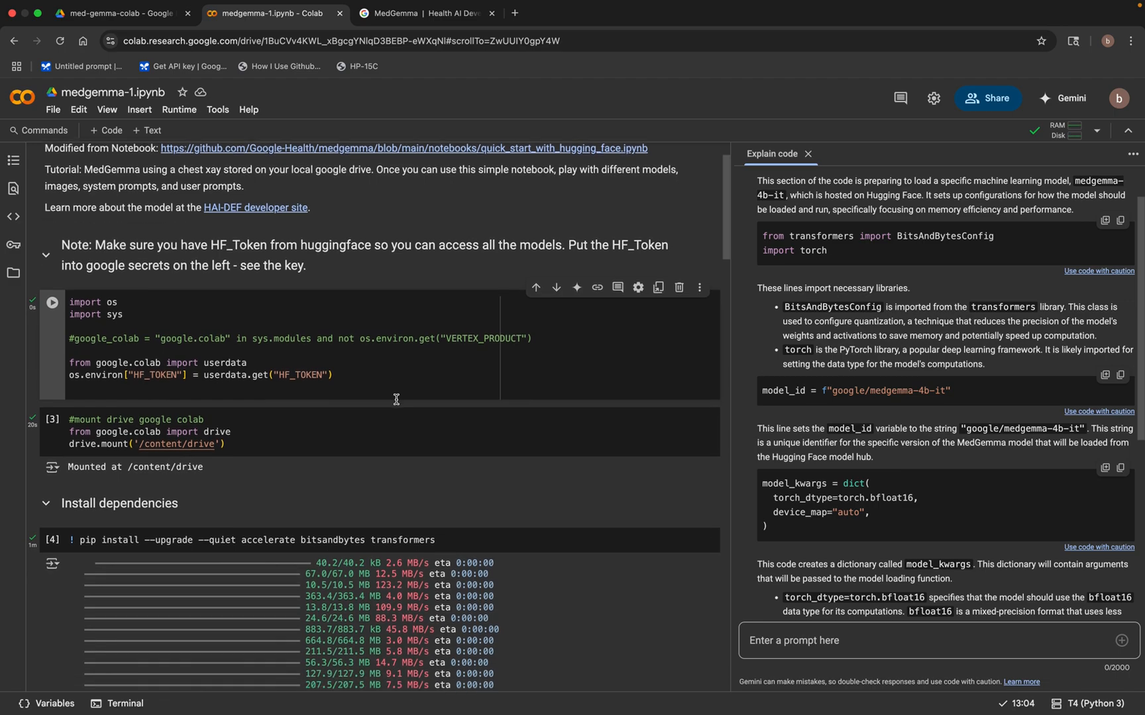
scroll(down, 3)
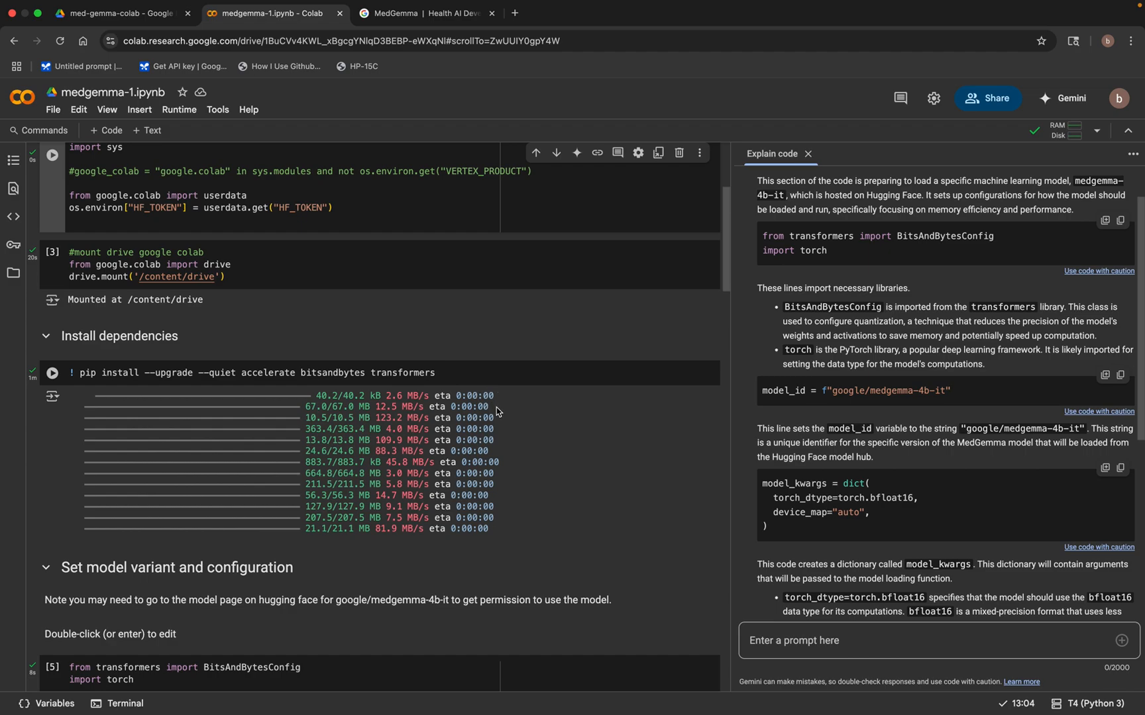
scroll(down, 3)
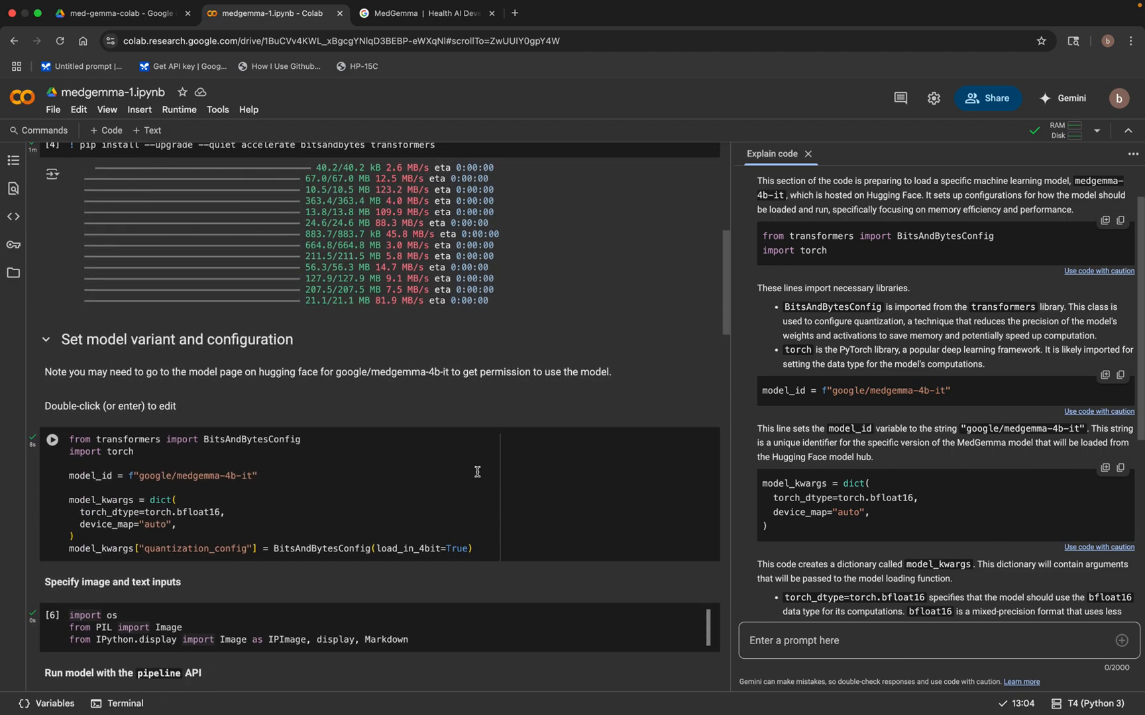
mouse_move(318, 475)
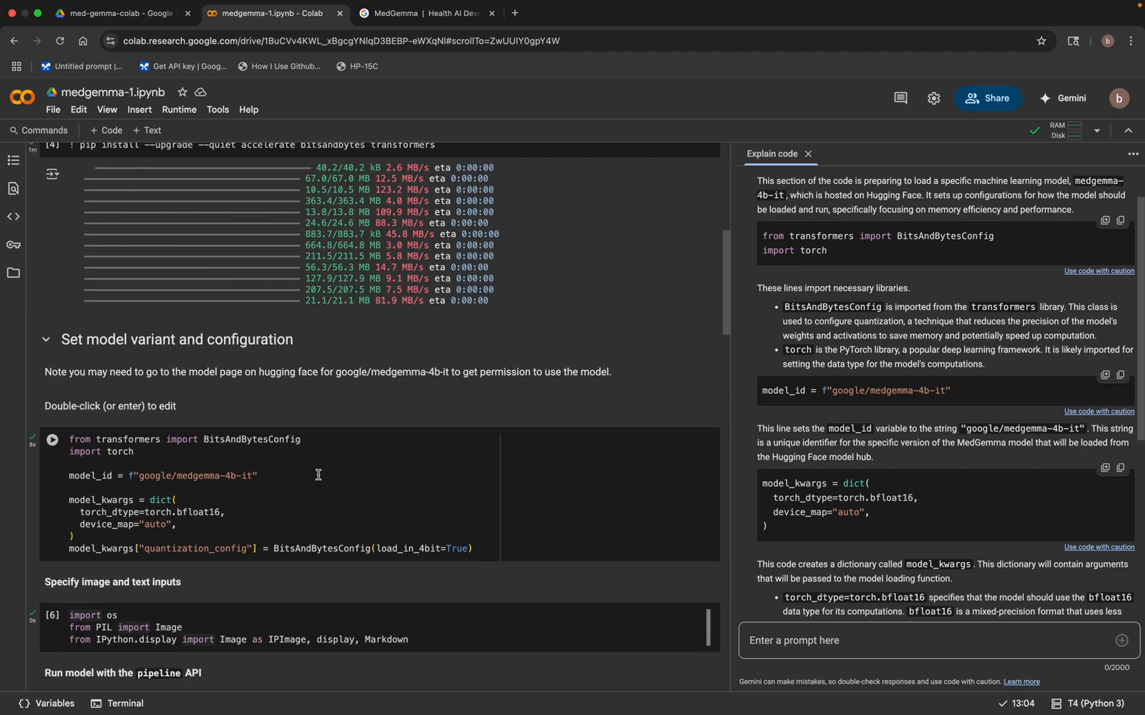
mouse_move(319, 477)
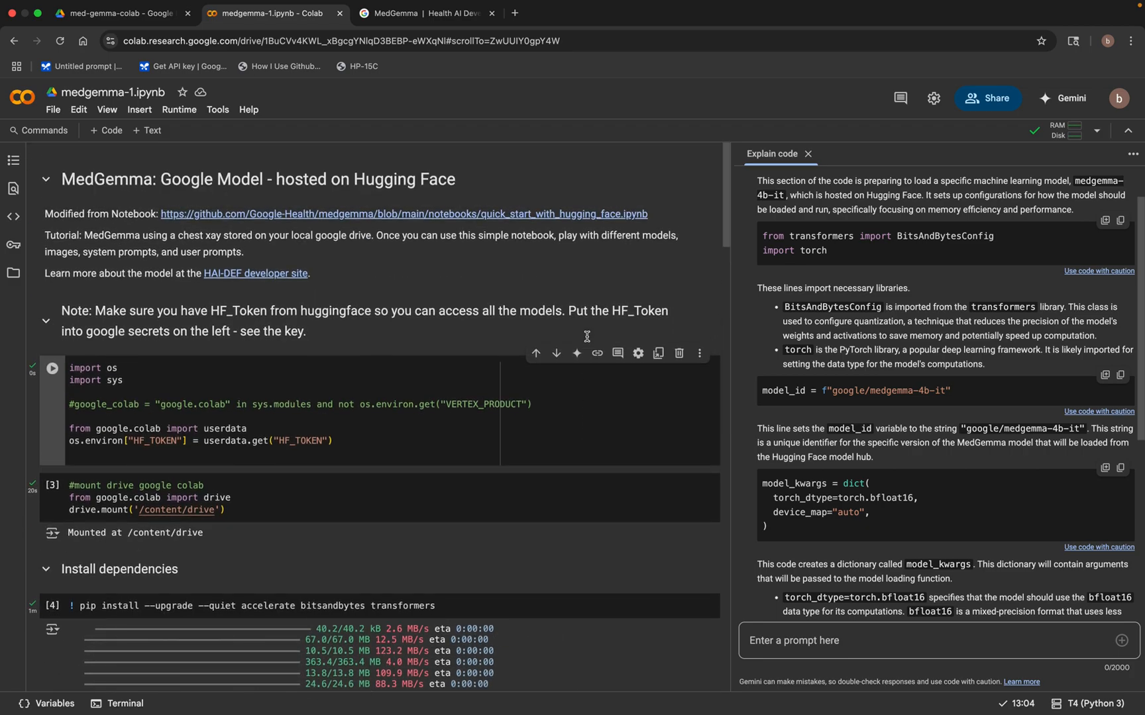
mouse_move(489, 314)
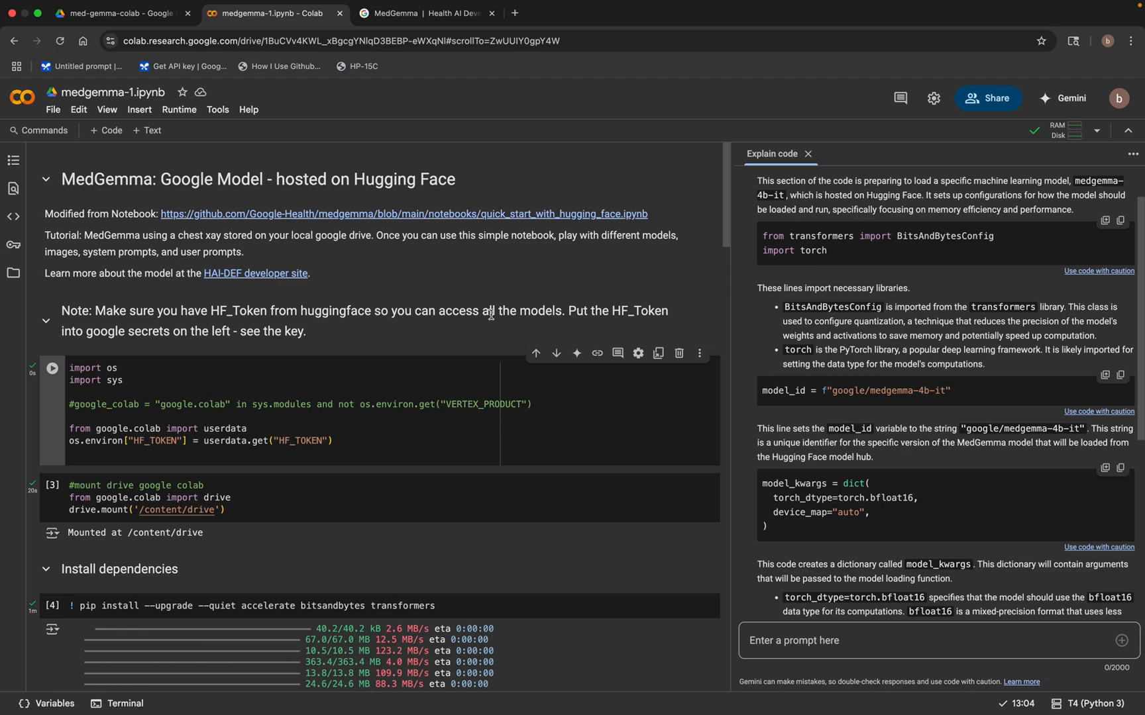
mouse_move(846, 175)
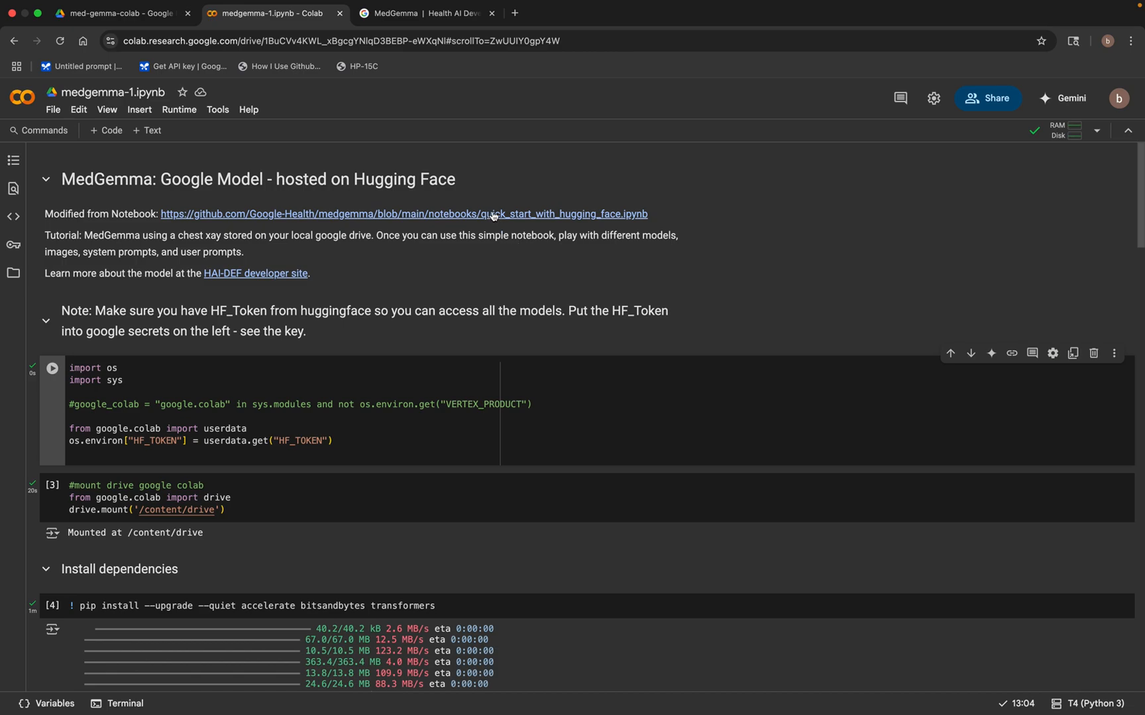
- View the source quick_start_with_hugging_face notebook on GitHub, then return to the MedGemma docs tab
click(404, 214)
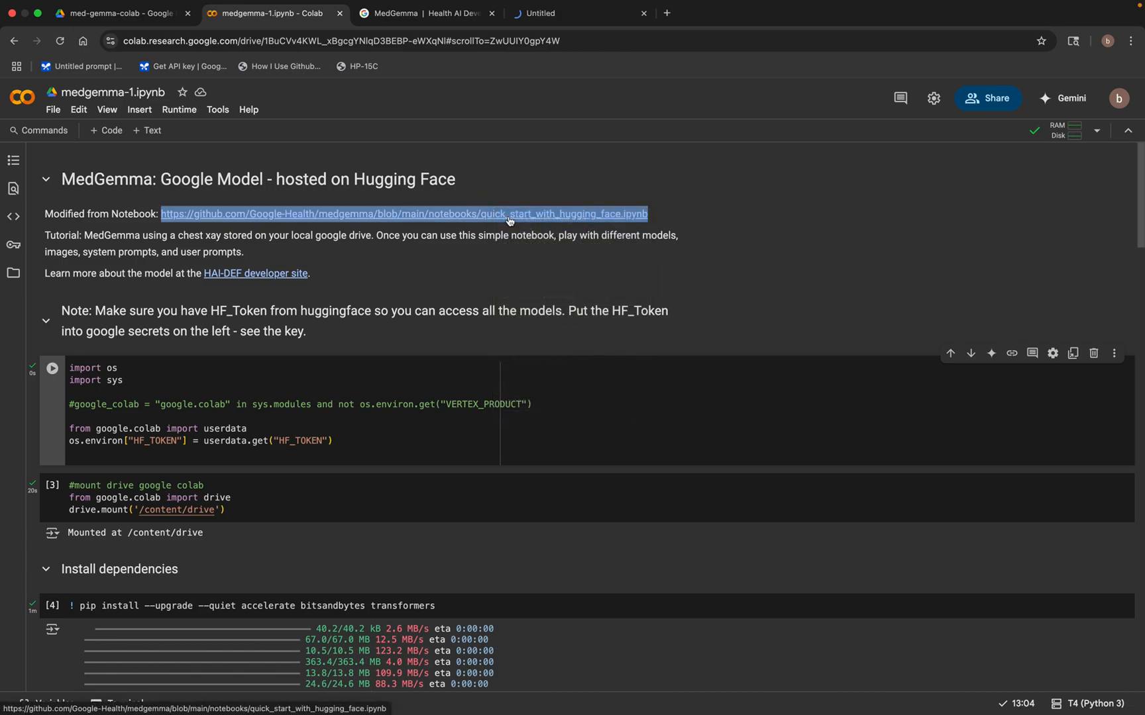
click(404, 213)
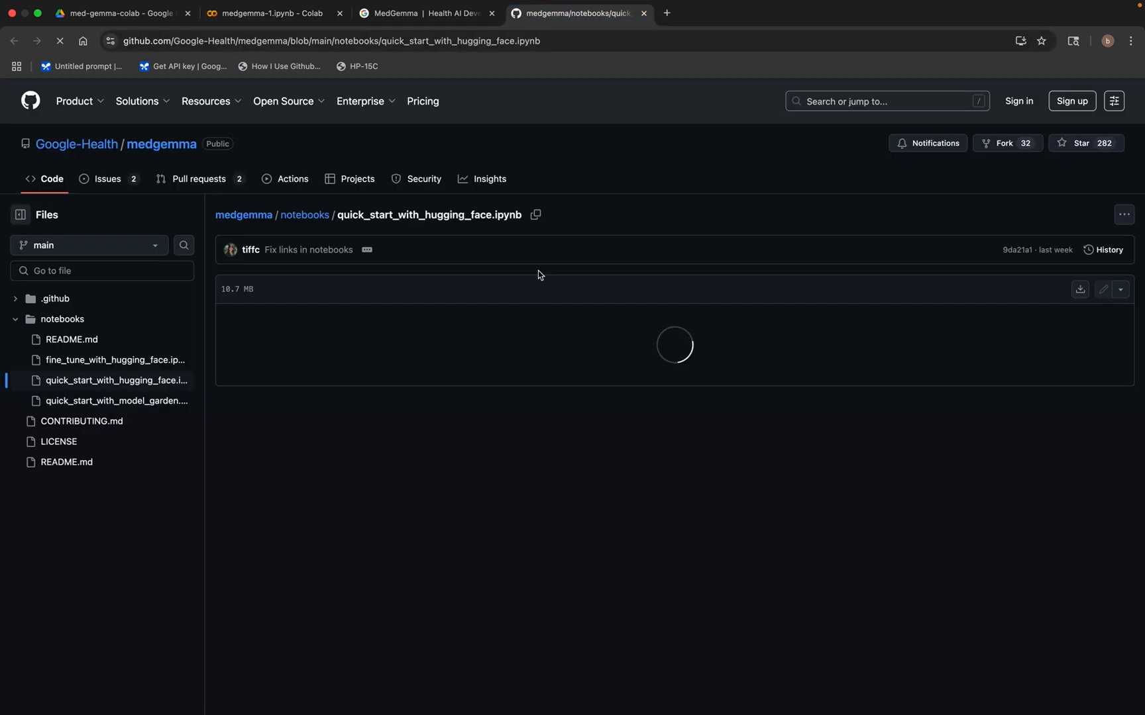
mouse_move(532, 482)
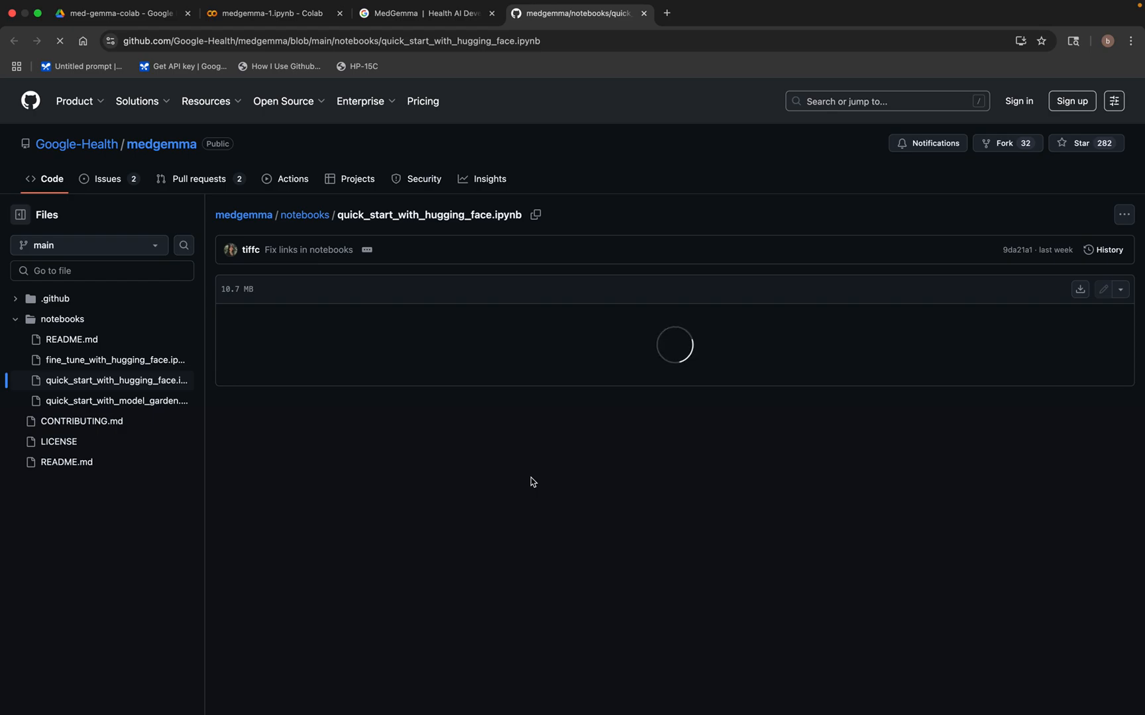
mouse_move(531, 504)
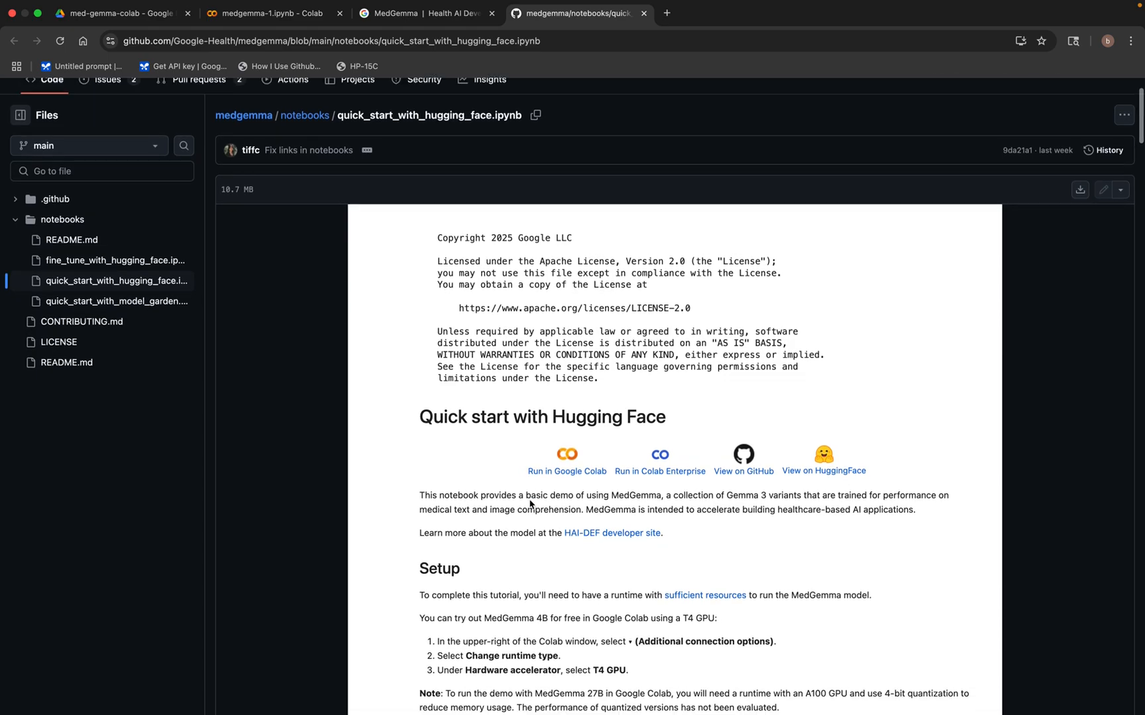
scroll(down, 3)
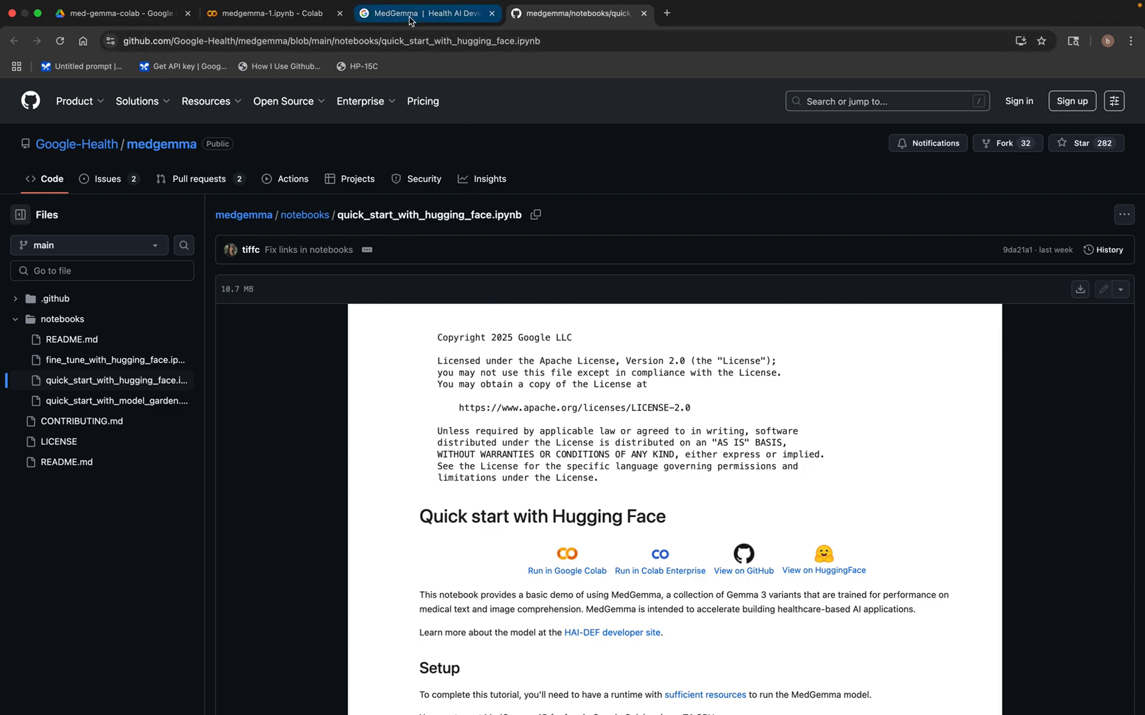
click(274, 13)
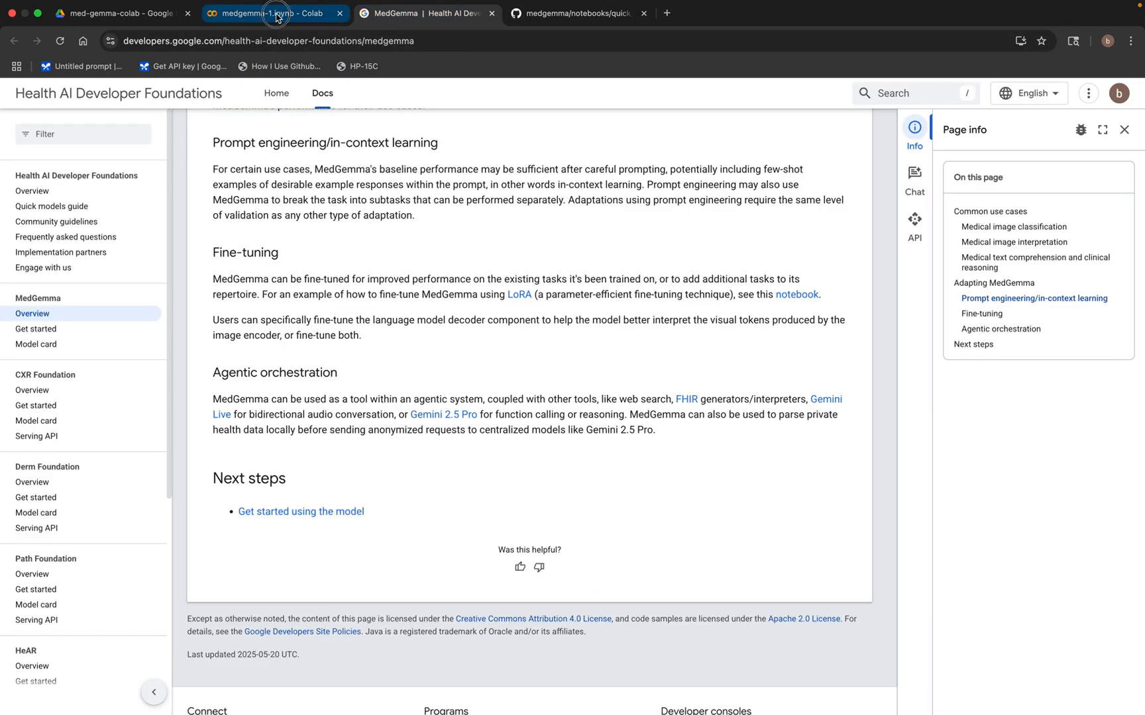
- Back in the notebook, reword the prompt ending to 'MVA with chest trauma'
click(275, 13)
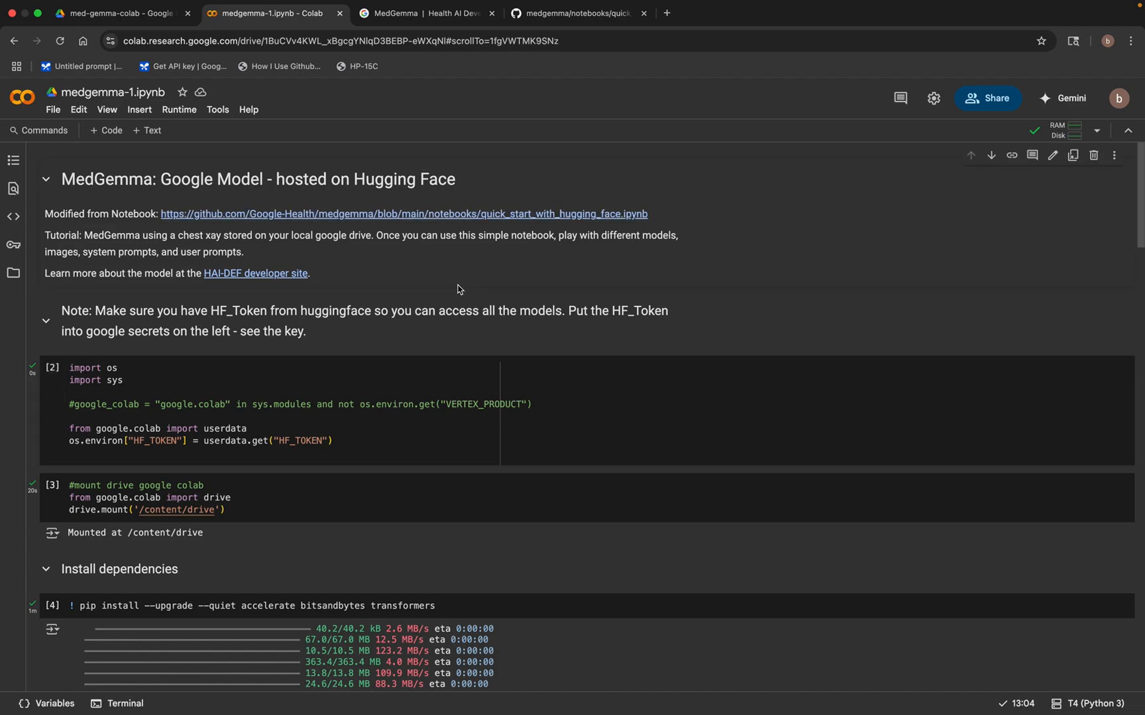
scroll(down, 3)
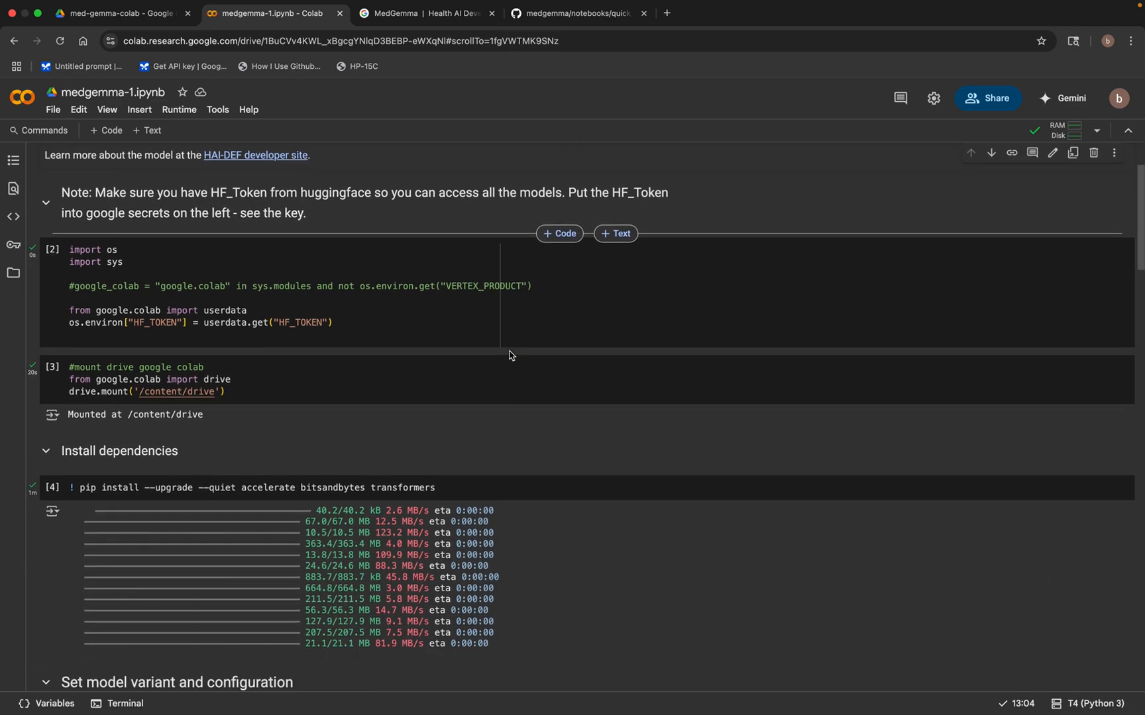
scroll(down, 3)
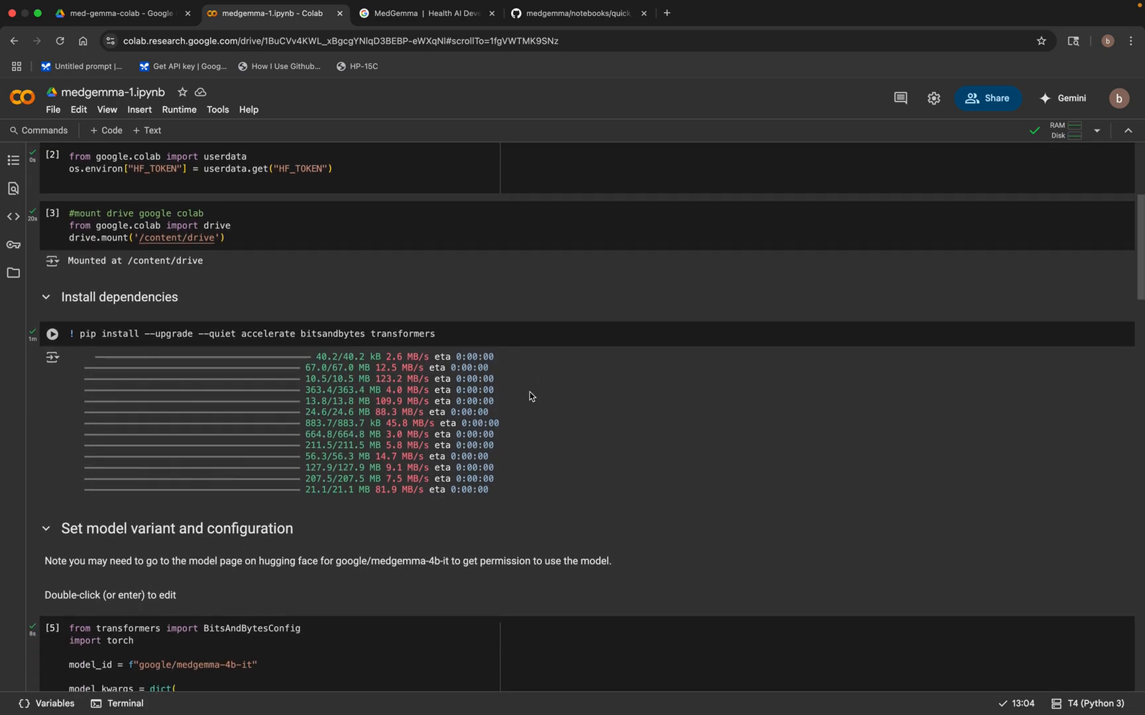
scroll(down, 3)
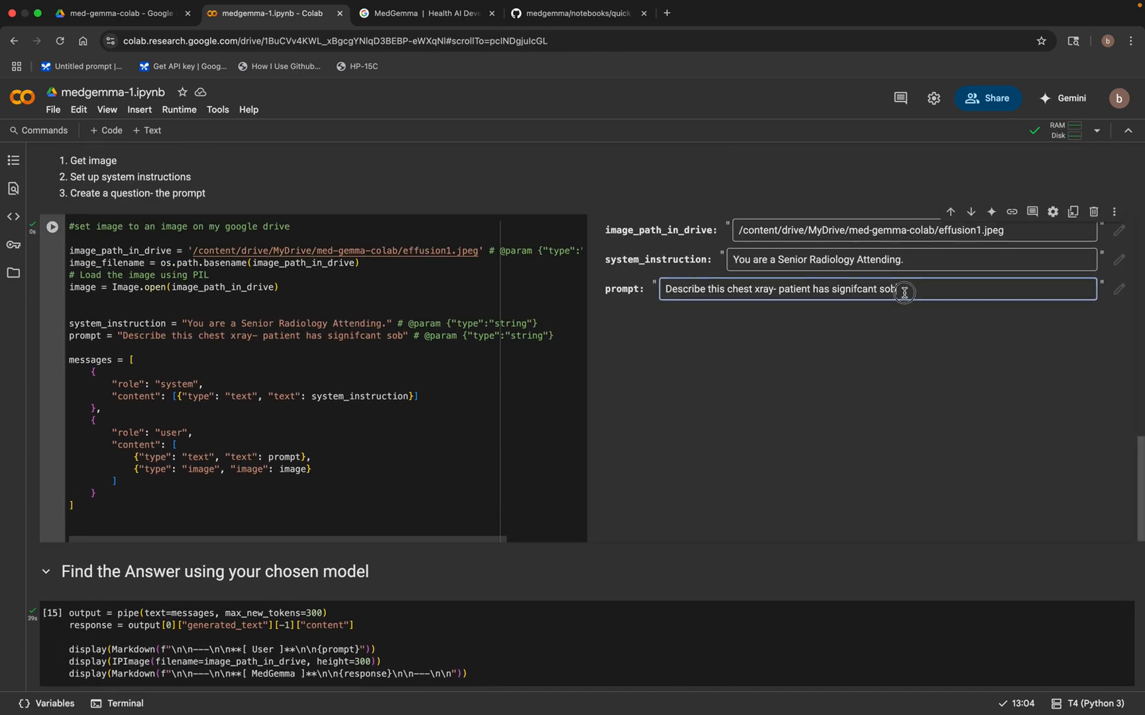
key(Backspace)
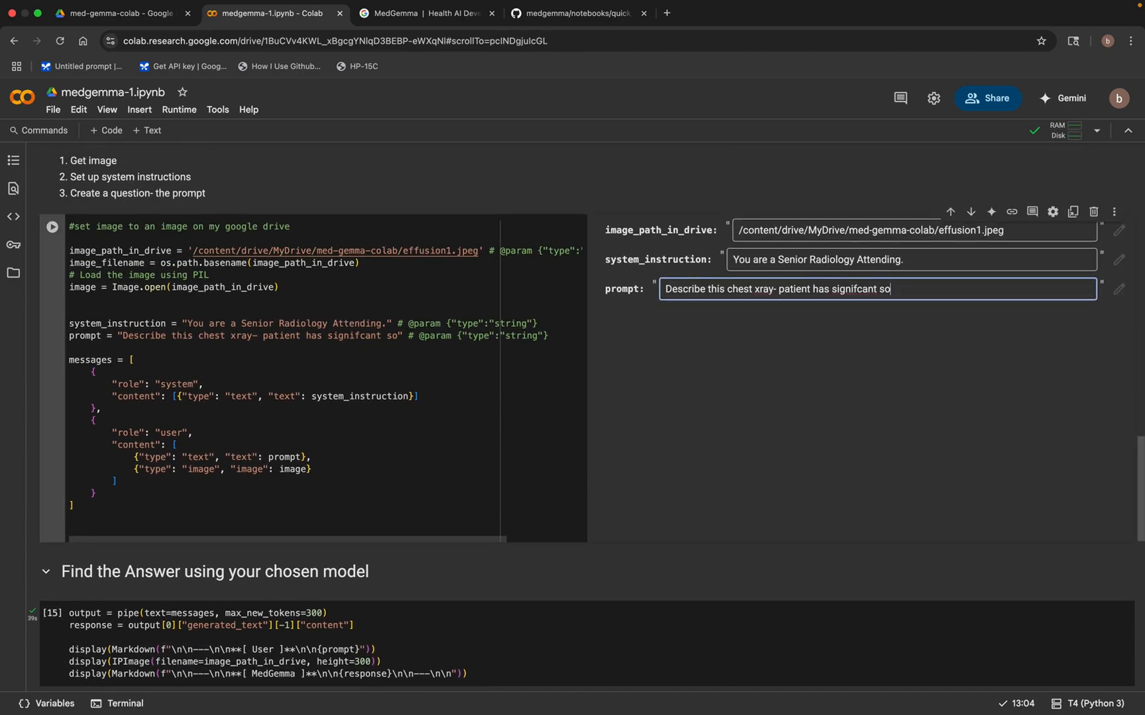
key(backspace)
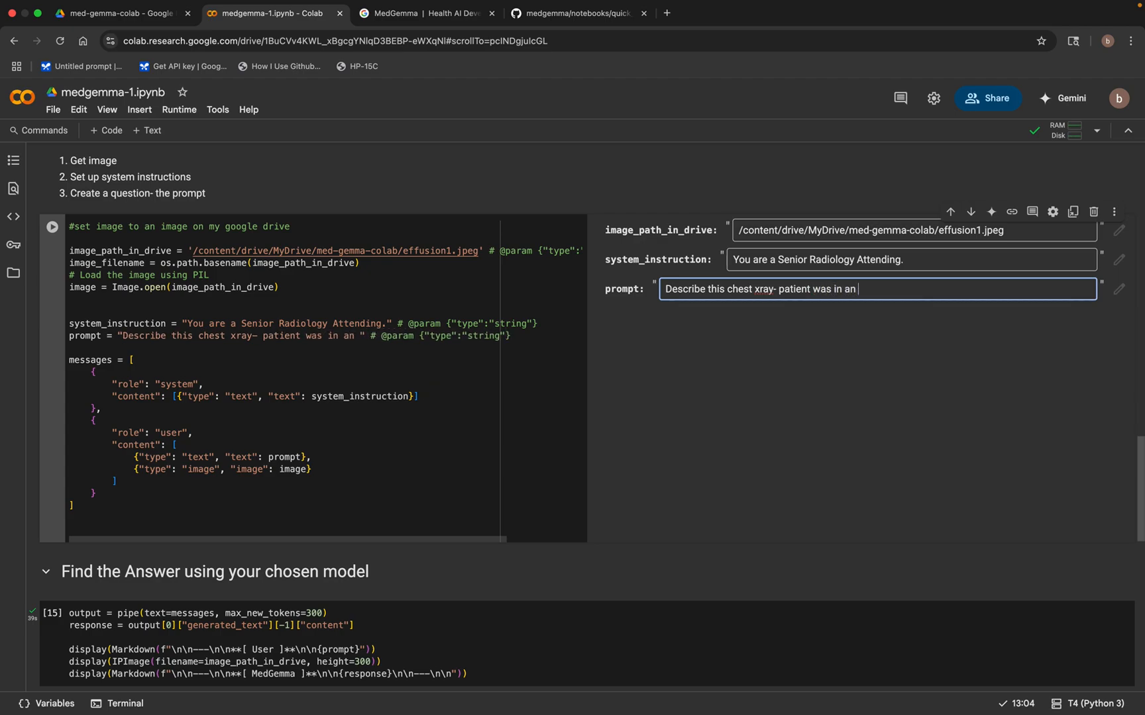
text(MVA)
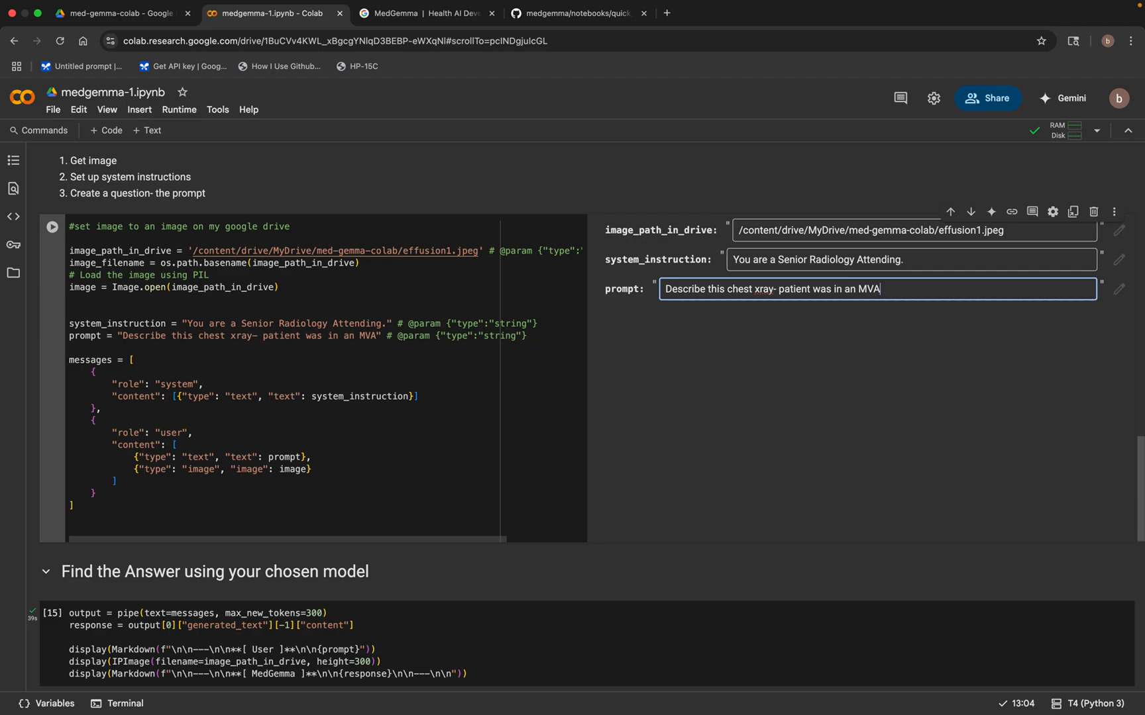
text(with chest)
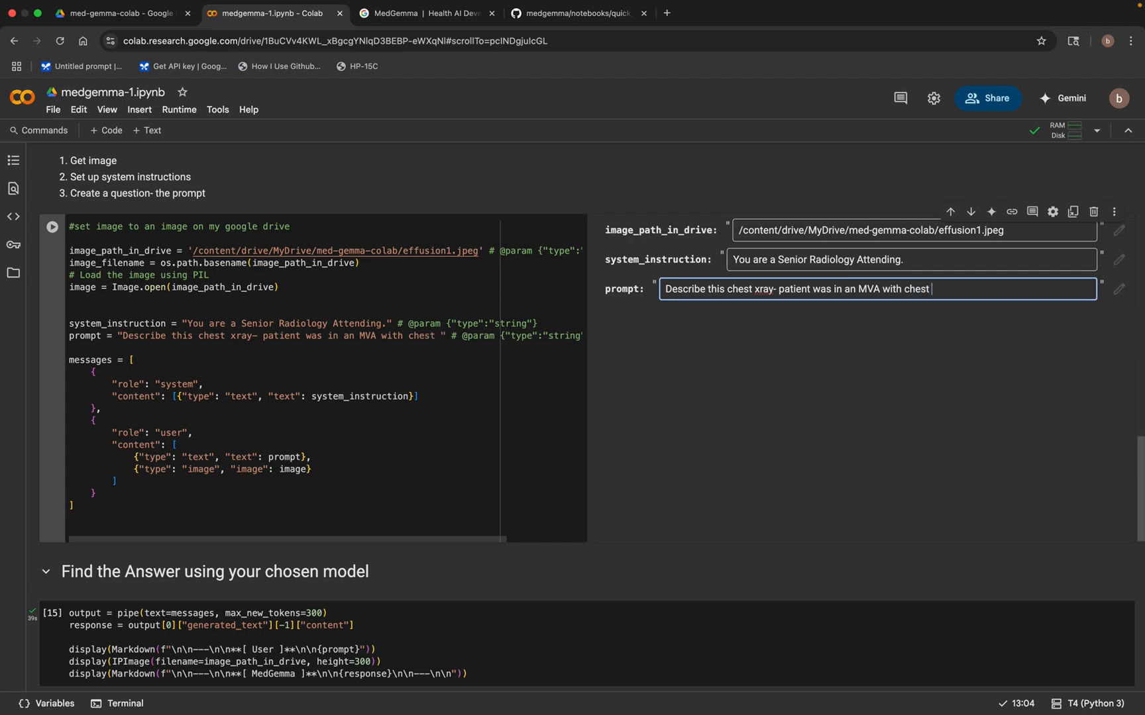
text(trauma)
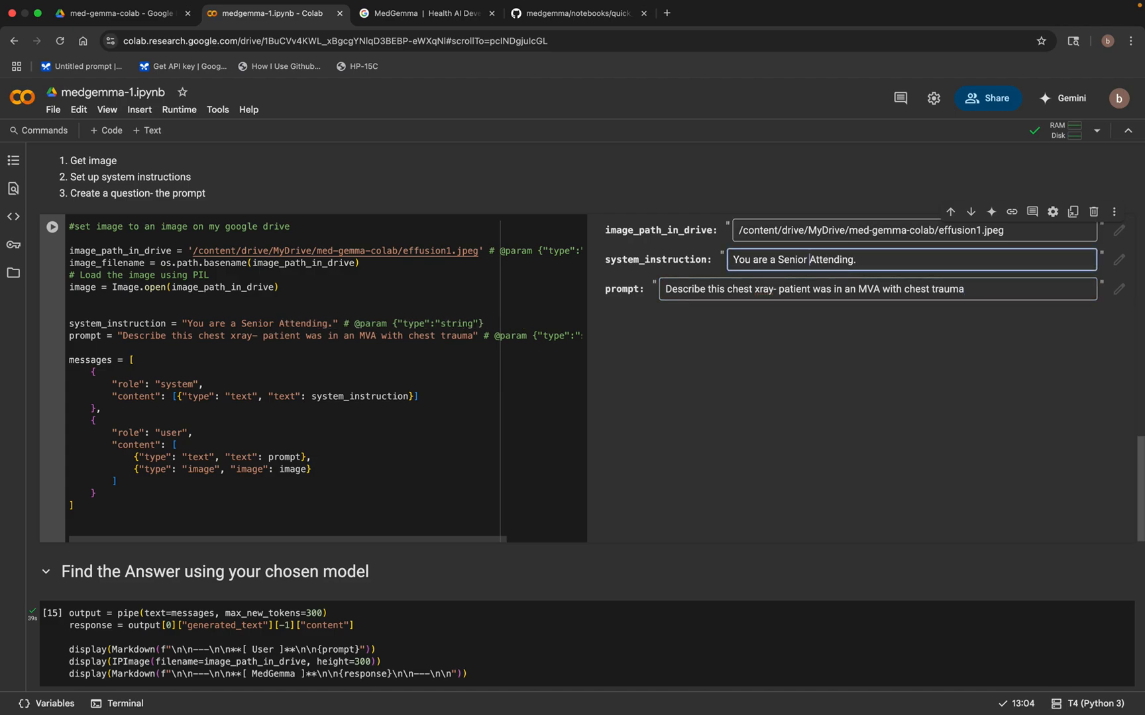
- Change the system_instruction to a Senior Emergency attending role
text(Emergen)
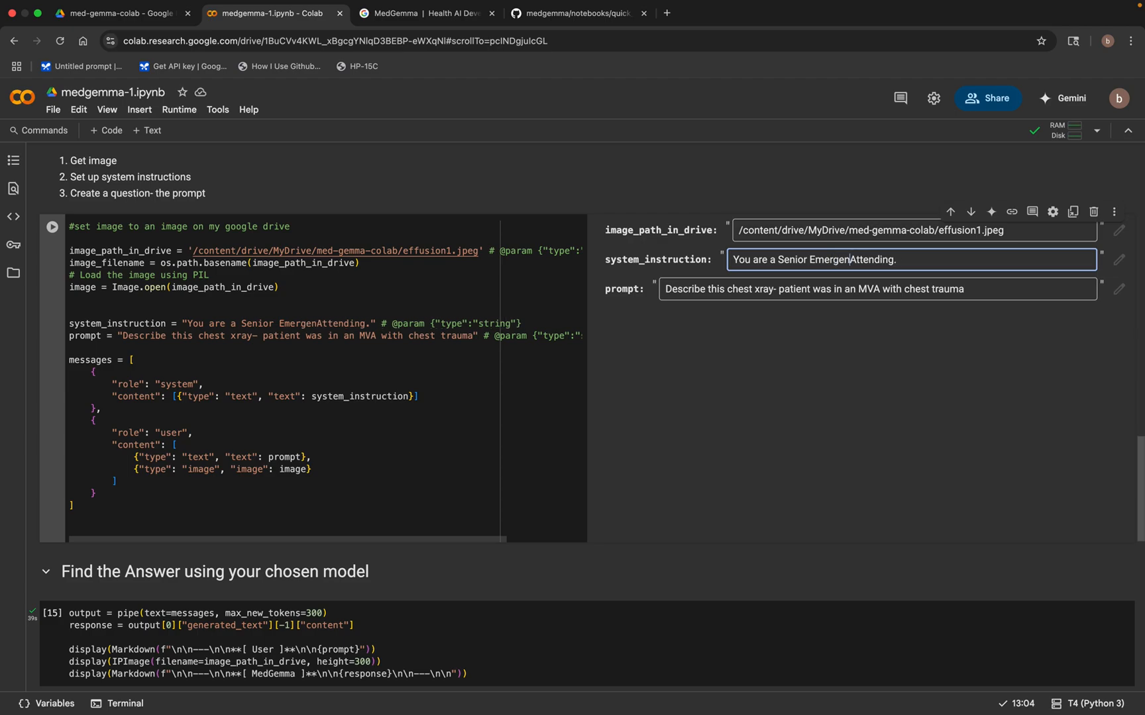
text(Emergency Py)
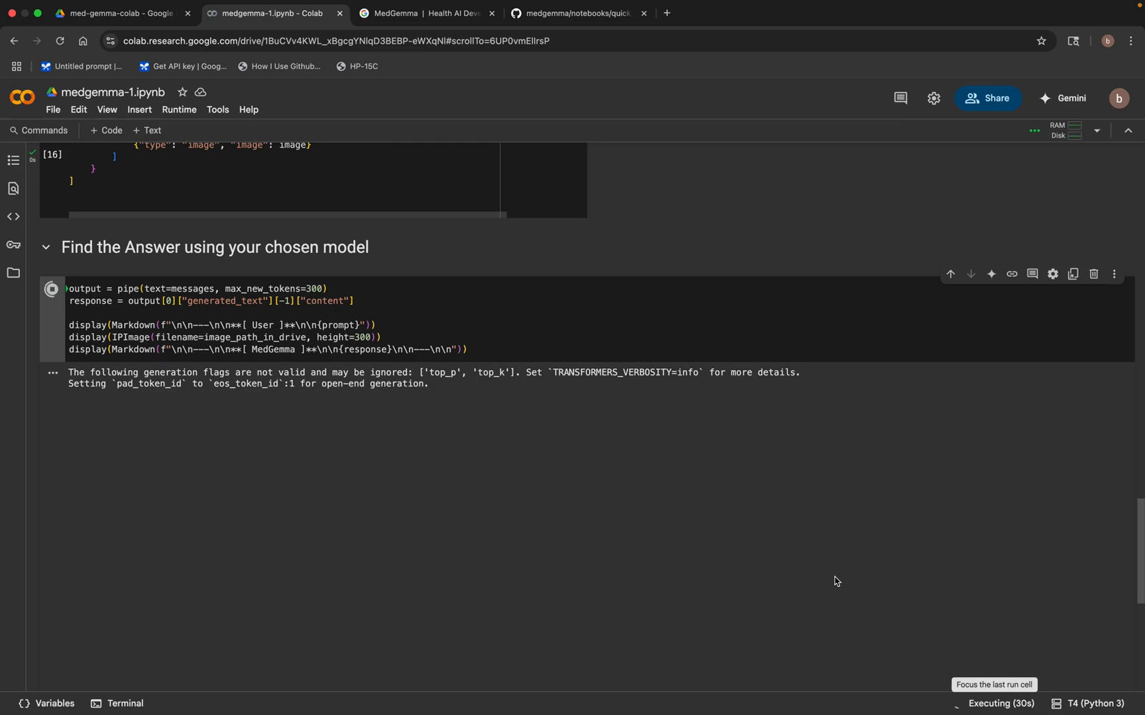
mouse_move(761, 568)
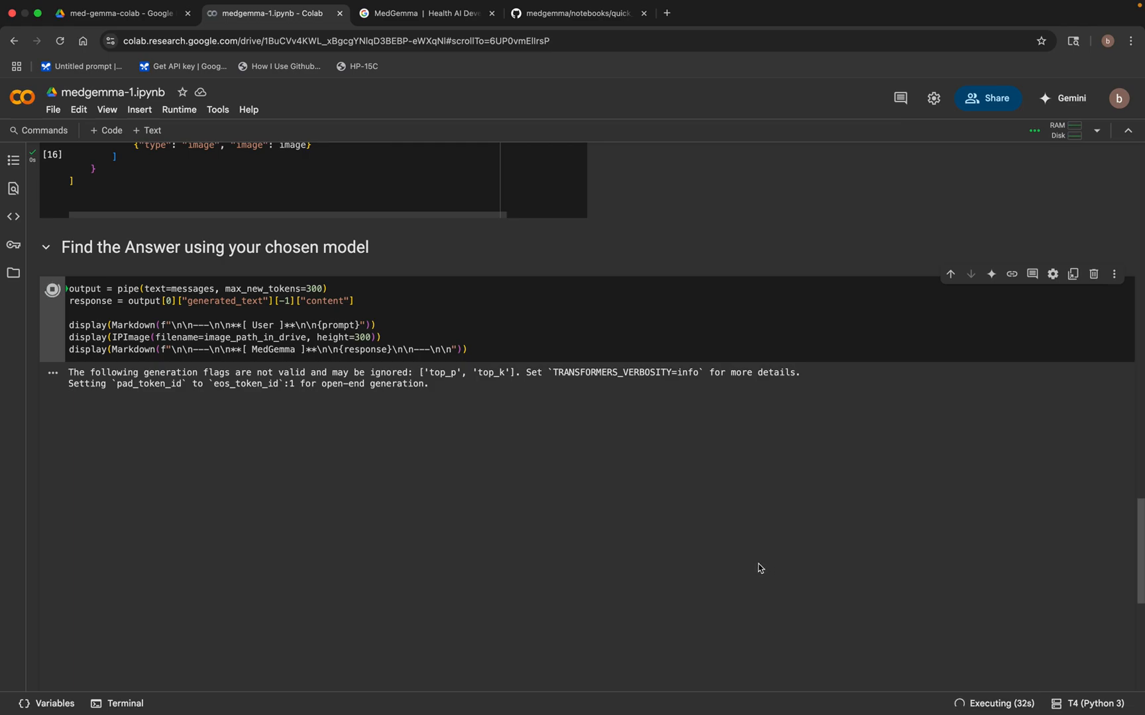
mouse_move(726, 568)
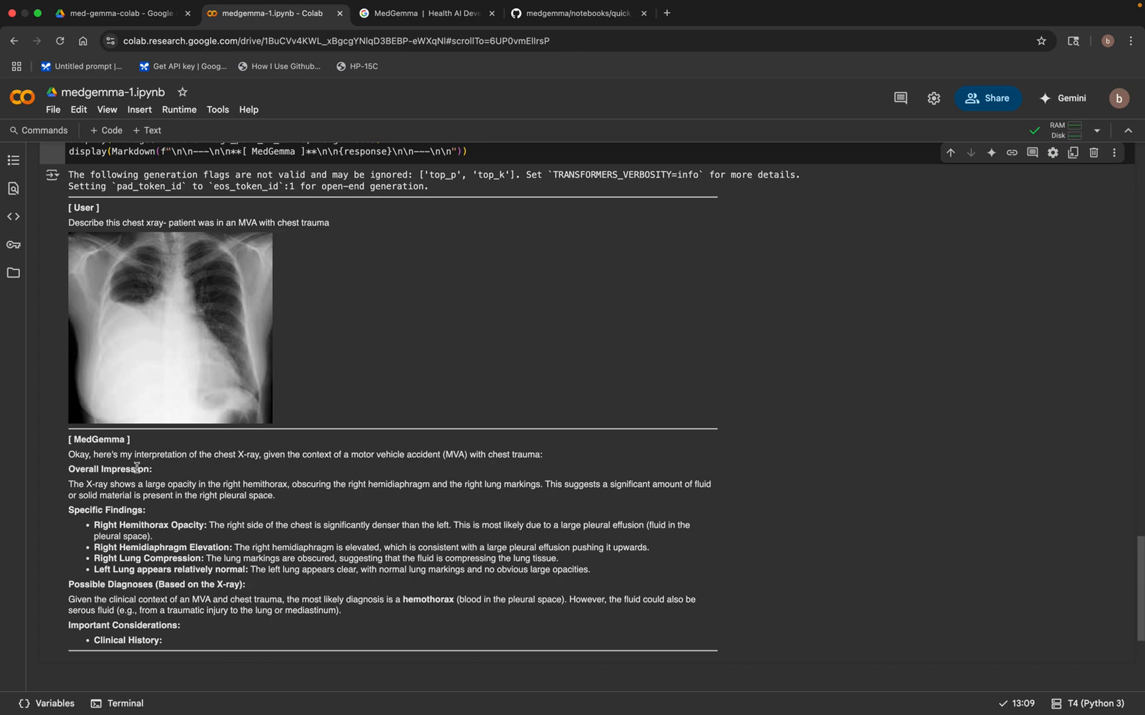
mouse_move(339, 503)
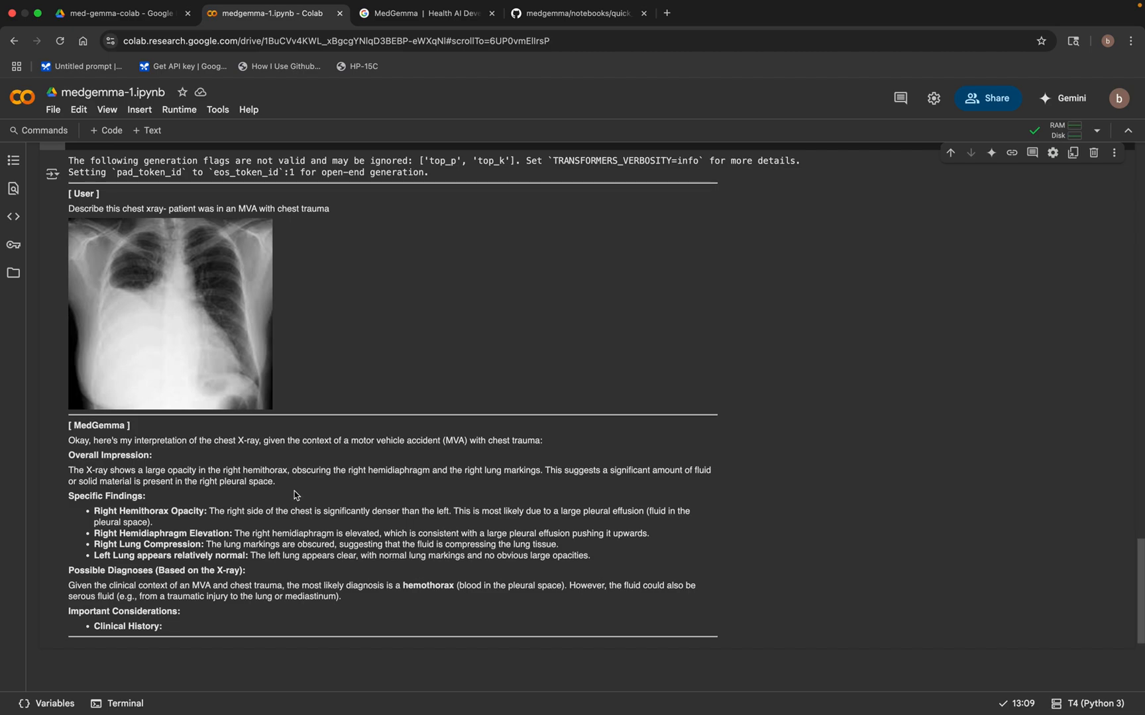
mouse_move(325, 571)
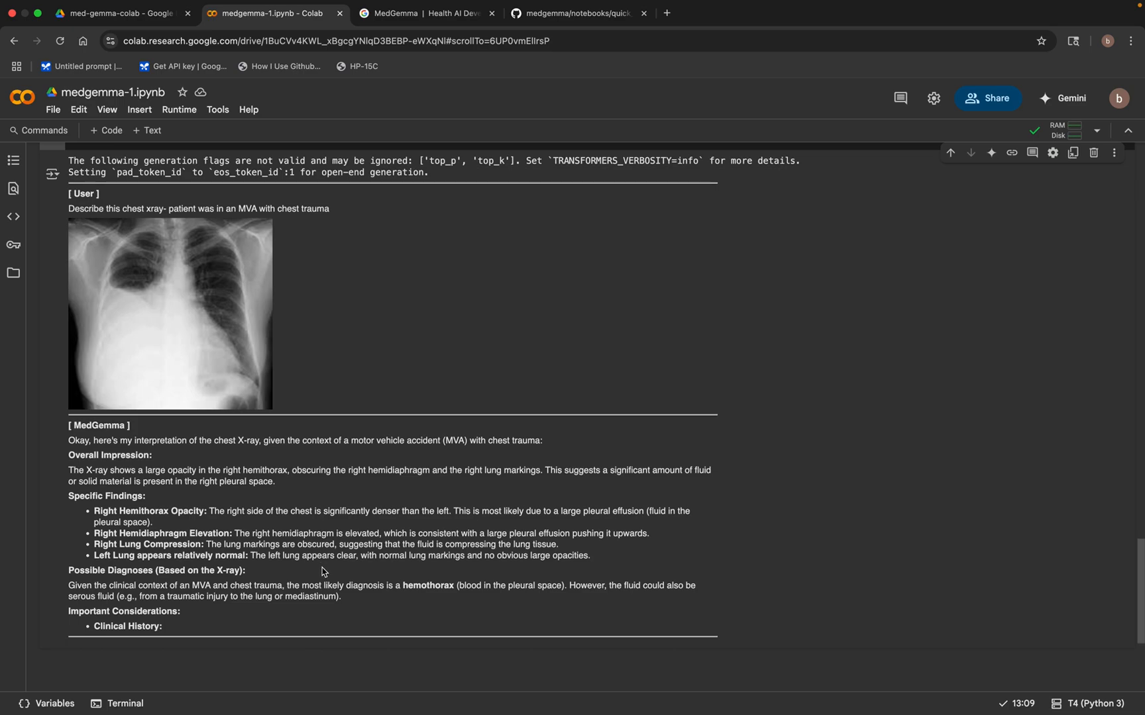
mouse_move(256, 612)
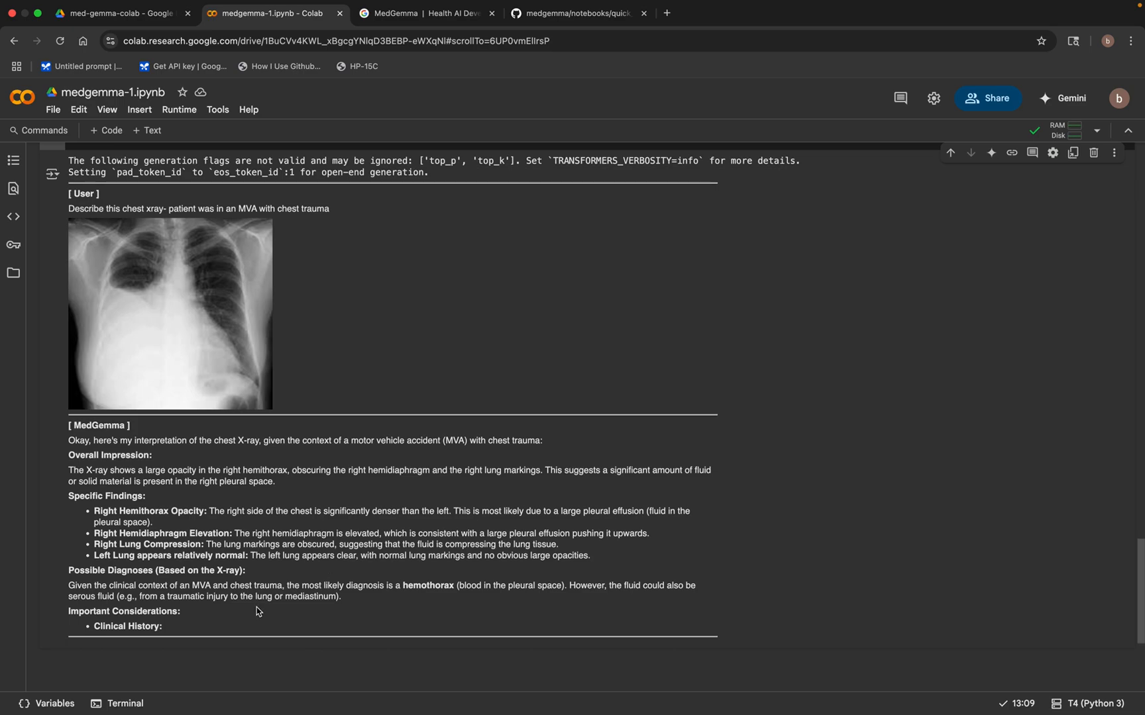
mouse_move(414, 597)
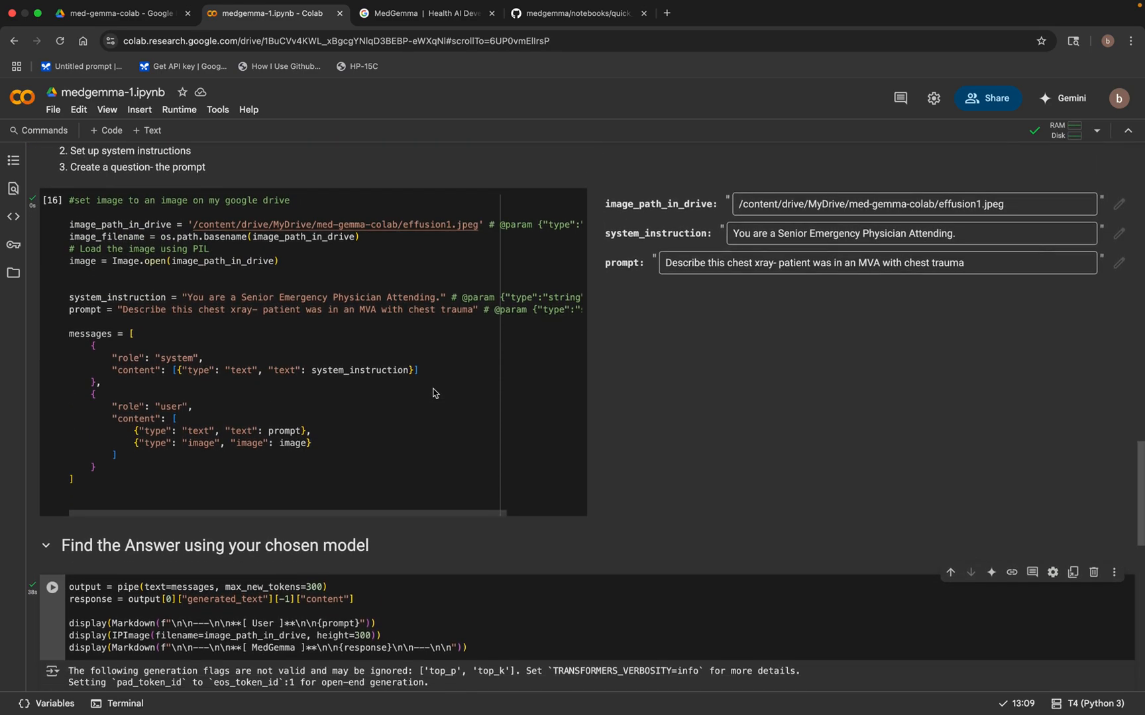
- Scroll through the x-ray and MedGemma's response naming right hemithorax opacity and likely hemothorax
scroll(down, 3)
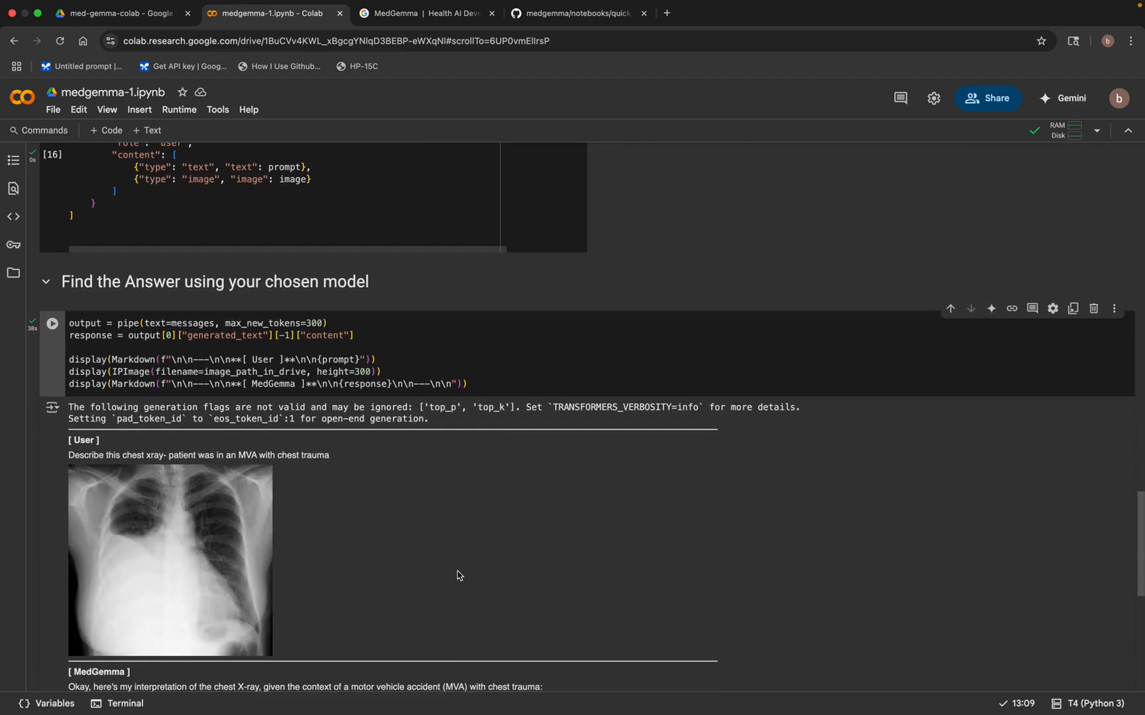
scroll(down, 3)
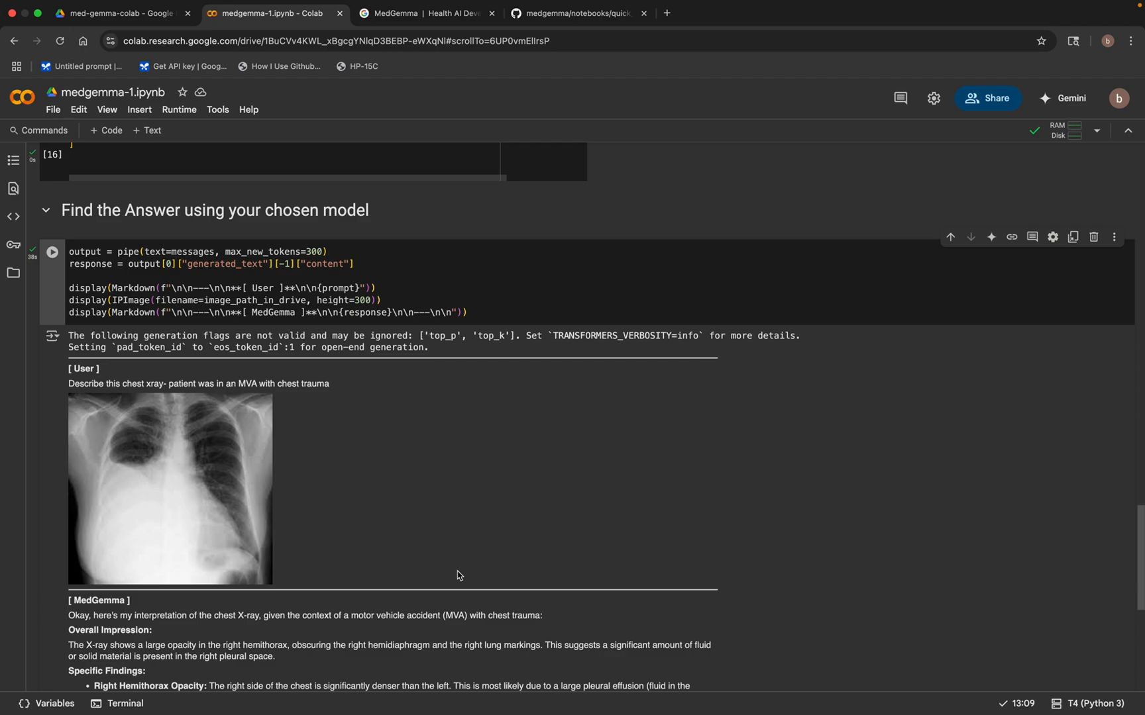